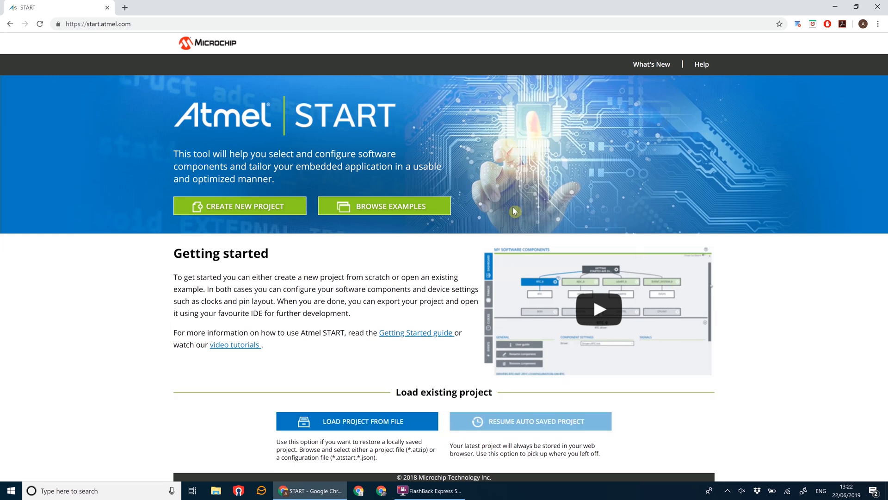
# - Create a new Atmel START project for the SAM D21 Xplained Pro board (ATSAMD21J18A)
pyautogui.click(240, 205)
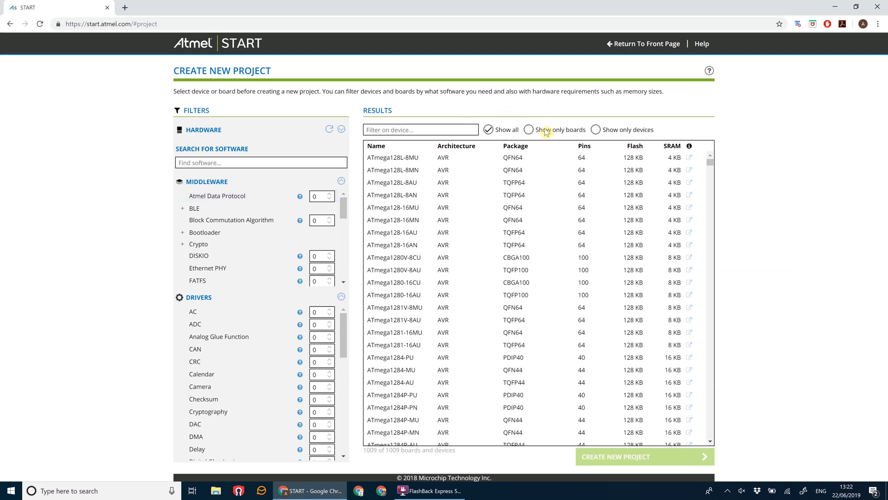
pyautogui.click(528, 130)
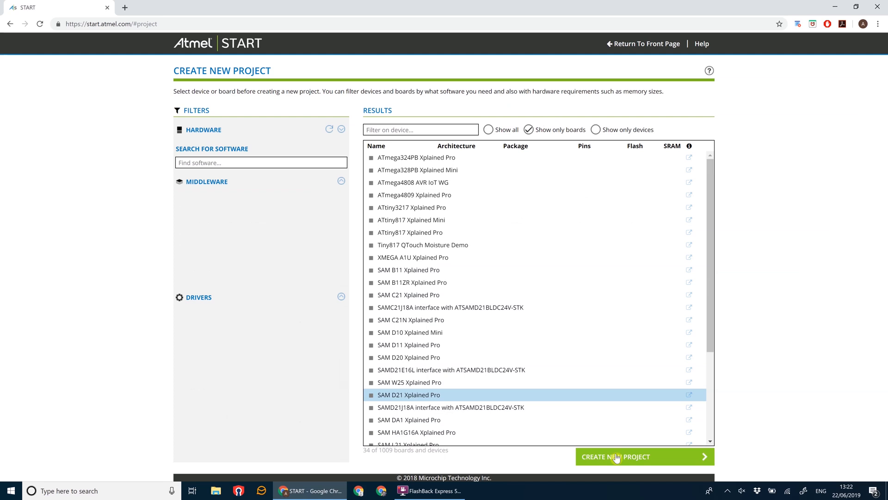
pyautogui.click(616, 457)
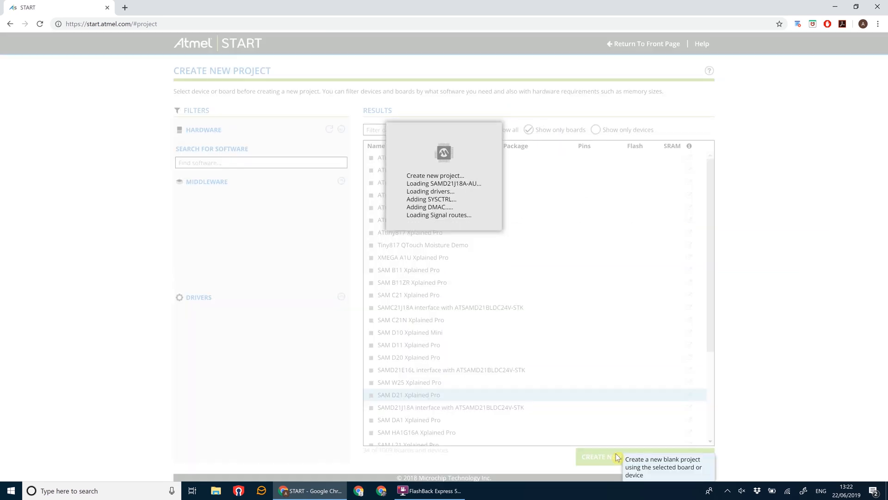
pyautogui.click(600, 457)
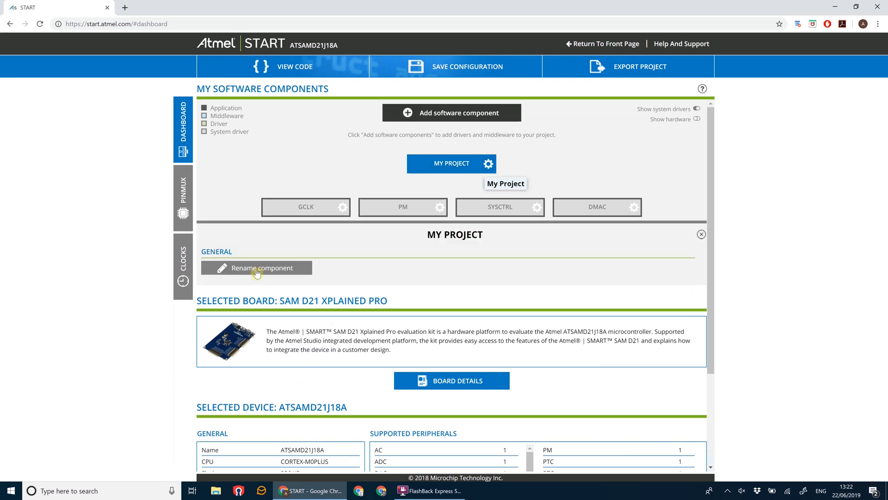
# - Rename the My Project application component to SPIFLASH
pyautogui.click(263, 267)
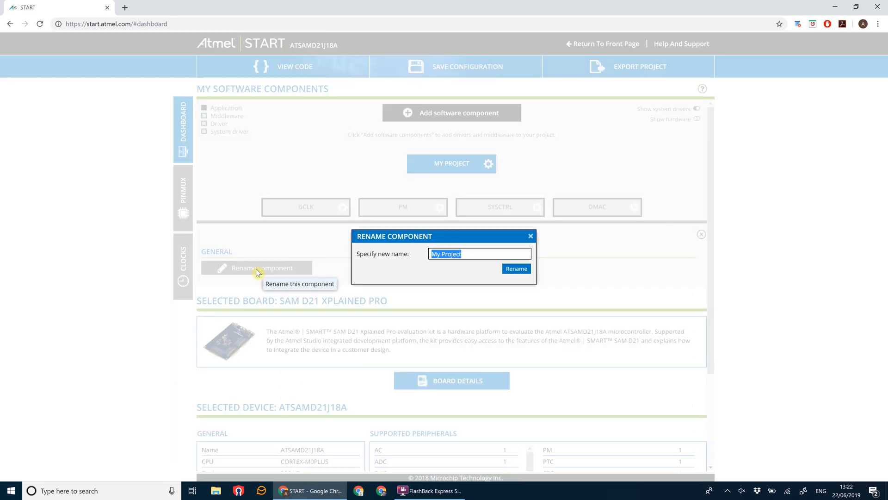
pyautogui.write('SPIFLASH')
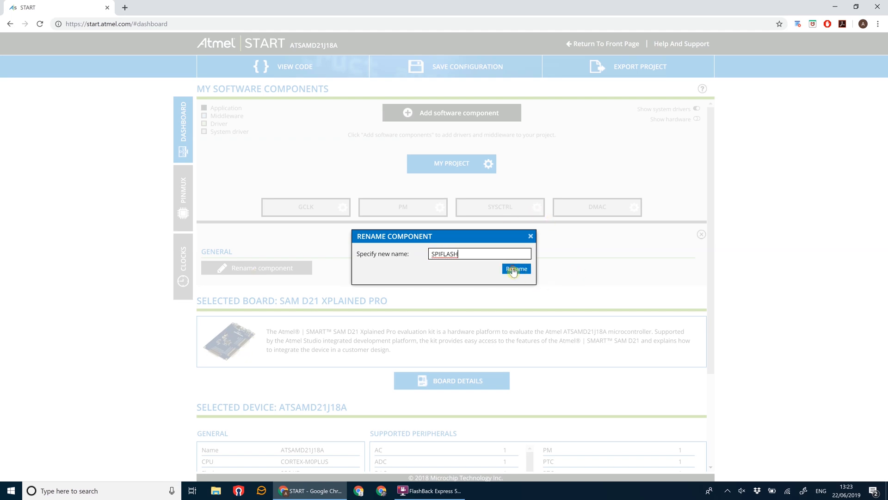
pyautogui.click(515, 268)
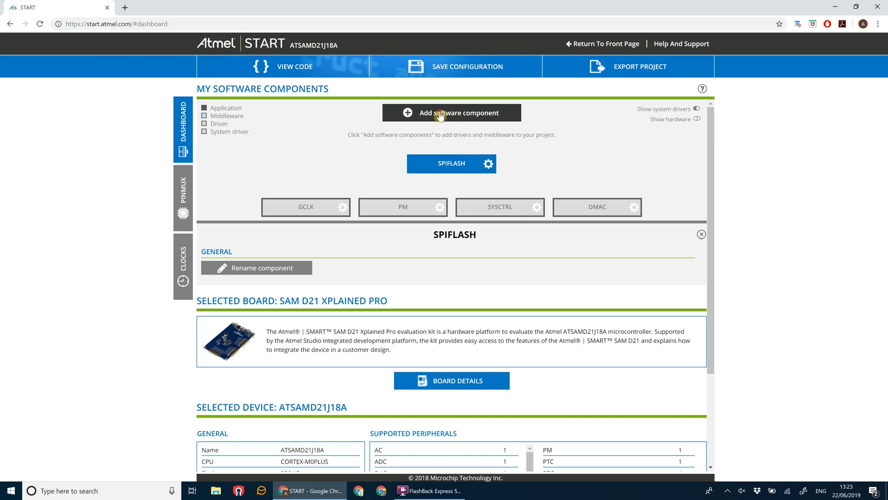
# - Add the SPI and USART drivers from the Drivers category, giving SPI_0 and USART_0
pyautogui.click(452, 113)
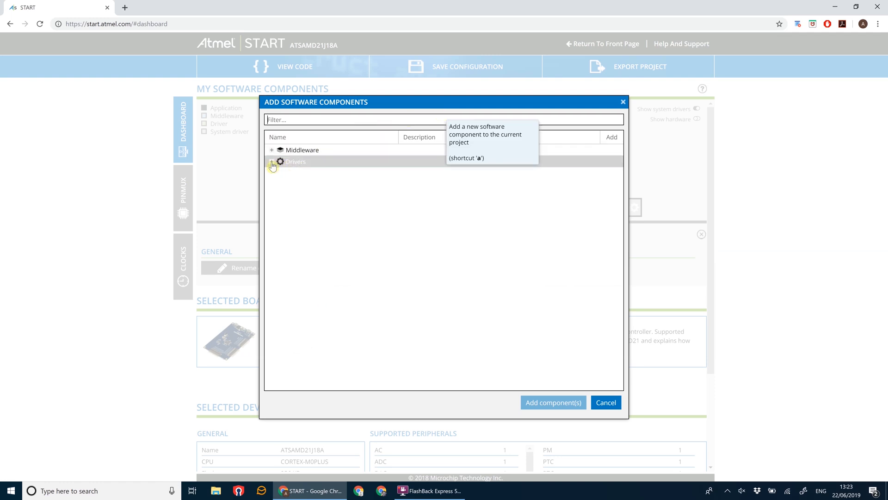
pyautogui.click(272, 167)
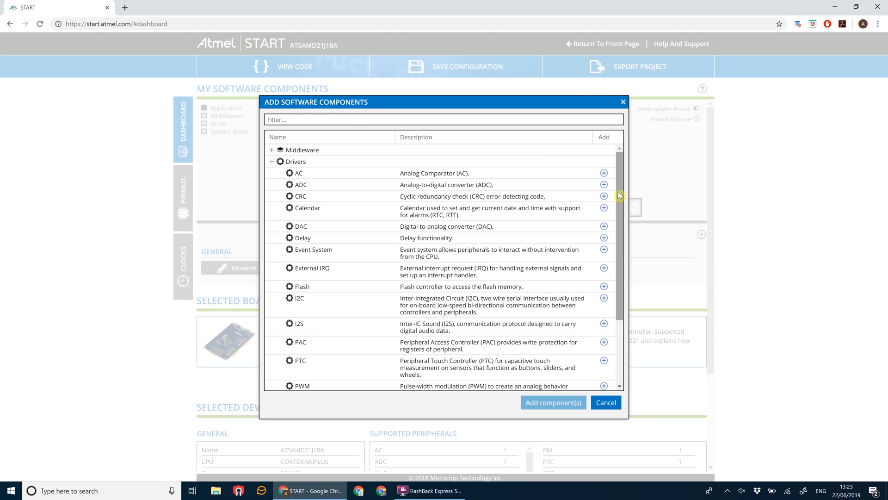
pyautogui.scroll(-3)
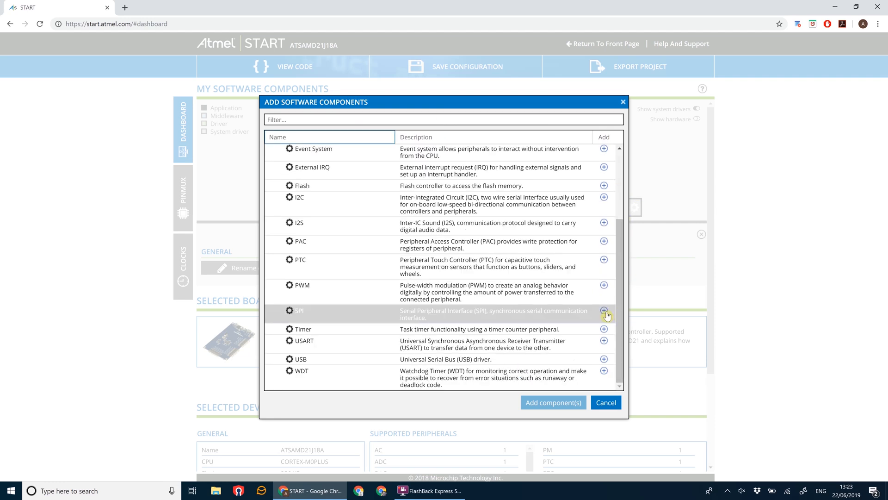
pyautogui.click(603, 311)
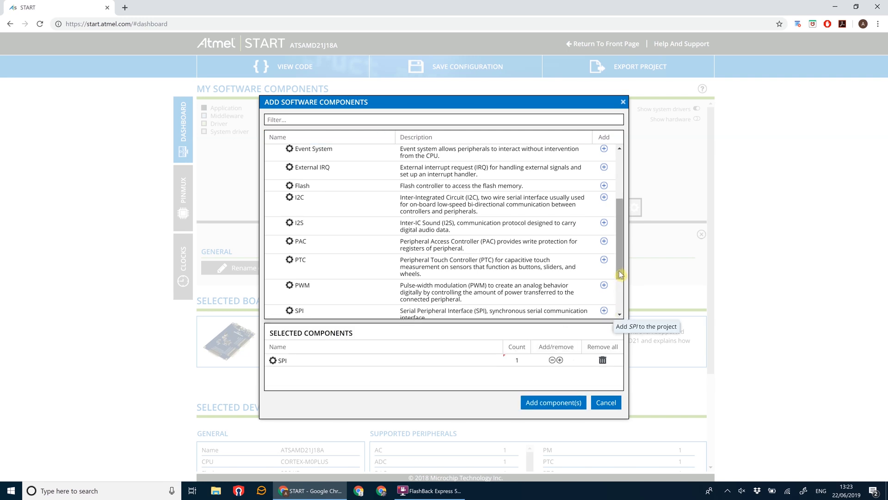
pyautogui.scroll(-3)
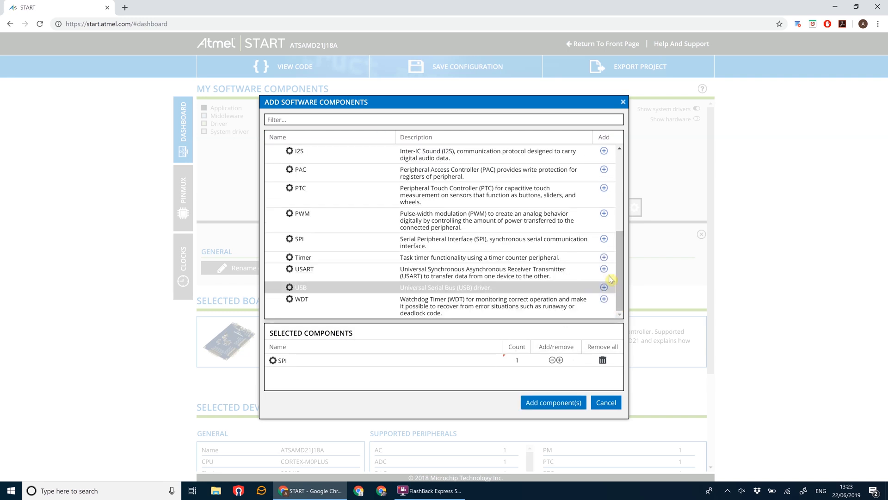
pyautogui.click(603, 268)
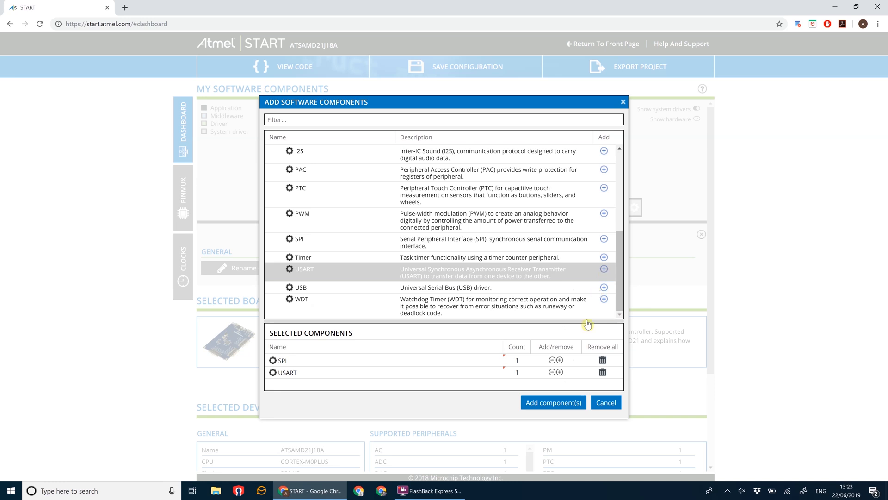
pyautogui.click(552, 402)
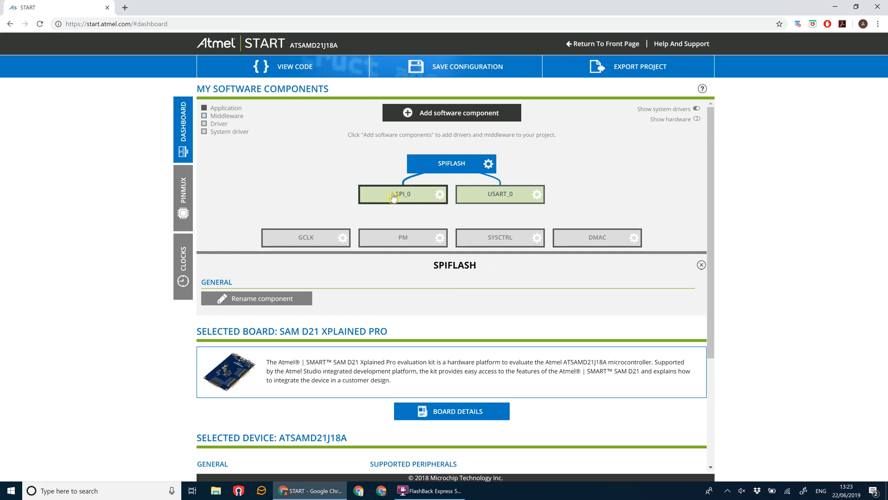
# - Give the SPI_0 driver block the new name SERIALFLASH
pyautogui.click(403, 194)
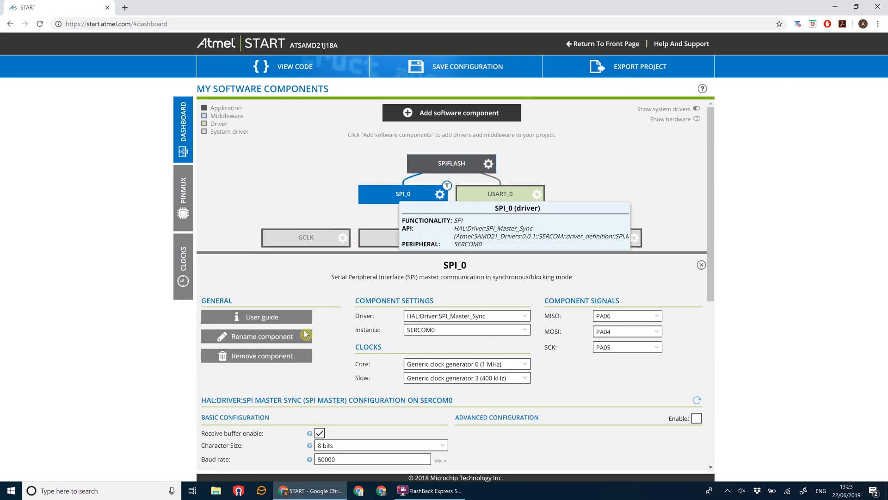
pyautogui.click(257, 336)
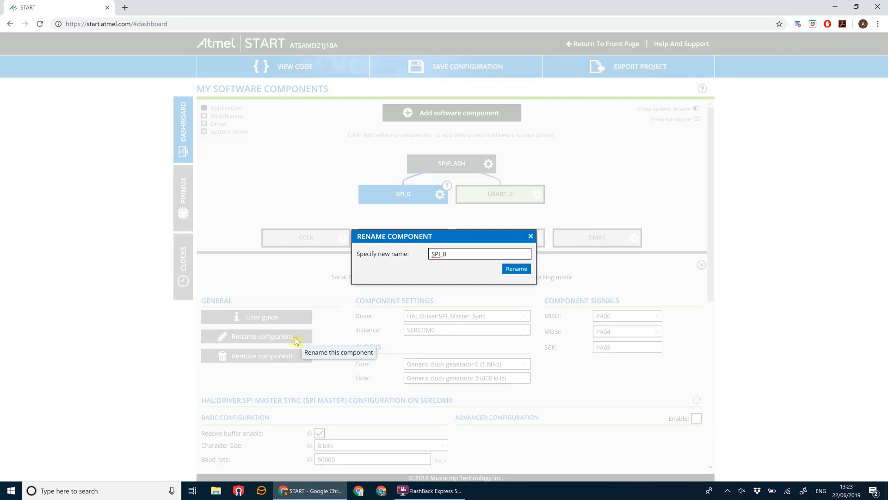
pyautogui.write('SERIALFL')
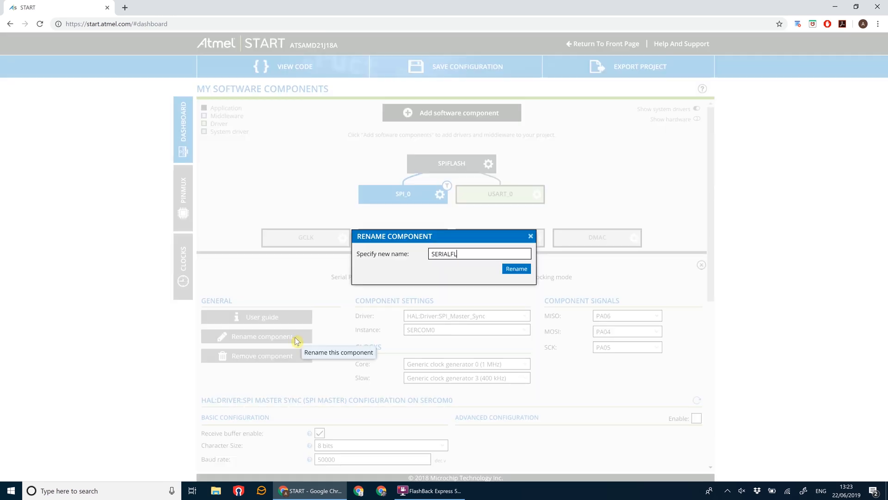
pyautogui.write('ASH')
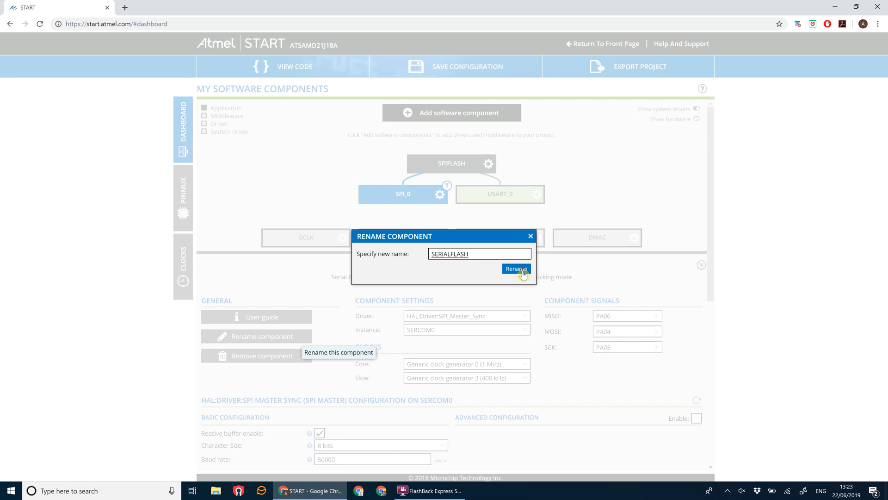
pyautogui.click(515, 268)
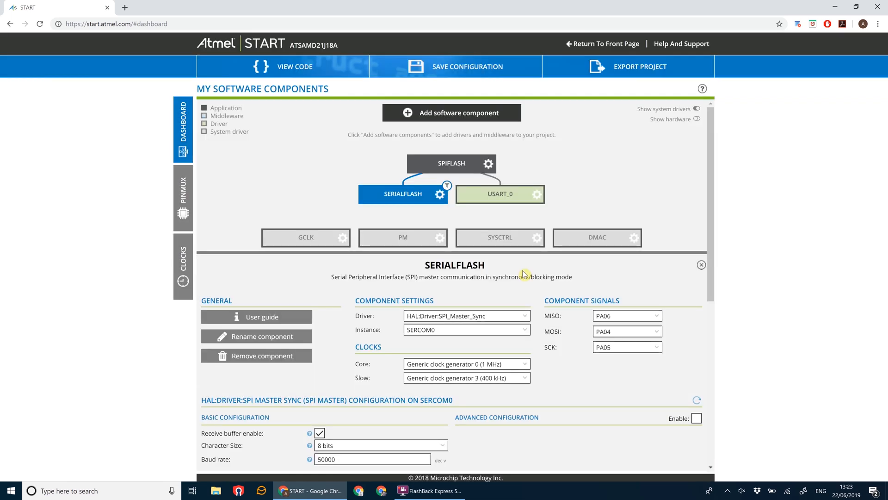
pyautogui.moveTo(670, 316)
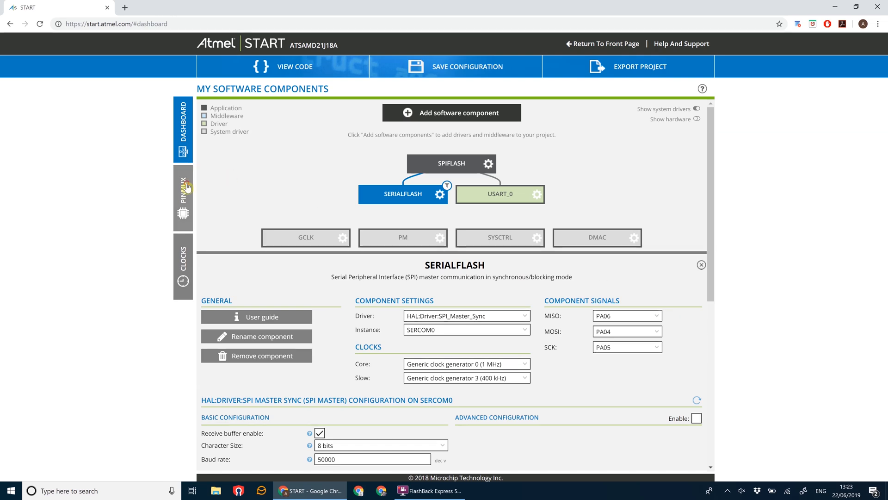
# - Review the PINMUX table's board labels, such as PA13 SFLASH_CS and PB16 SFLASH_SO
pyautogui.click(182, 199)
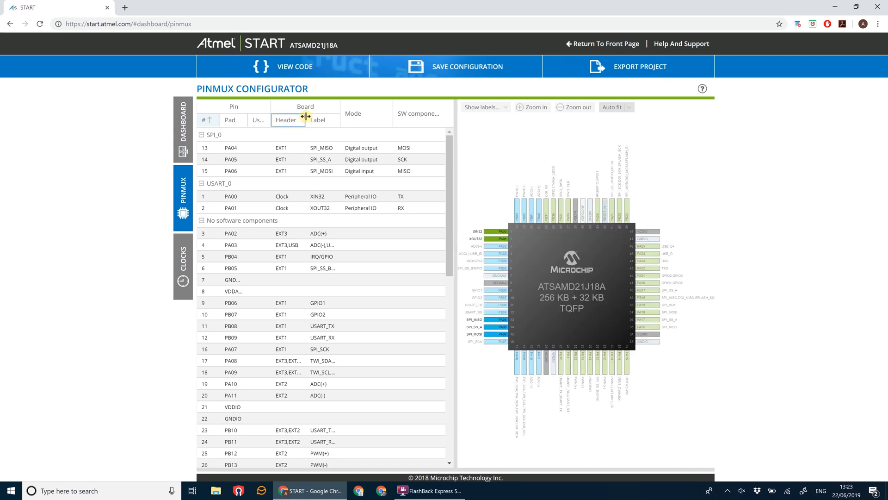
pyautogui.moveTo(307, 116); pyautogui.dragTo(375, 119)
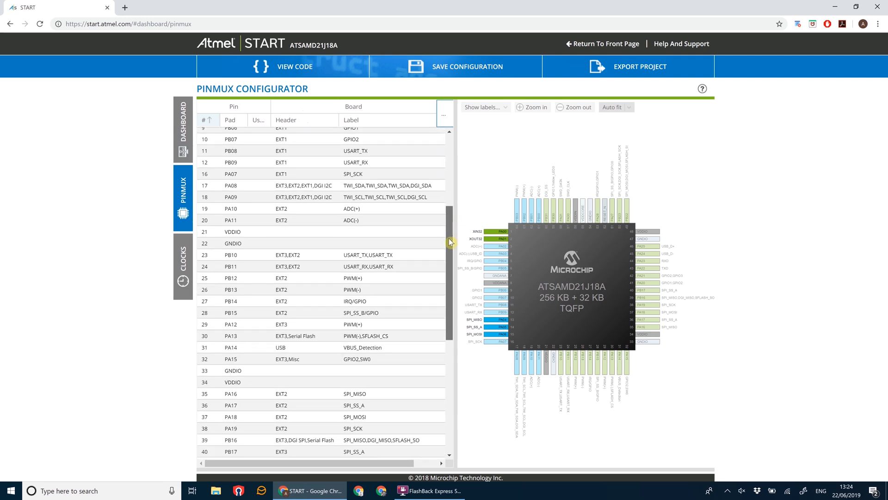
pyautogui.scroll(-3)
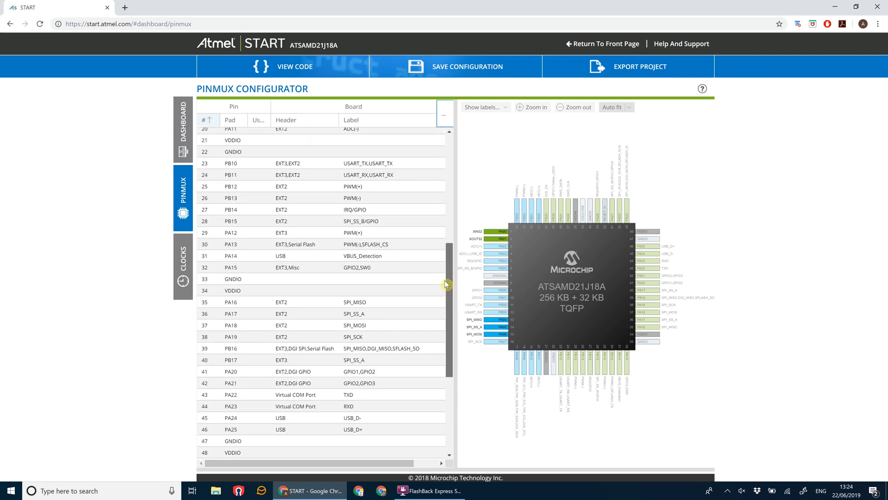
pyautogui.scroll(-3)
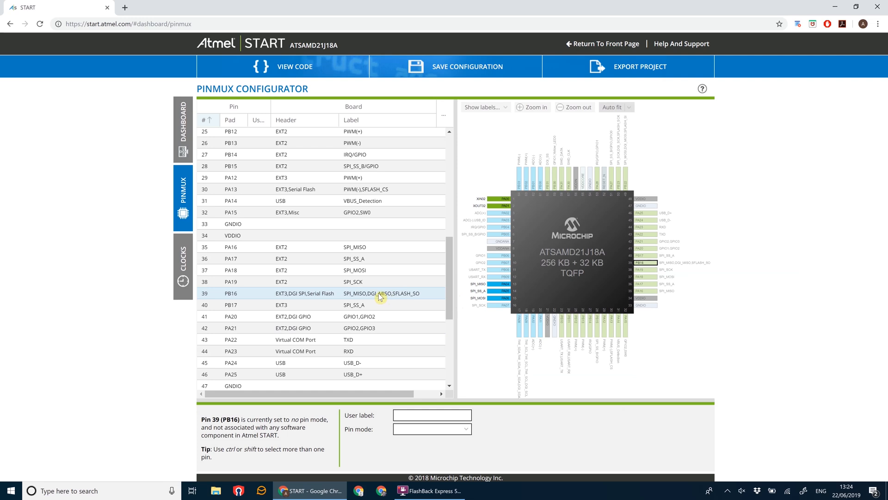
pyautogui.moveTo(285, 200)
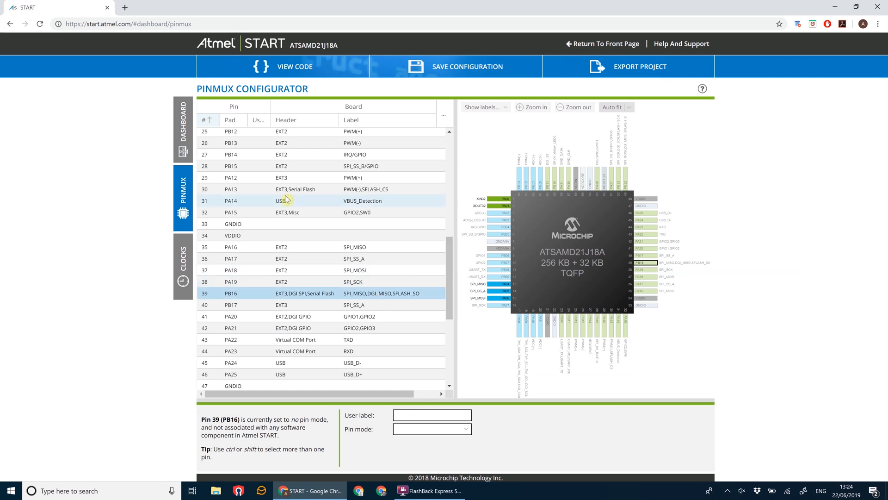
pyautogui.click(182, 129)
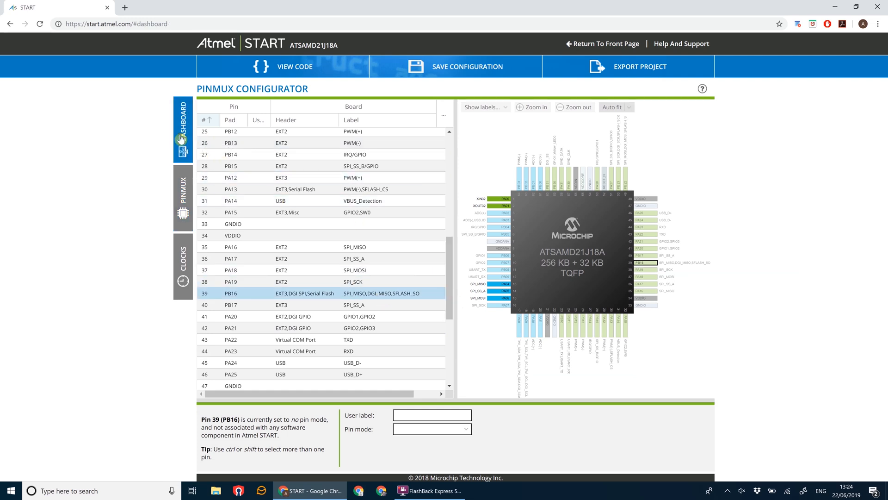
# - Set the SERIALFLASH MISO pin to PB16, moving the driver onto SERCOM5
pyautogui.click(182, 130)
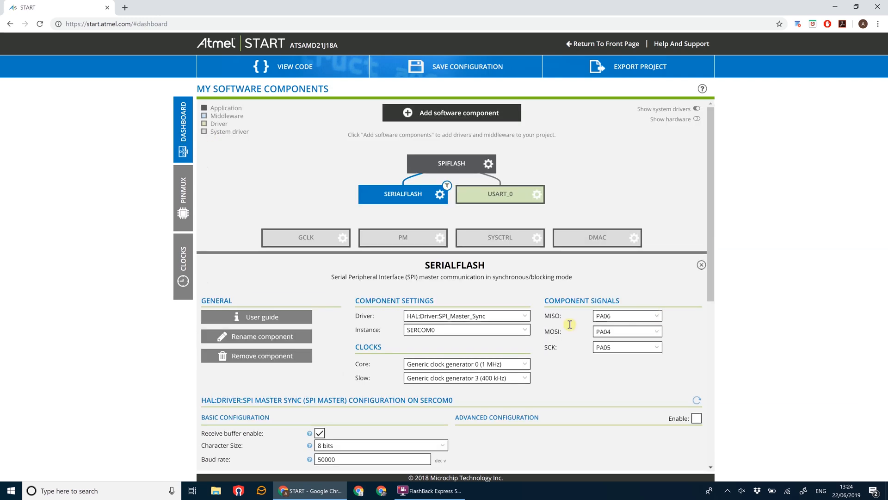
pyautogui.moveTo(661, 321)
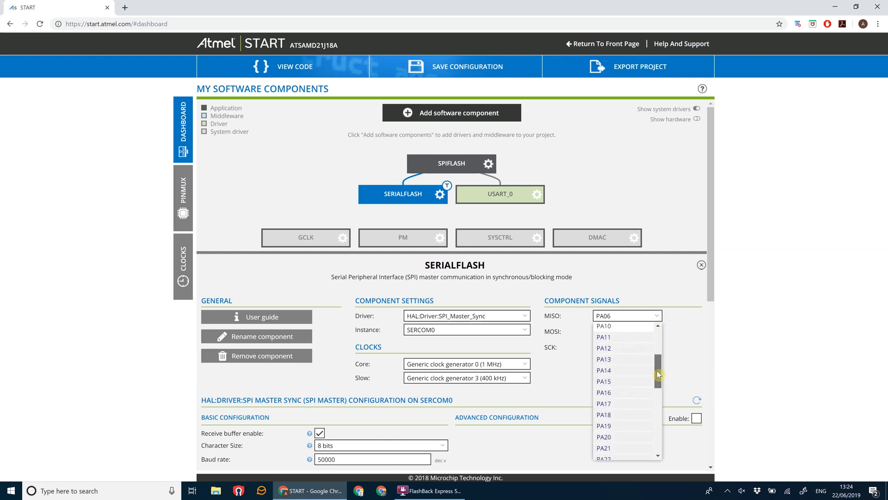
pyautogui.scroll(-3)
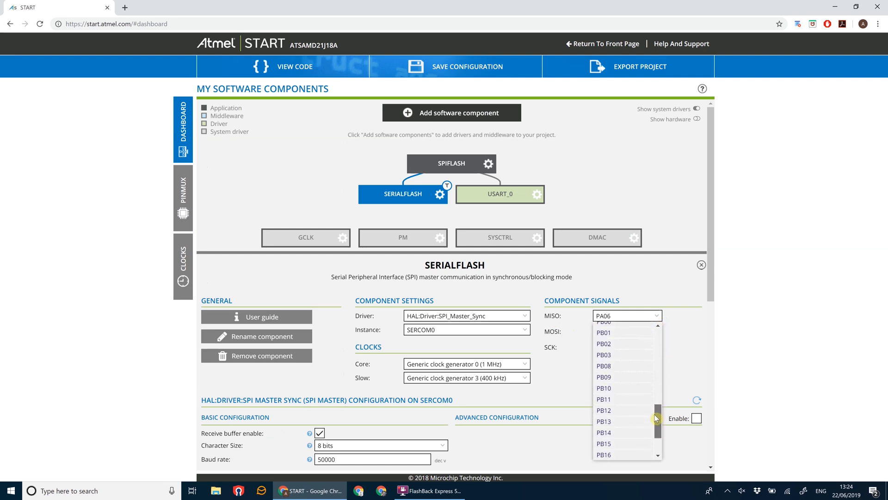
pyautogui.scroll(-3)
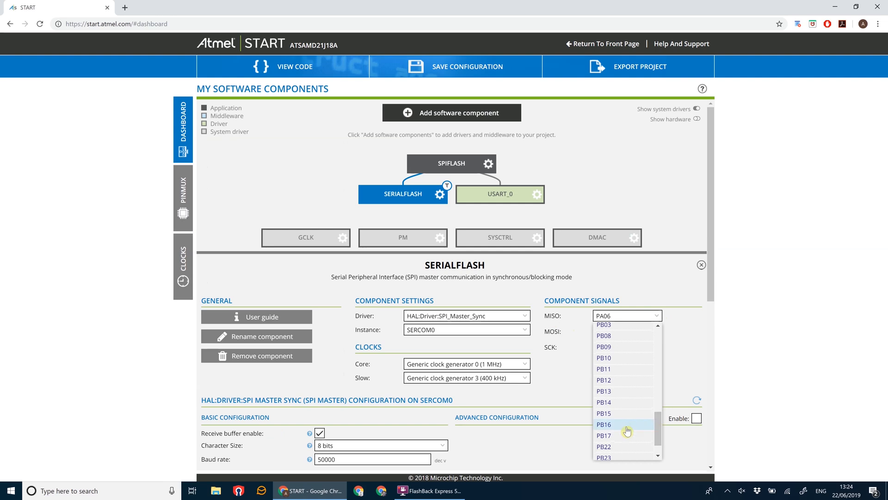
pyautogui.click(603, 424)
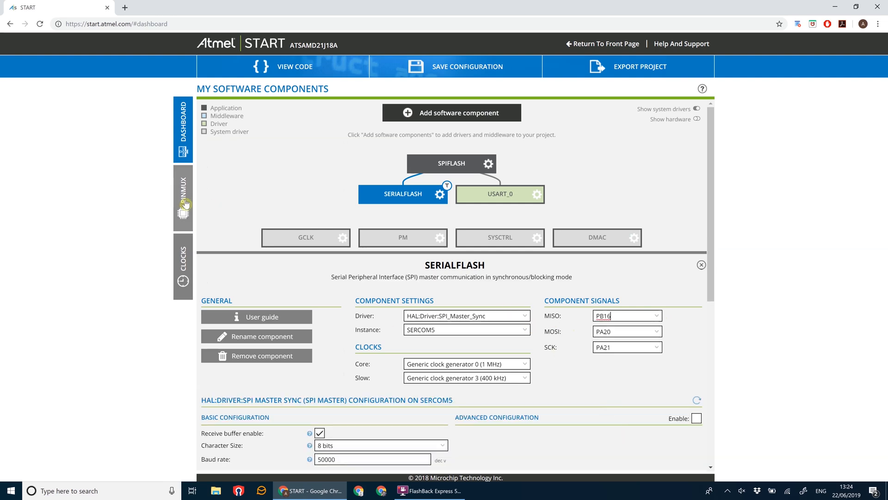
# - Scroll the pin table to find PB22 (SFLASH_SI) and PB23 (SFLASH_SCK)
pyautogui.click(182, 198)
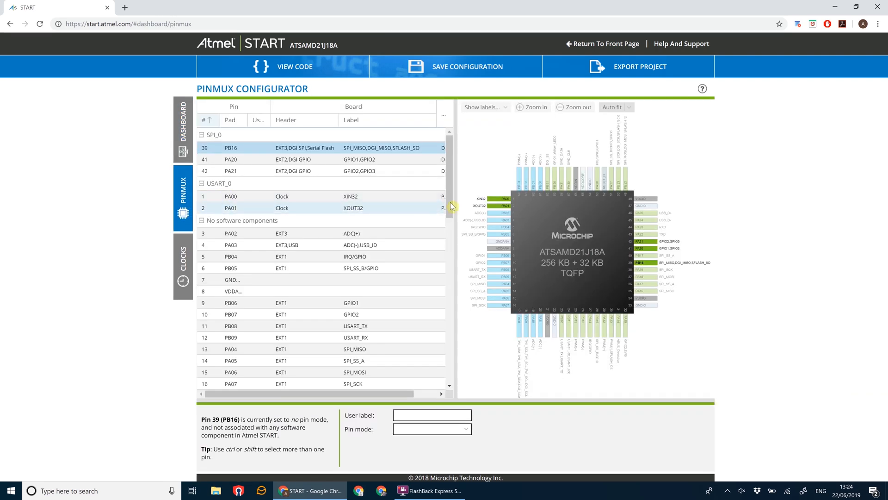
pyautogui.scroll(-3)
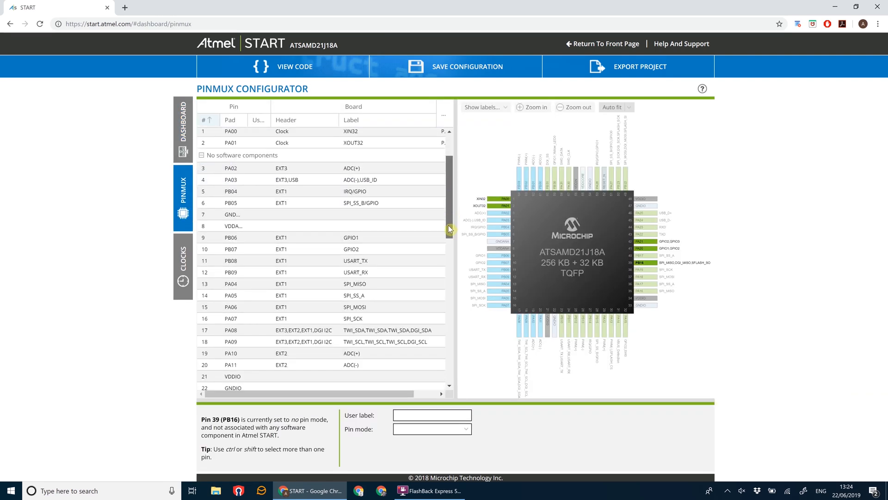
pyautogui.scroll(-3)
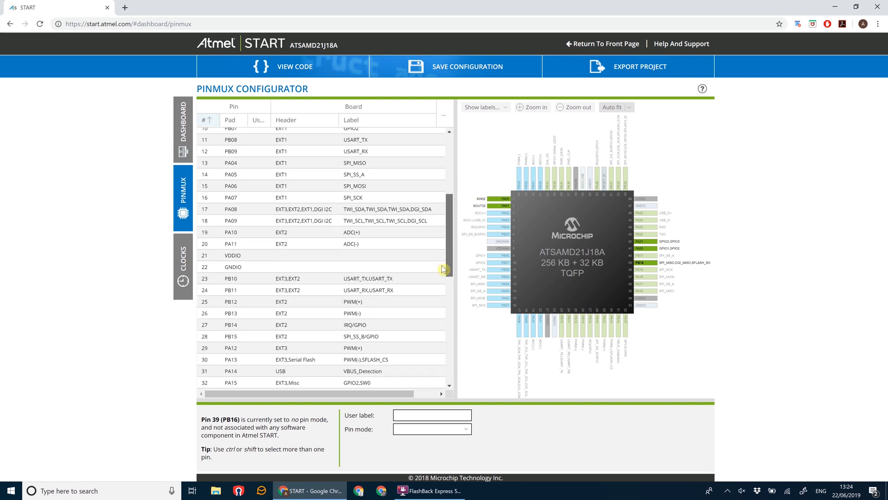
pyautogui.scroll(-3)
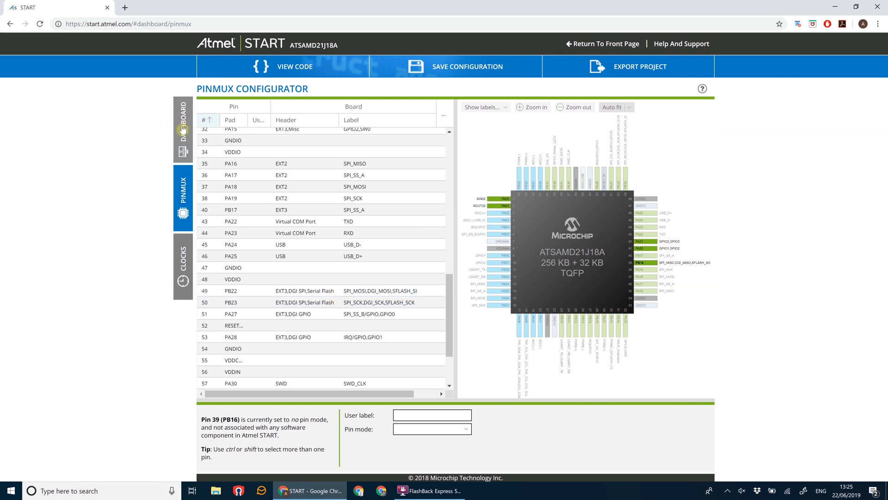
# - Route the SERIALFLASH MOSI signal to PB22 and SCK to PB23
pyautogui.click(182, 130)
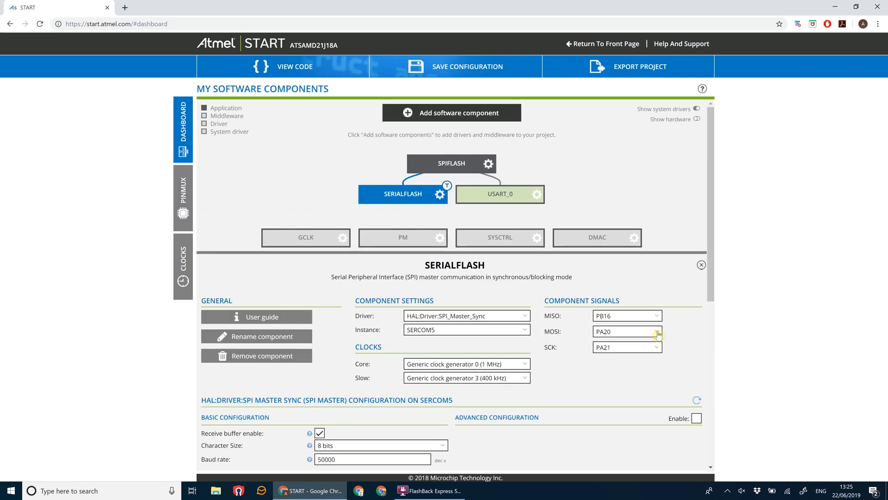
pyautogui.click(626, 331)
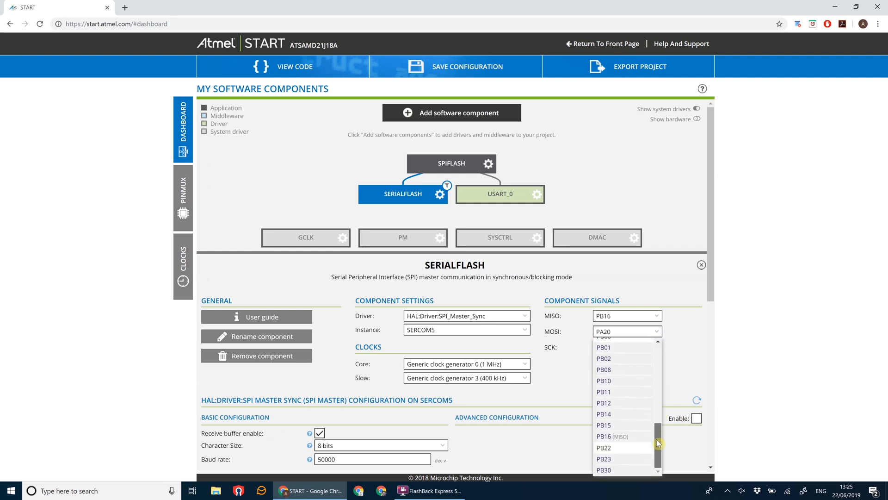
pyautogui.click(603, 447)
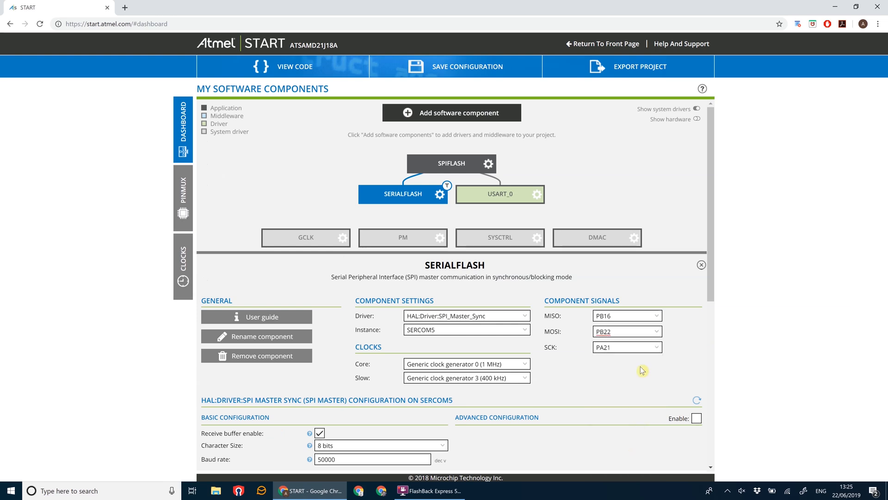
pyautogui.click(627, 346)
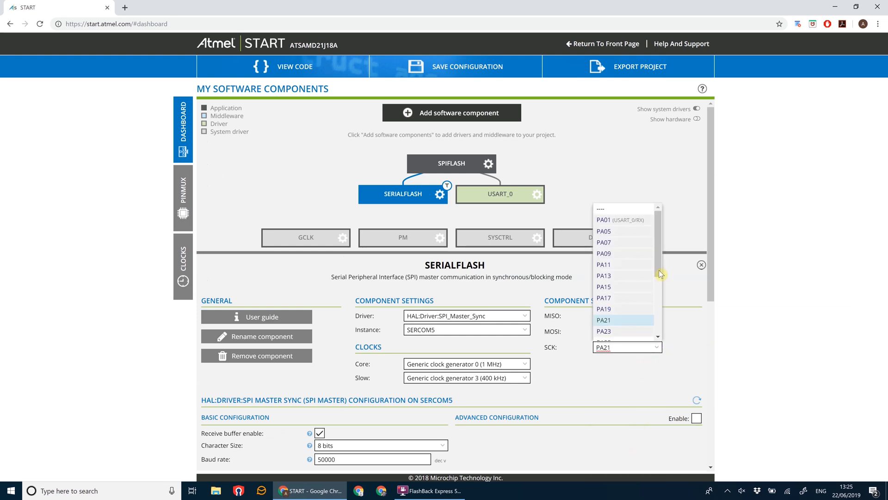
pyautogui.scroll(-3)
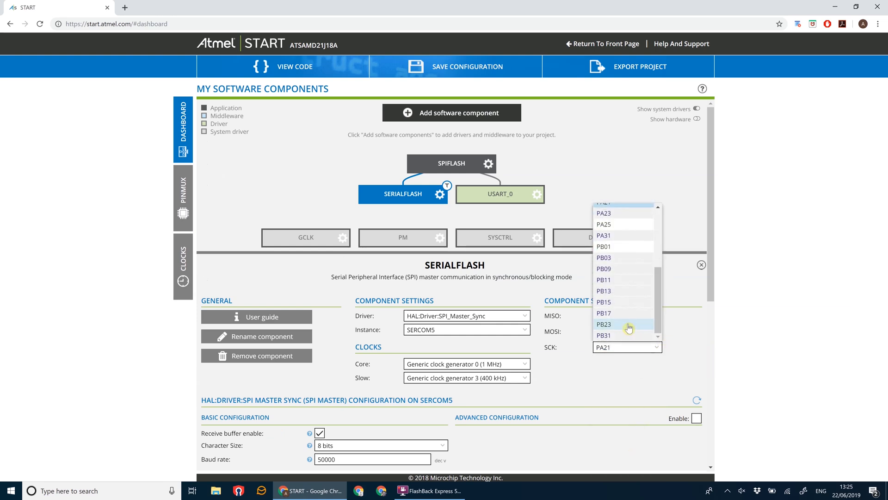
pyautogui.click(603, 335)
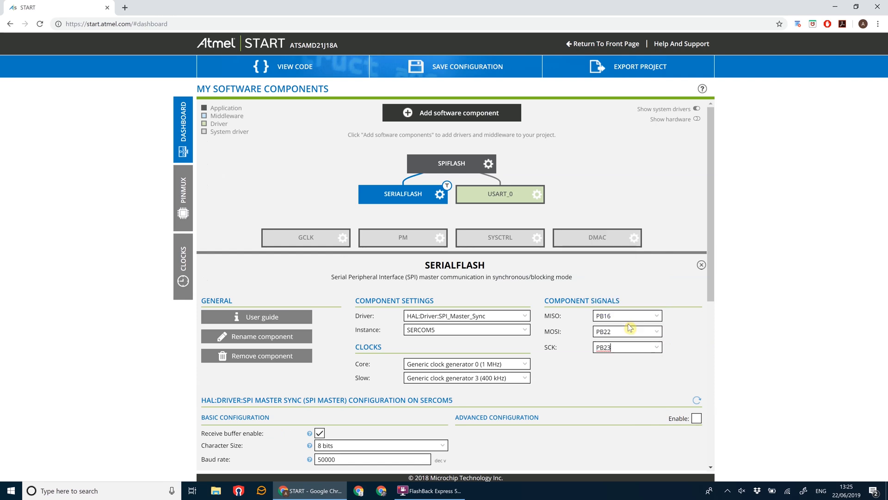
pyautogui.moveTo(274, 214)
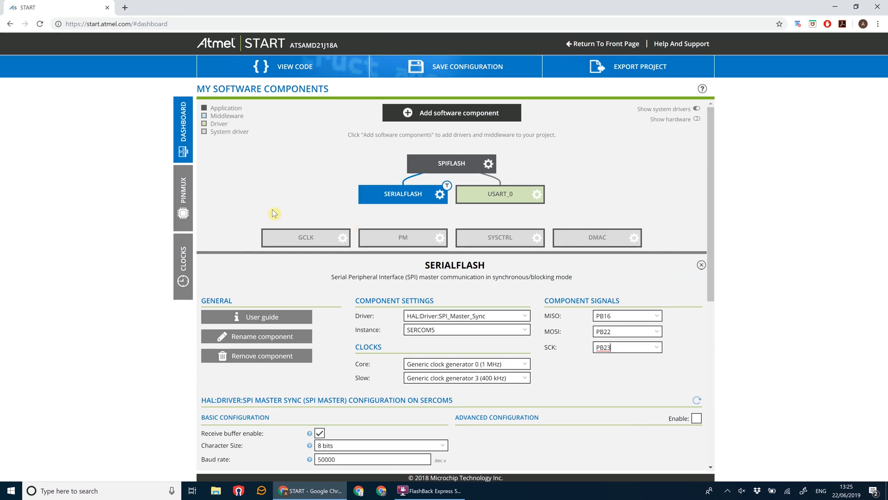
pyautogui.moveTo(182, 198)
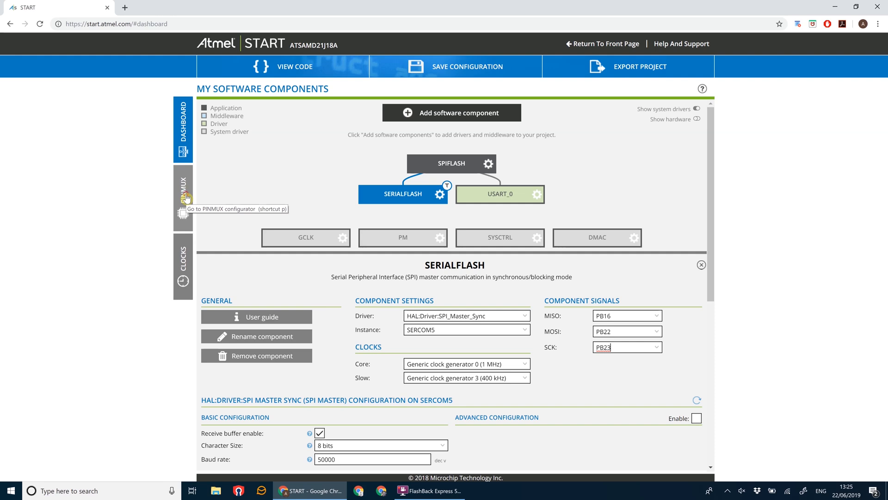
pyautogui.click(182, 199)
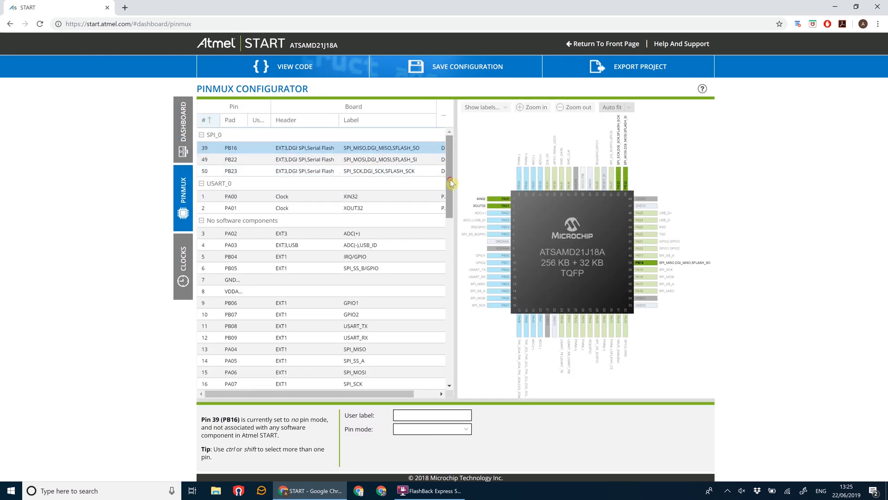
# - Make PA13 a digital output labeled SERIALFLASH_CS with initial level High
pyautogui.scroll(-3)
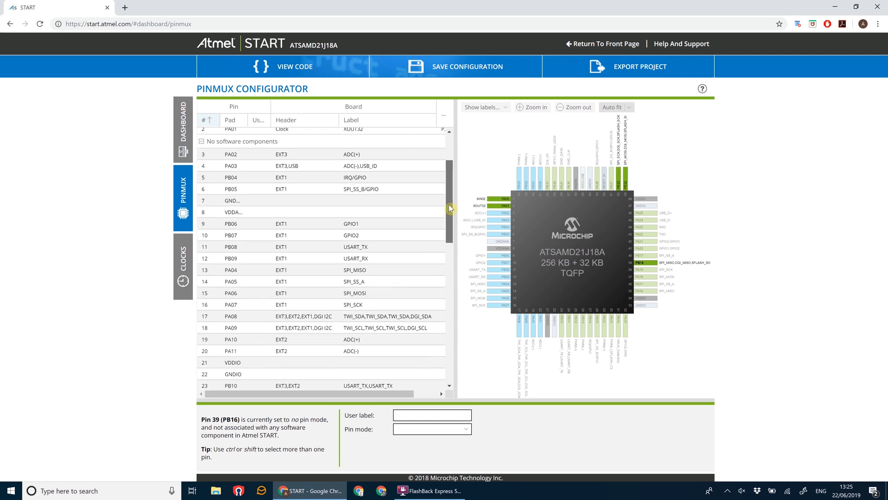
pyautogui.scroll(-3)
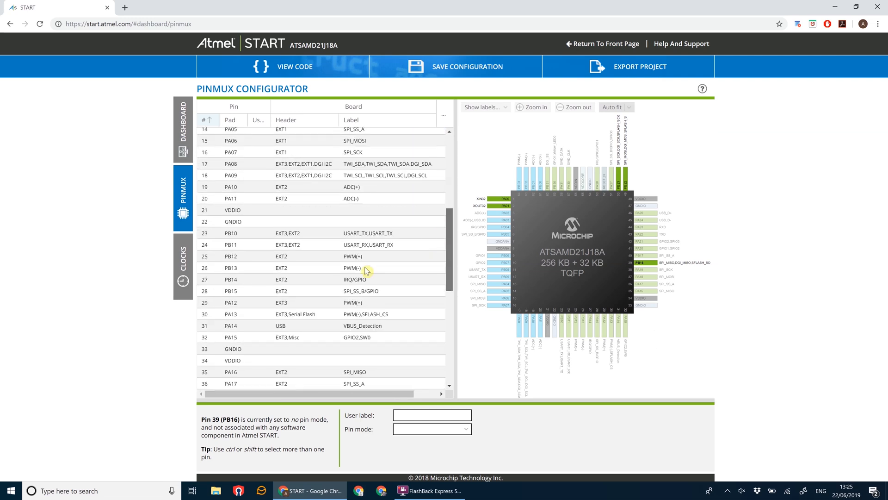
pyautogui.click(294, 306)
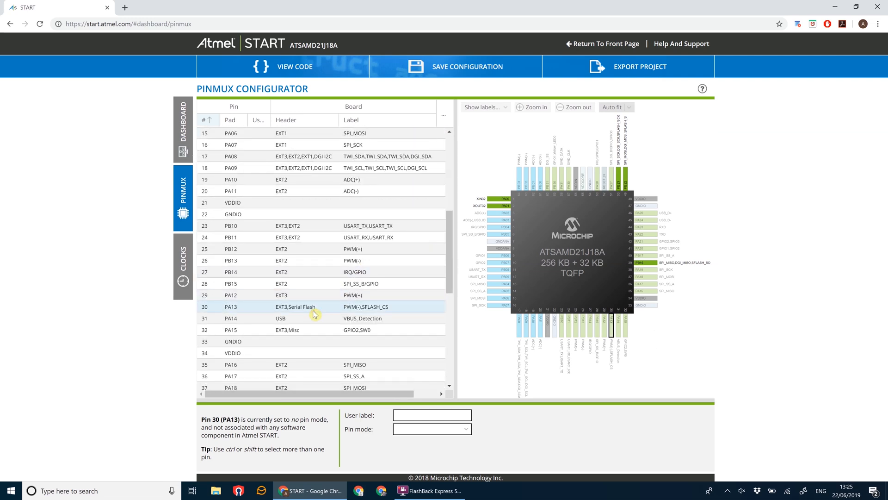
pyautogui.moveTo(344, 313)
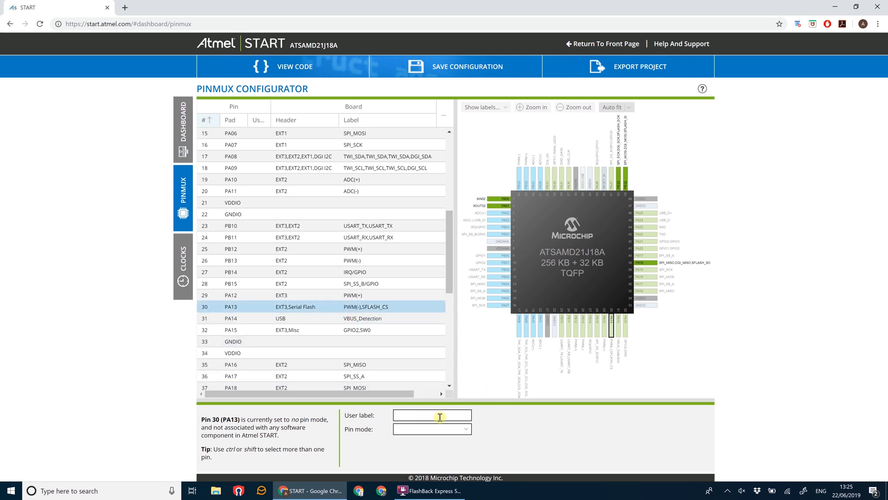
pyautogui.write('SERIALFLASH_CS')
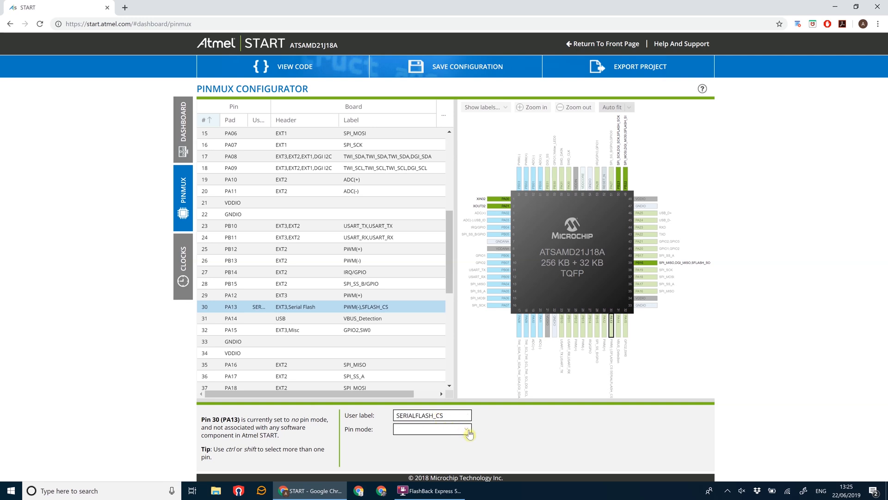
pyautogui.click(431, 428)
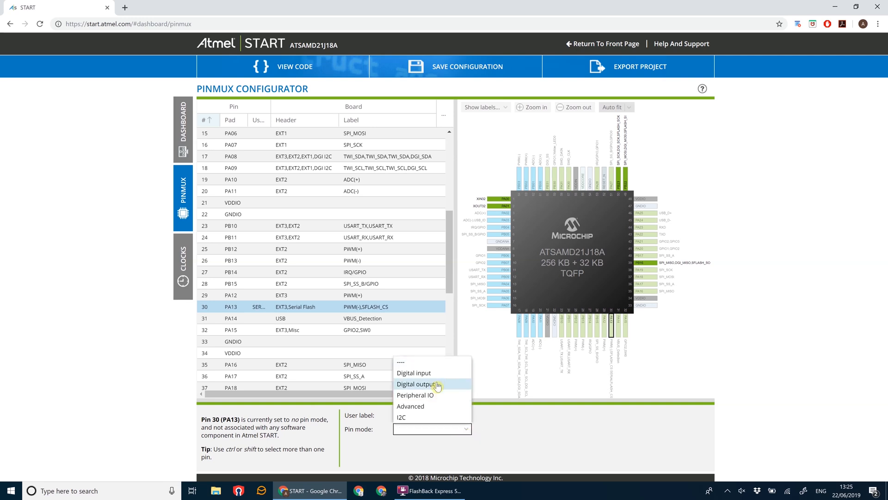
pyautogui.click(416, 384)
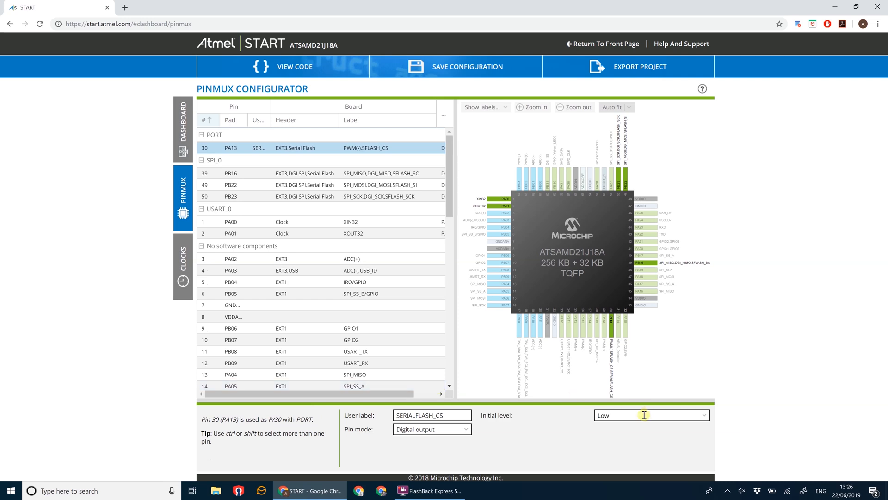
pyautogui.click(651, 414)
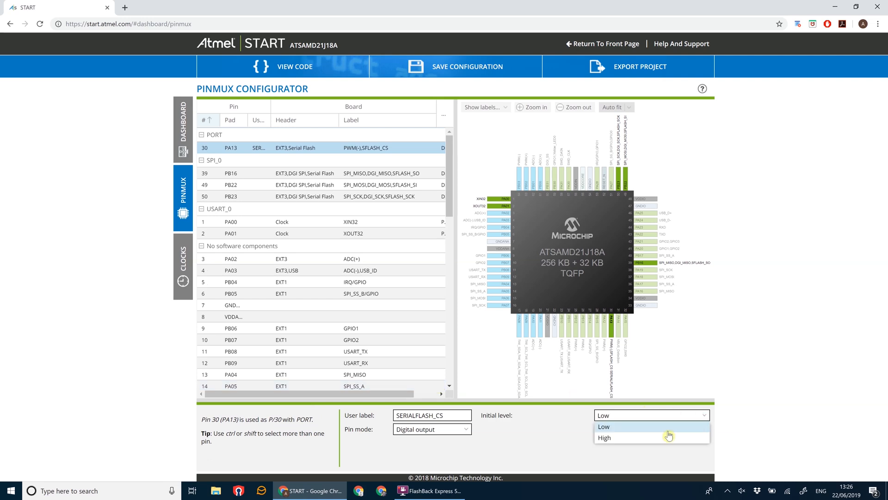
pyautogui.click(604, 437)
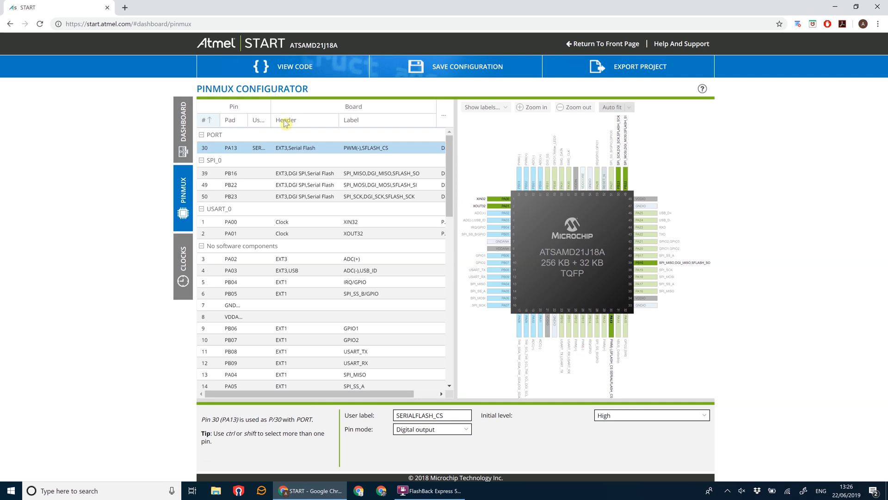
pyautogui.moveTo(182, 121)
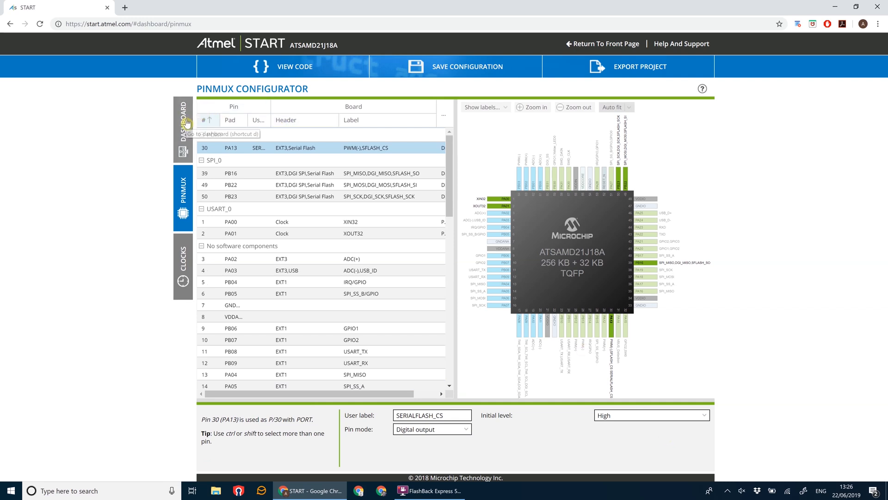
pyautogui.click(183, 119)
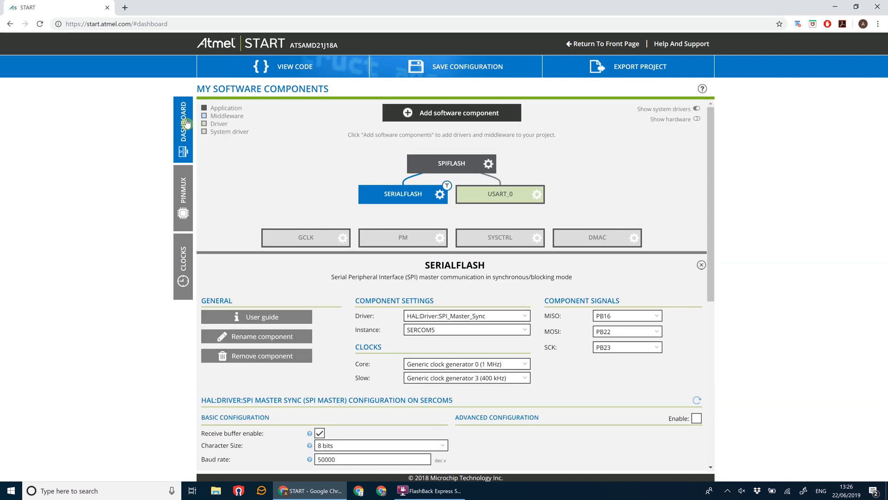
pyautogui.moveTo(515, 310)
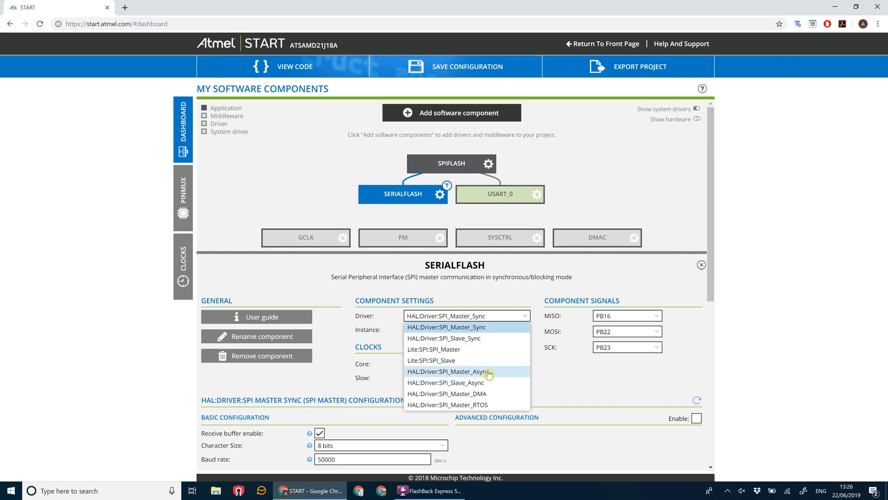
pyautogui.click(448, 371)
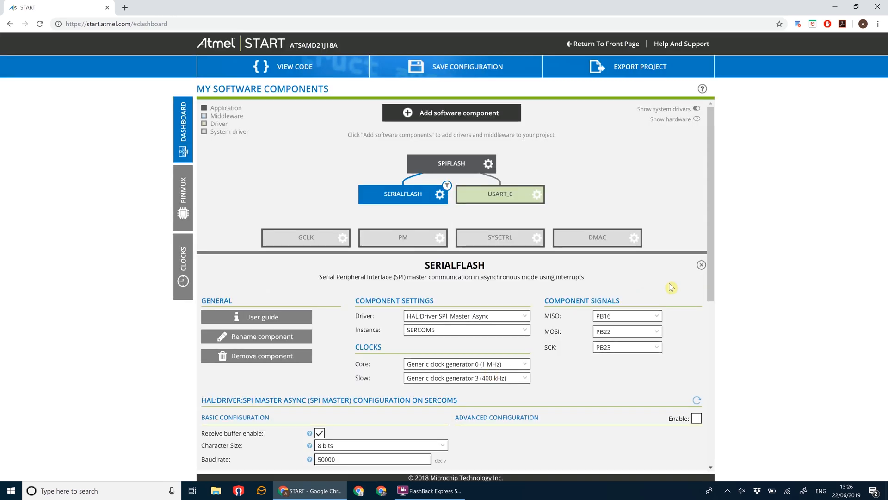
pyautogui.scroll(-3)
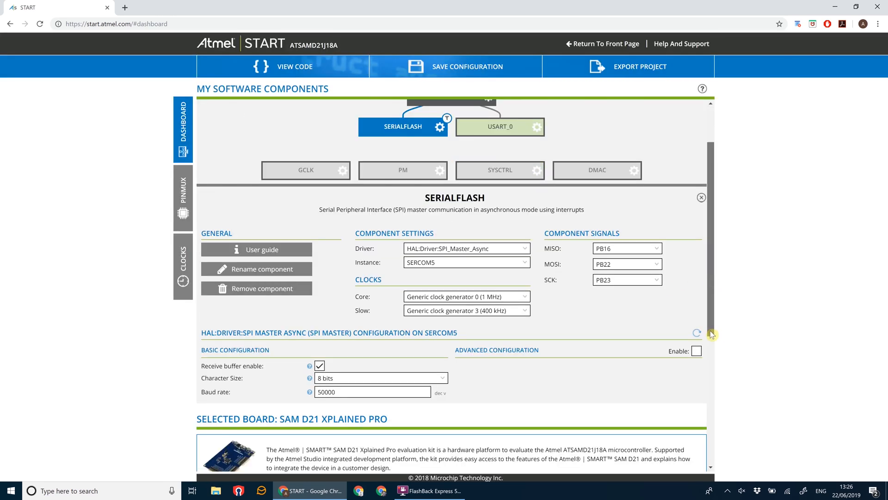
pyautogui.scroll(-3)
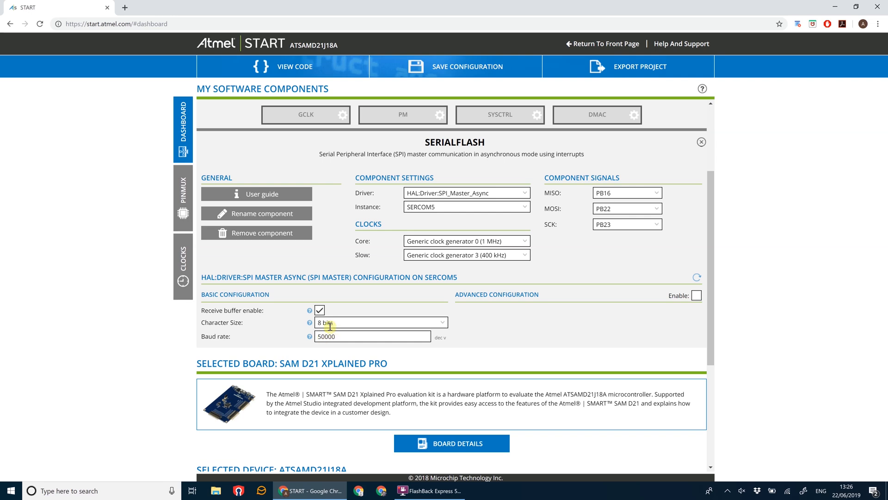
pyautogui.click(319, 310)
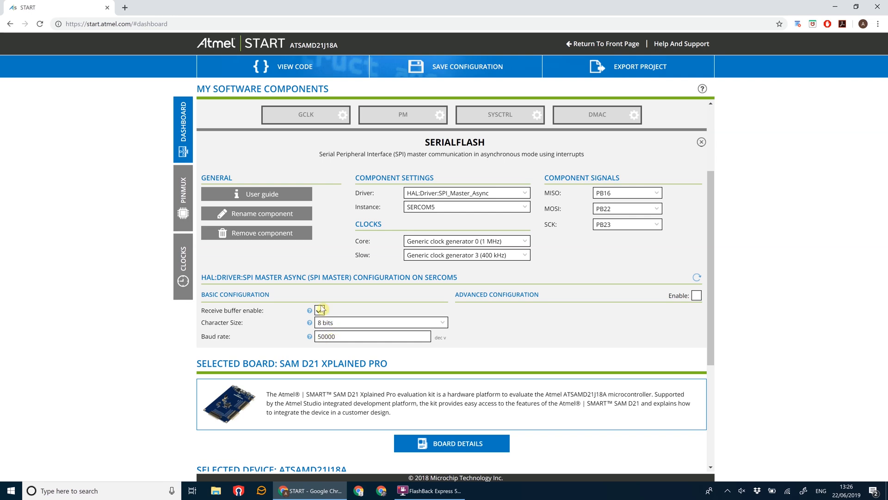
pyautogui.click(318, 310)
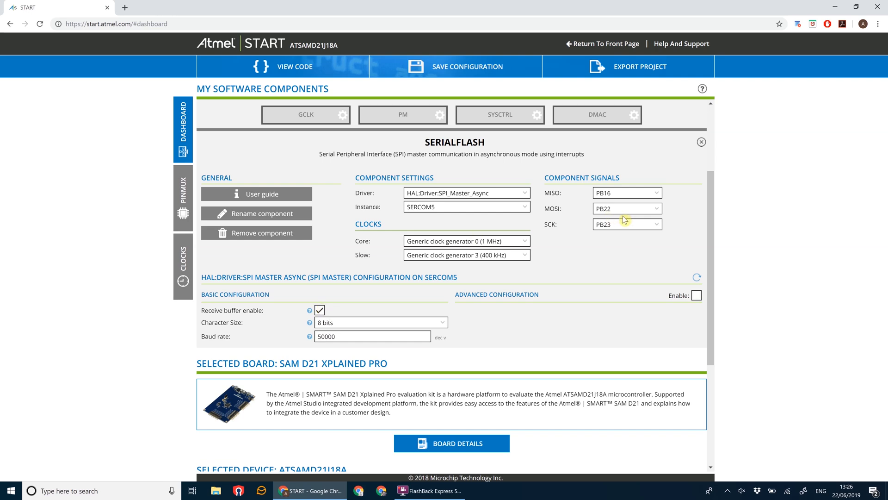
pyautogui.scroll(-3)
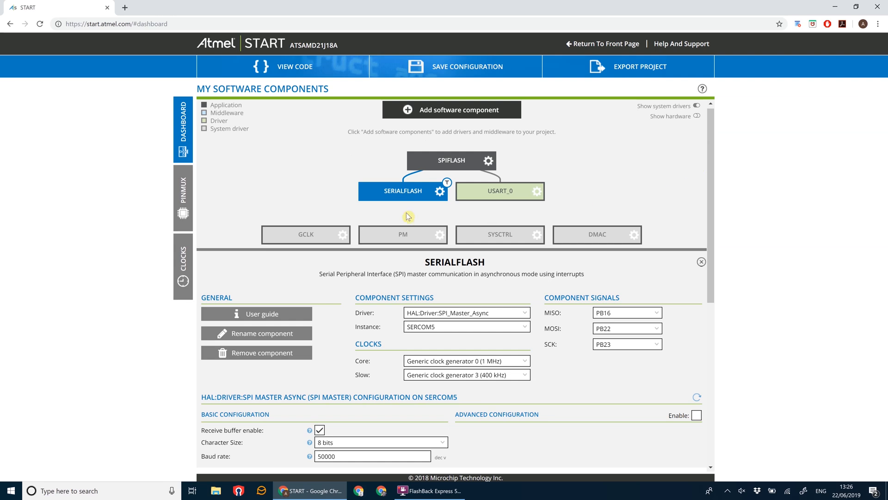
pyautogui.moveTo(476, 199)
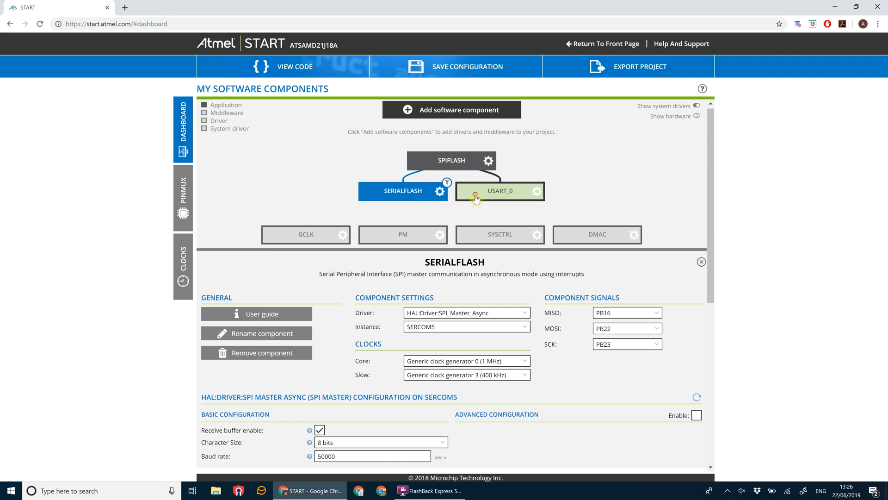
# - Rename the USART_0 component to DEBUGOUT
pyautogui.click(499, 190)
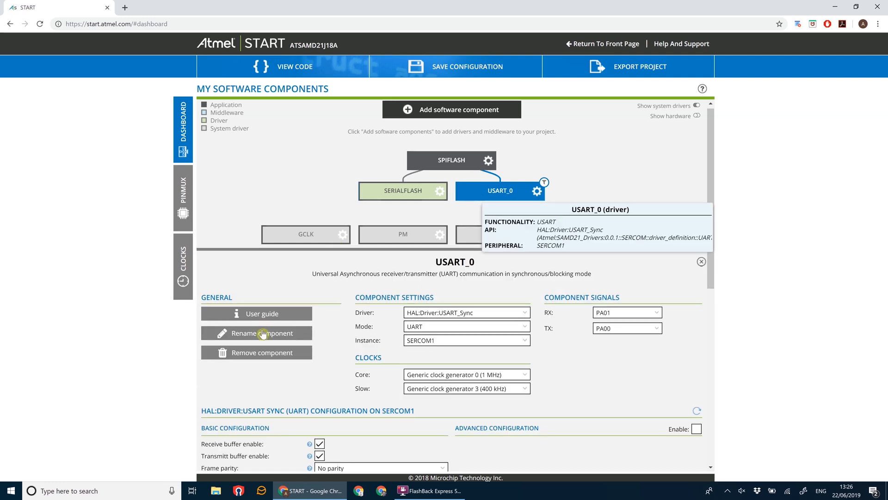
pyautogui.click(262, 332)
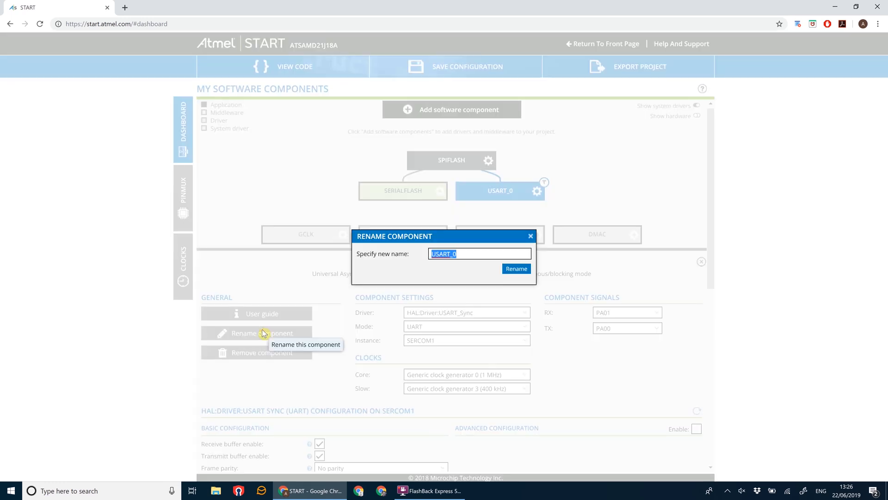
pyautogui.write('DEBUGOUT')
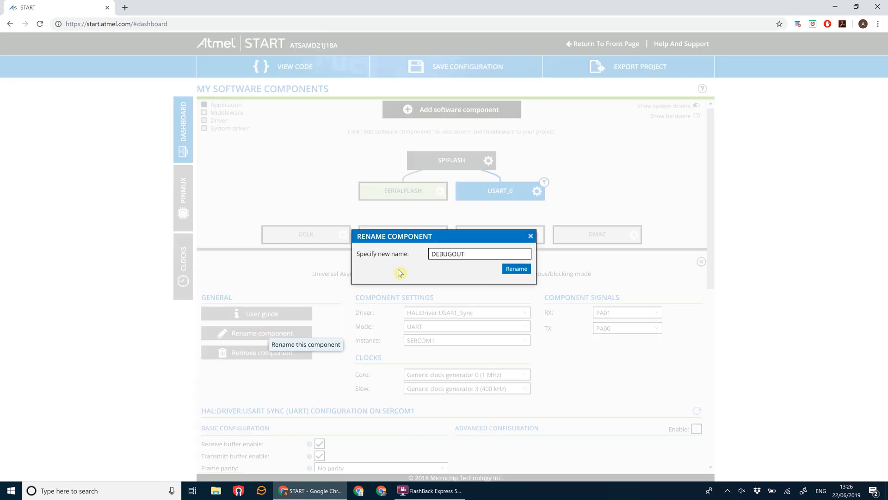
pyautogui.click(515, 268)
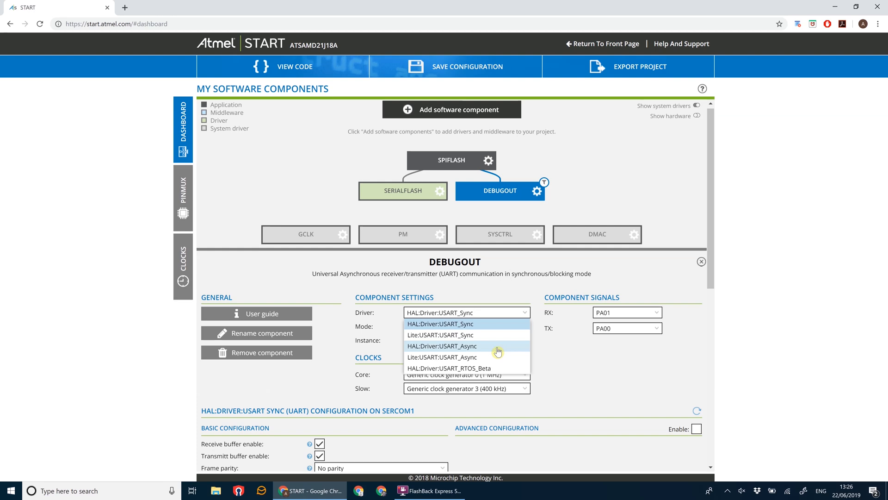
# - Switch DEBUGOUT to the HAL:Driver:USART_Async driver with a 38400 baud rate
pyautogui.click(442, 346)
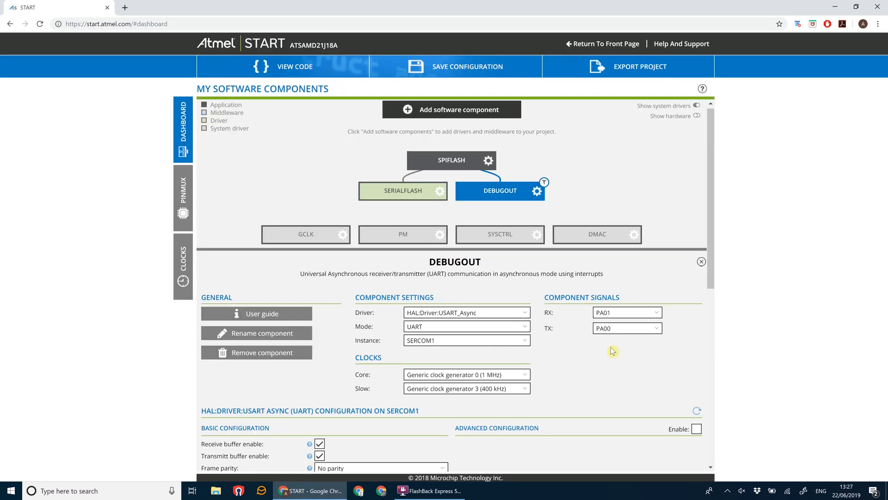
pyautogui.moveTo(711, 283)
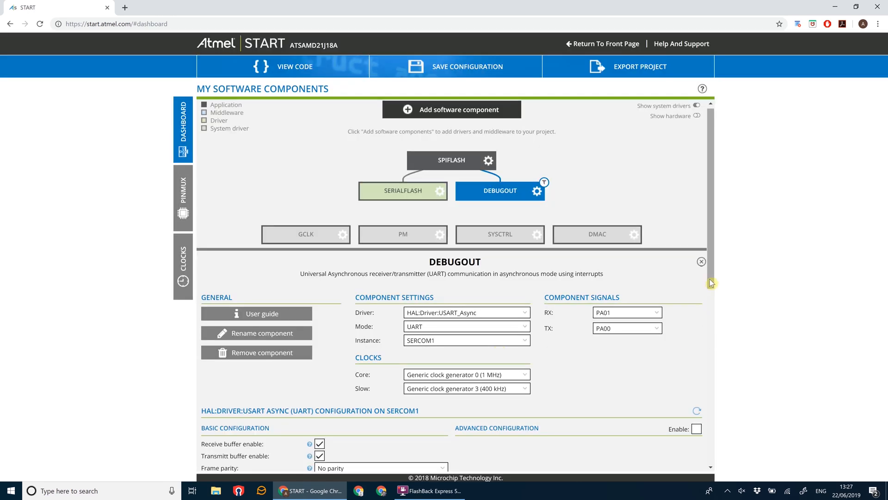
pyautogui.scroll(-3)
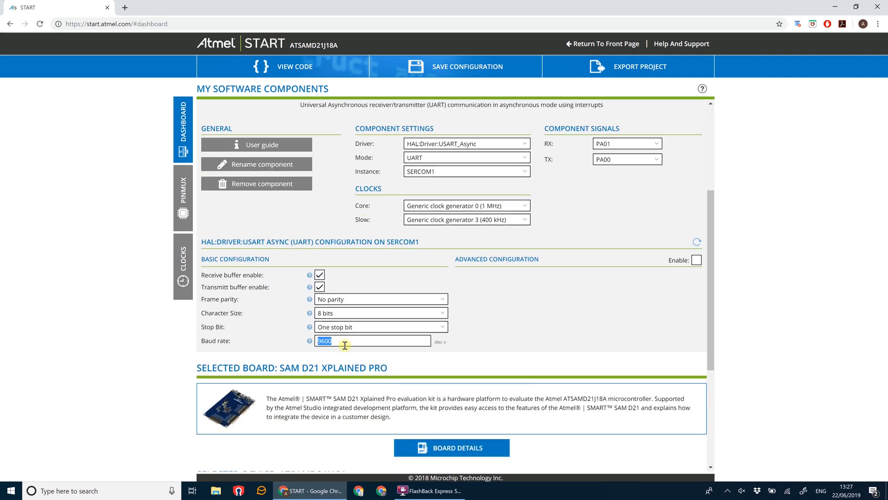
pyautogui.write('38400')
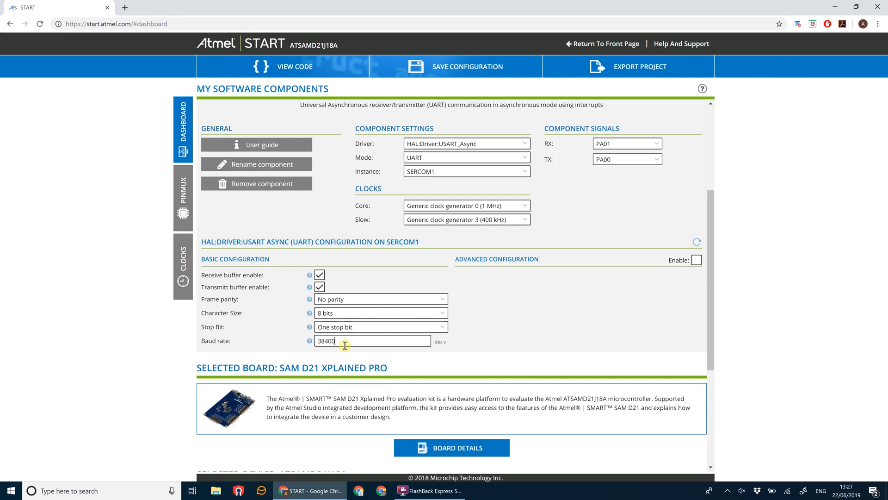
pyautogui.moveTo(719, 186)
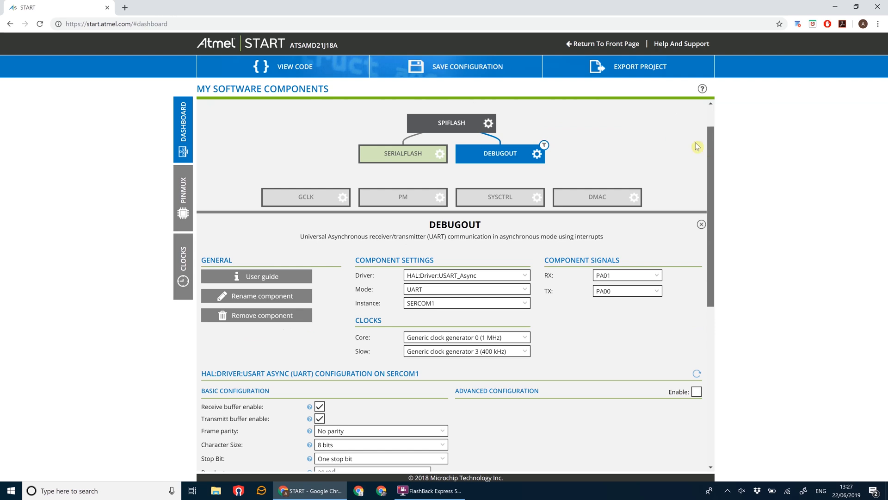
# - Open the PINMUX tab and find Virtual COM Port pins PA22 (TXD) and PA23 (RXD)
pyautogui.click(182, 199)
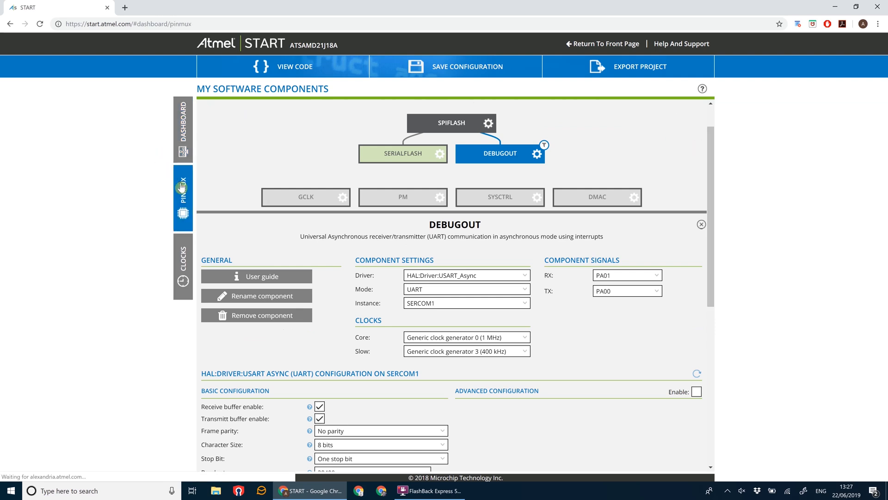
pyautogui.click(182, 199)
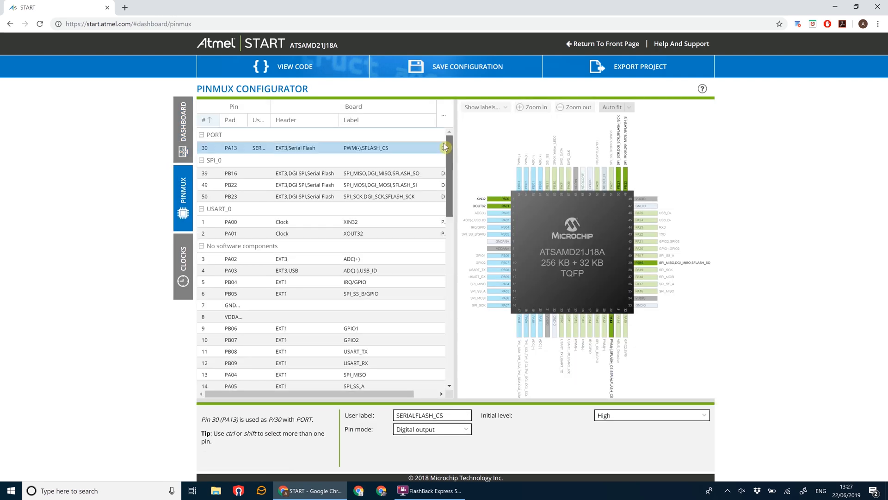
pyautogui.scroll(-3)
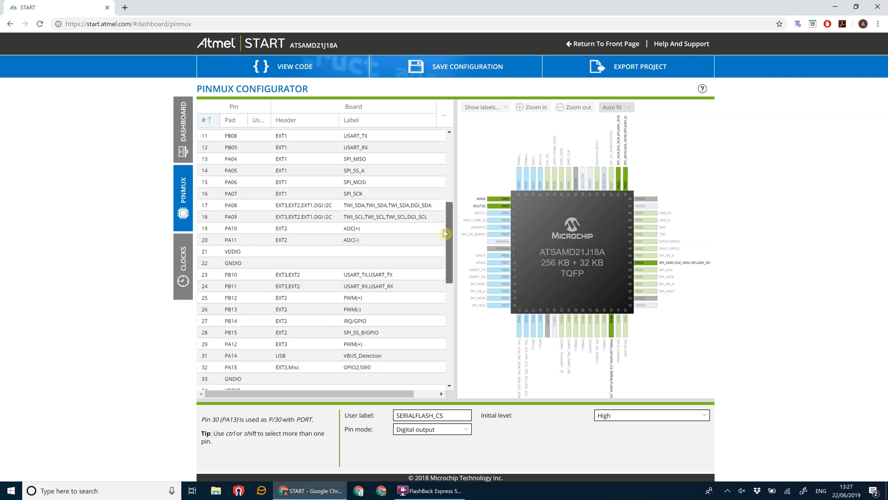
pyautogui.scroll(-3)
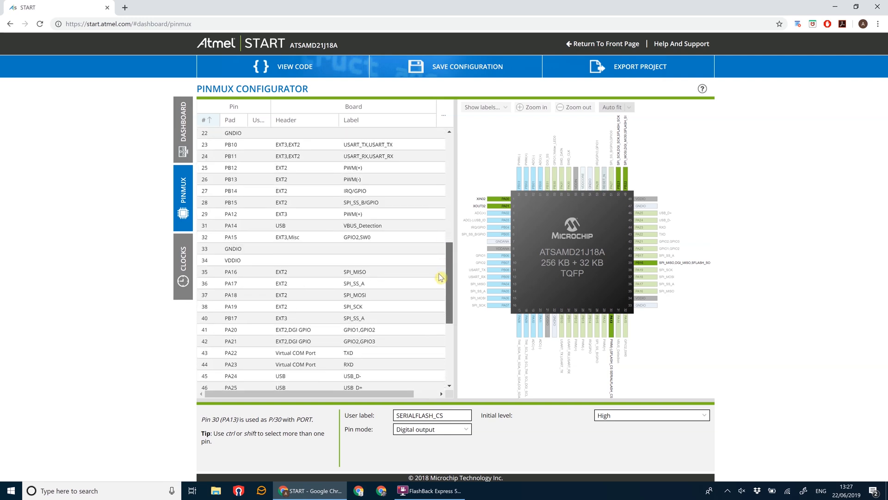
pyautogui.scroll(-3)
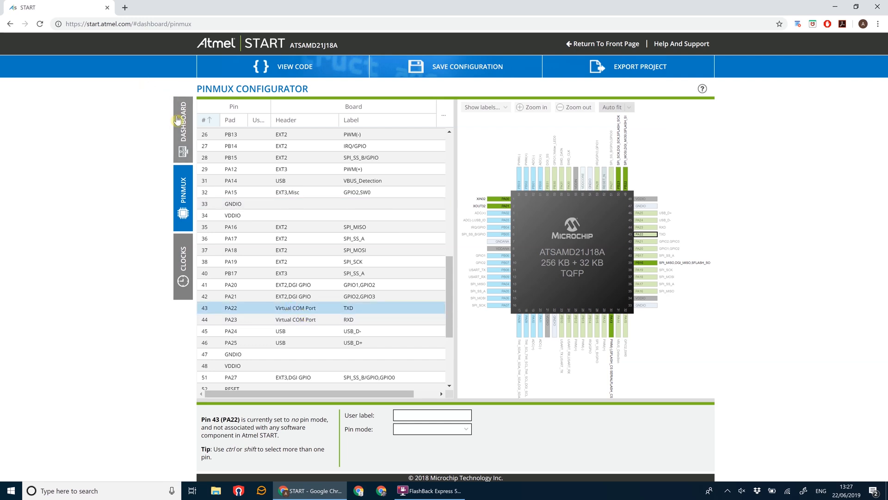
# - On the Dashboard, set DEBUGOUT's RX signal to PA23 and TX signal to PA22
pyautogui.click(182, 129)
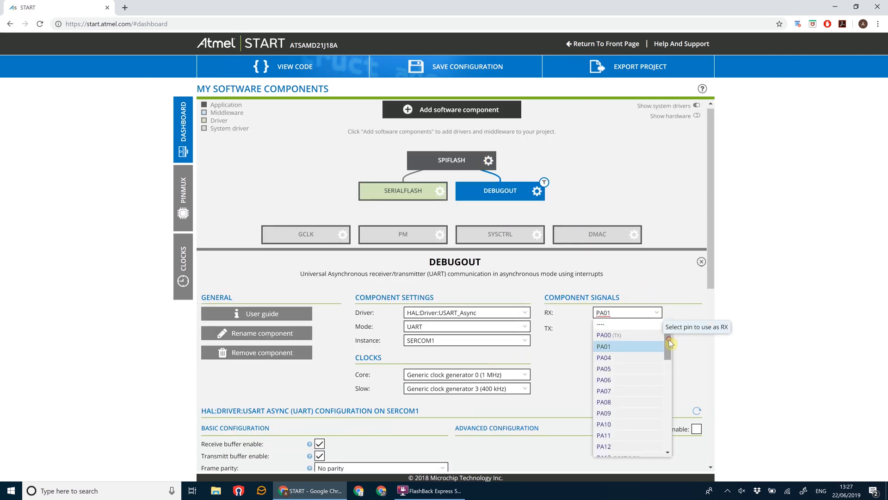
pyautogui.scroll(-3)
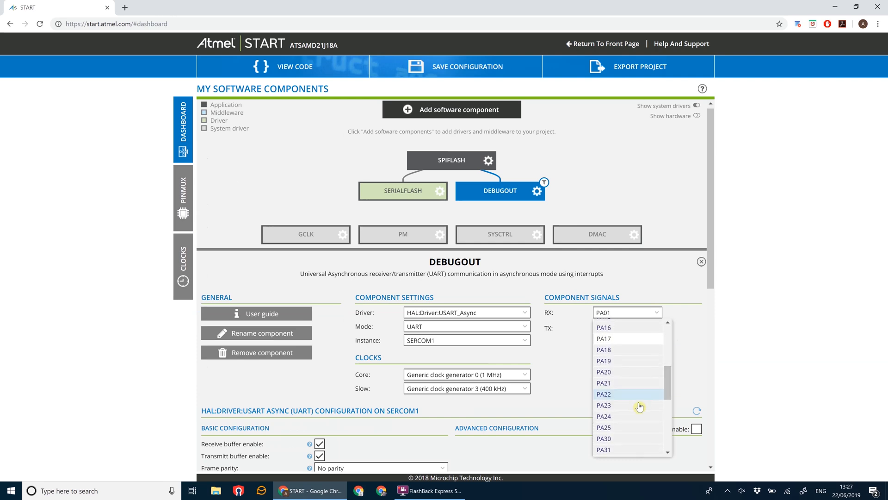
pyautogui.click(603, 406)
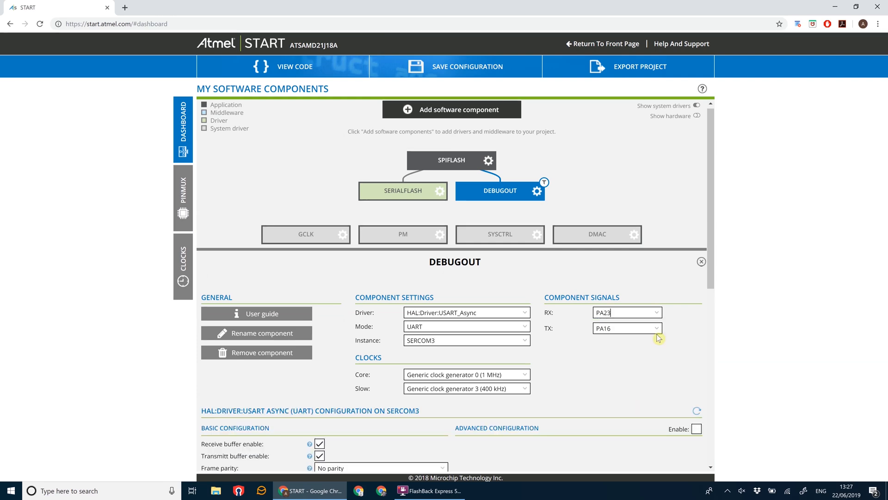
pyautogui.click(626, 328)
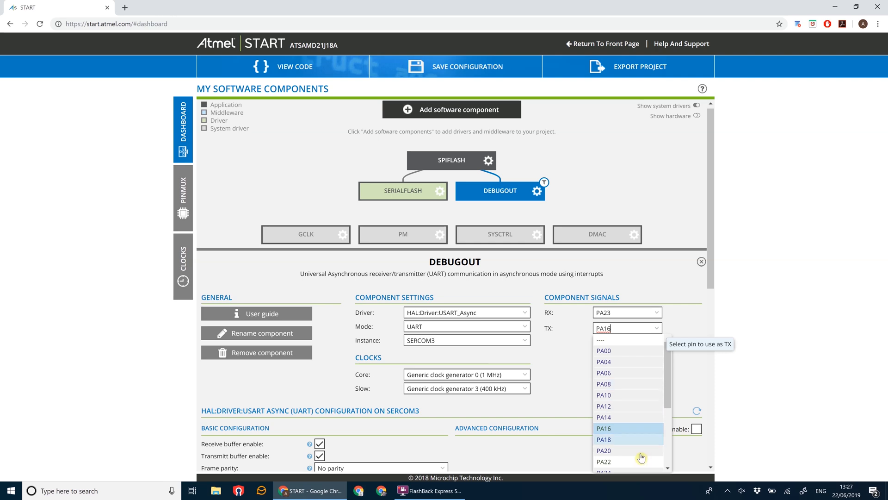
pyautogui.click(603, 461)
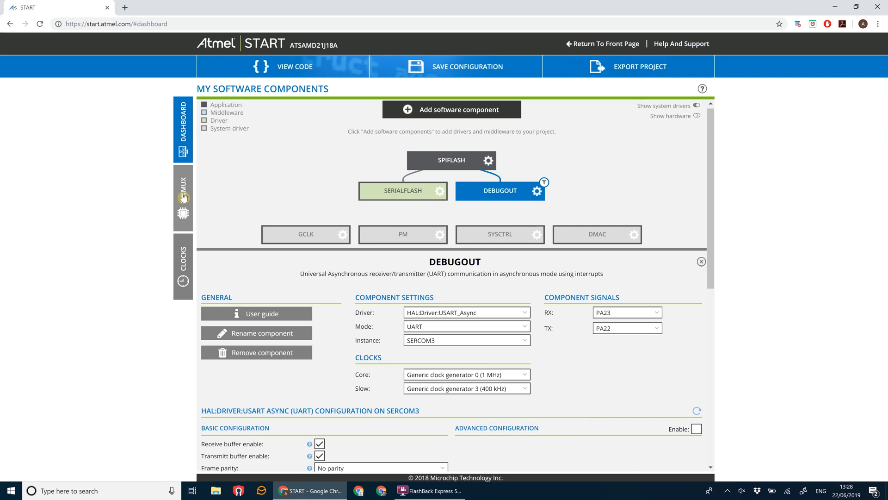
pyautogui.moveTo(182, 195)
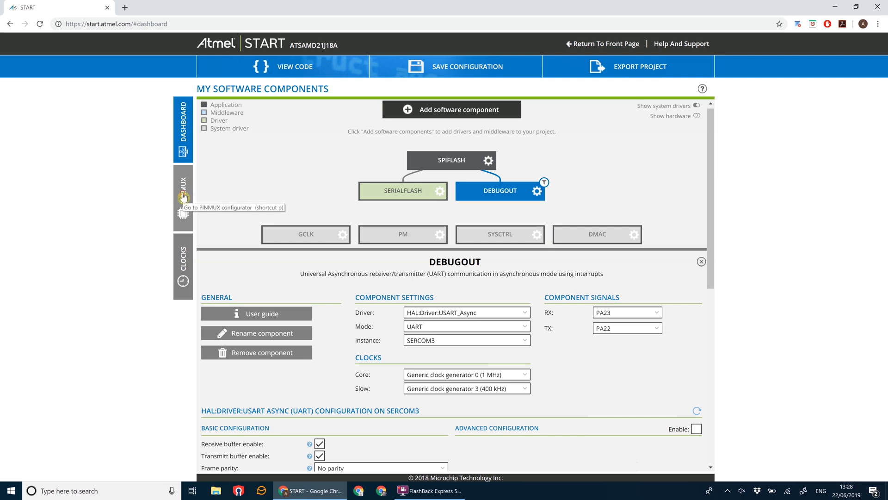
# - Select pin PB30 in the Pinmux table and enter the STATUSLED user label
pyautogui.click(182, 197)
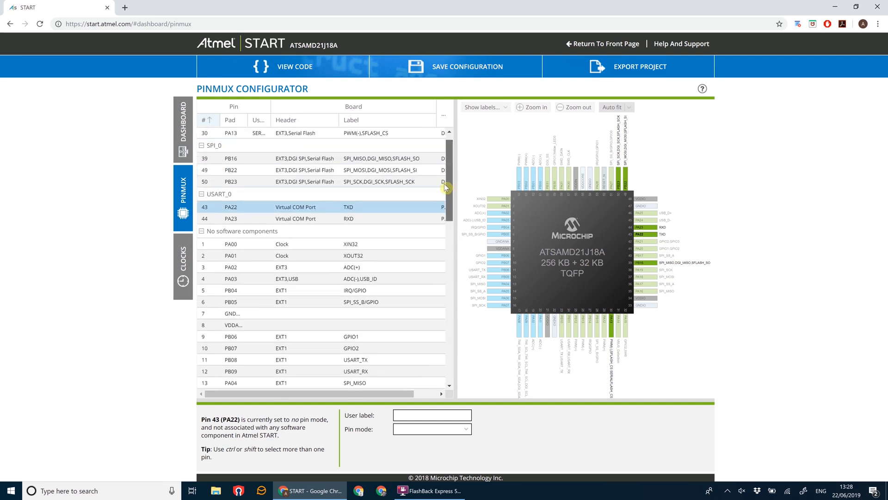
pyautogui.scroll(-3)
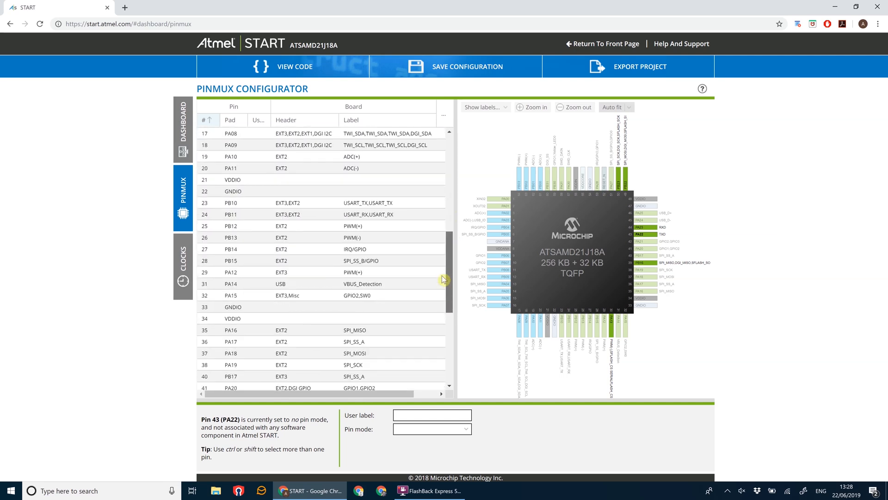
pyautogui.scroll(-3)
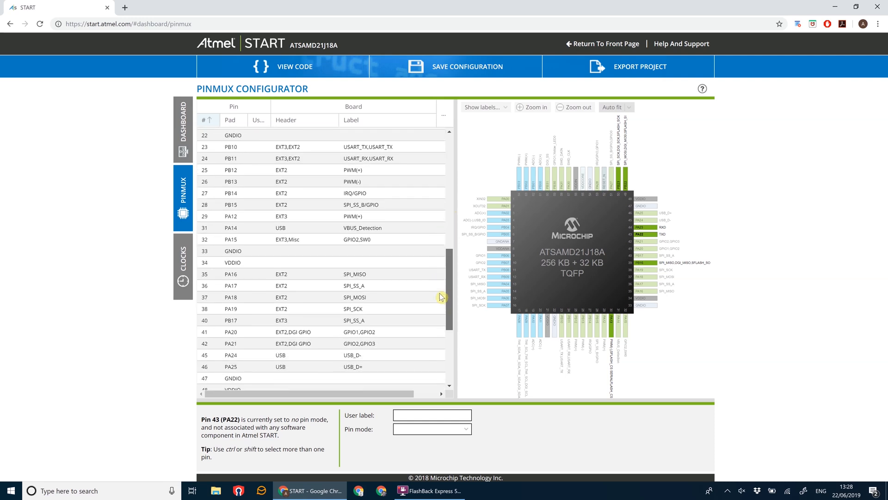
pyautogui.scroll(-3)
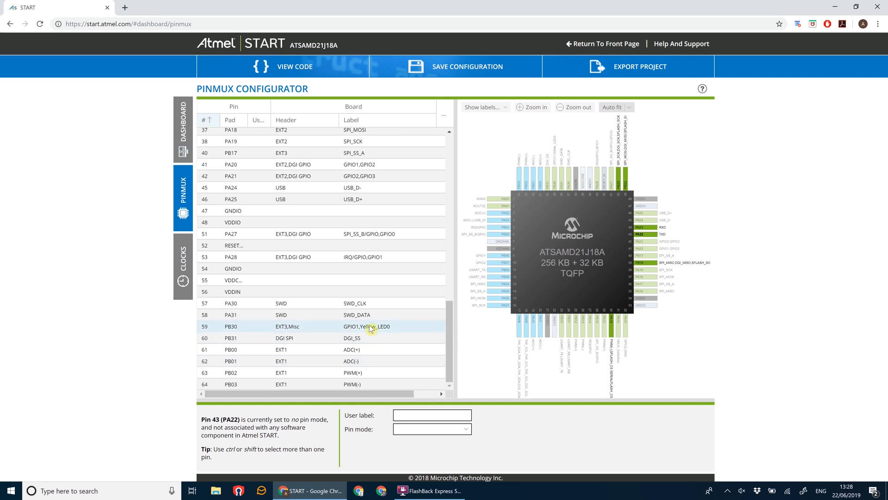
pyautogui.click(368, 326)
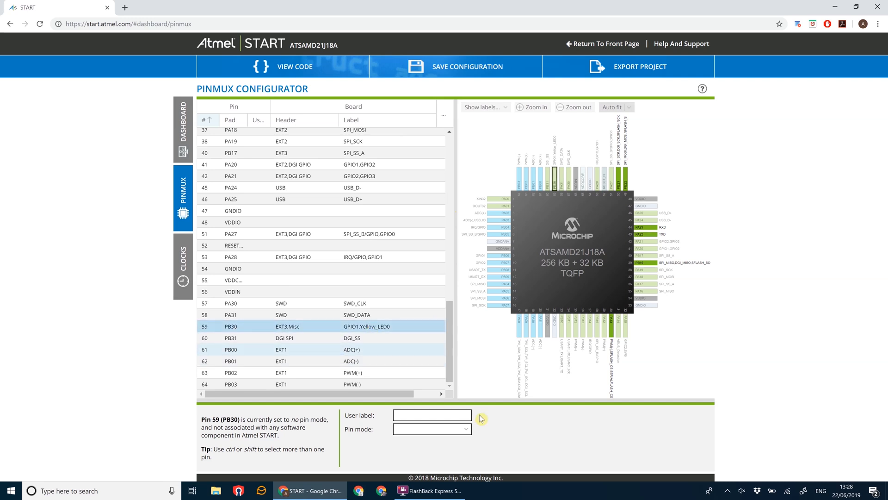
pyautogui.click(431, 414)
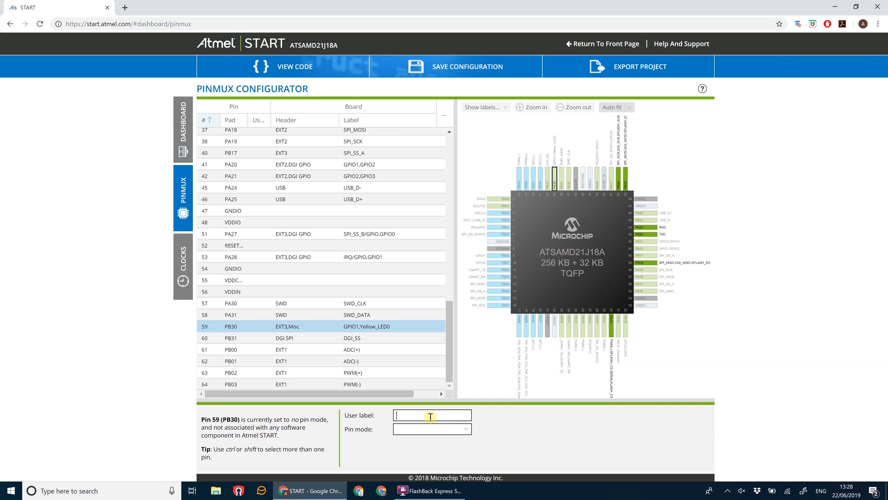
pyautogui.write('STATUSLED')
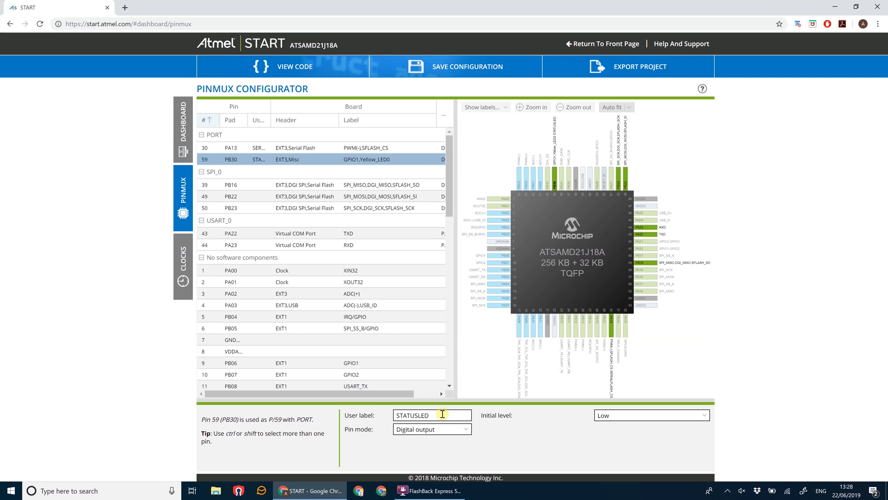
pyautogui.moveTo(573, 414)
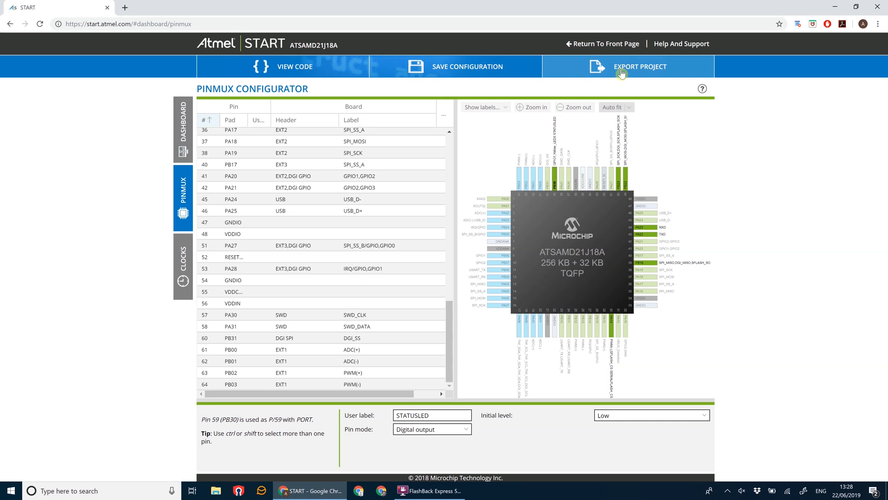
# - Check the SERIALFLASH SPI driver settings on the Dashboard, then open Export Project
pyautogui.click(182, 127)
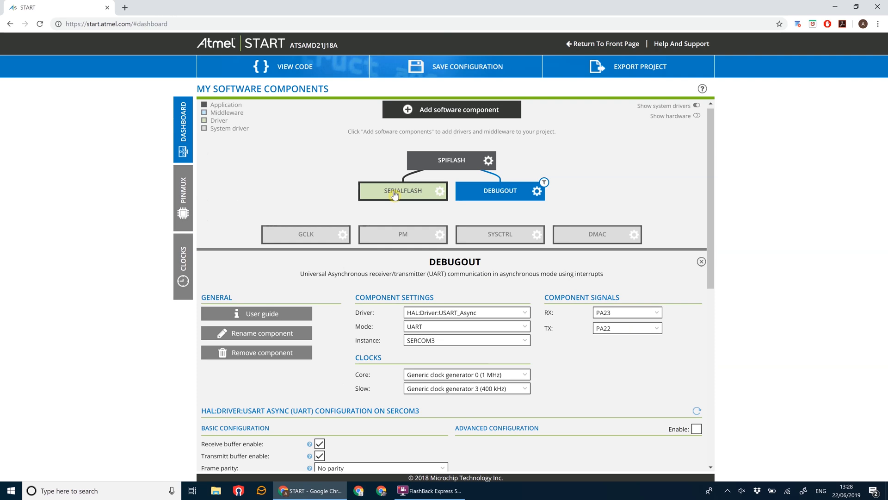
pyautogui.click(401, 190)
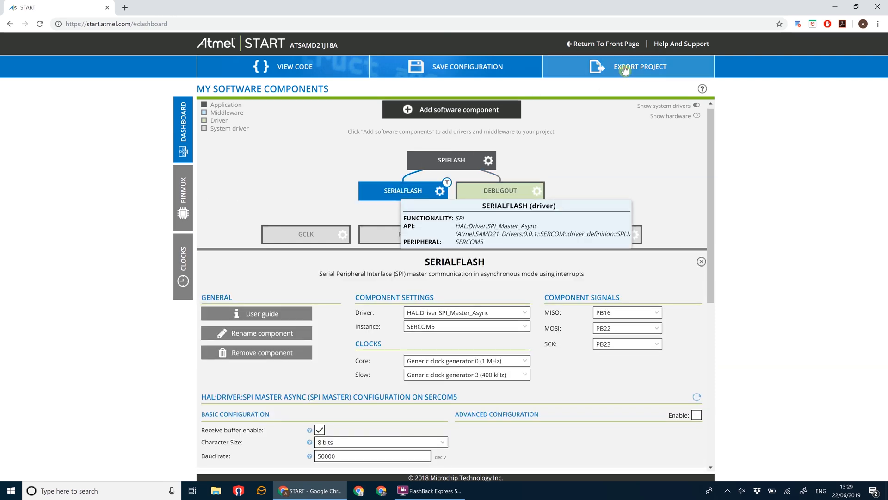
pyautogui.click(627, 66)
pyautogui.write('04_SPIFLASH')
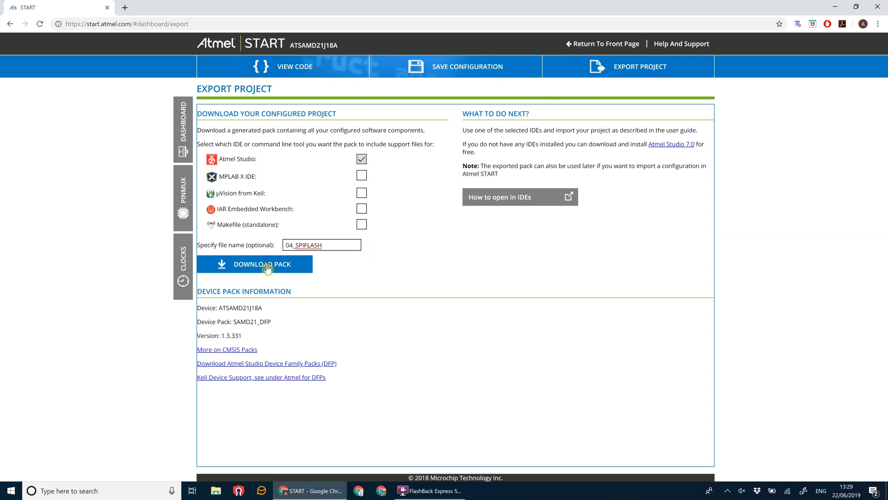
# - Save the 04_SPIFLASH.atzip pack into YouTube > Hardware-Tutorials and open it
pyautogui.click(255, 264)
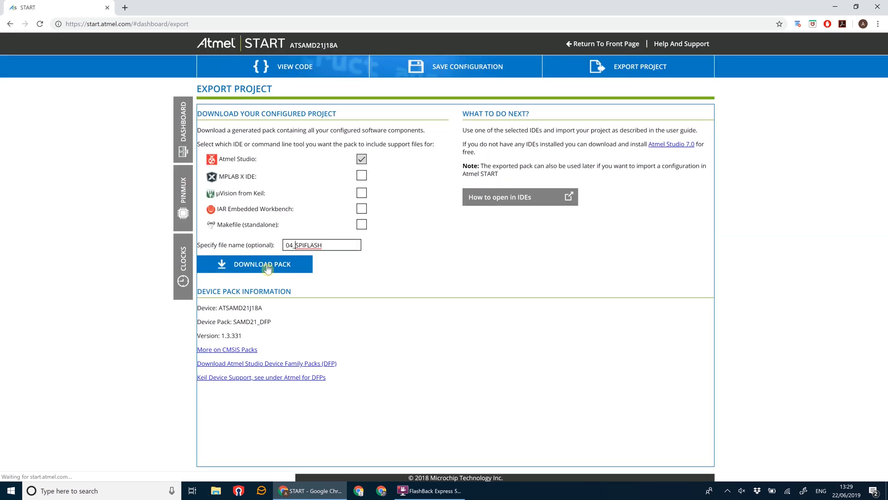
pyautogui.click(262, 264)
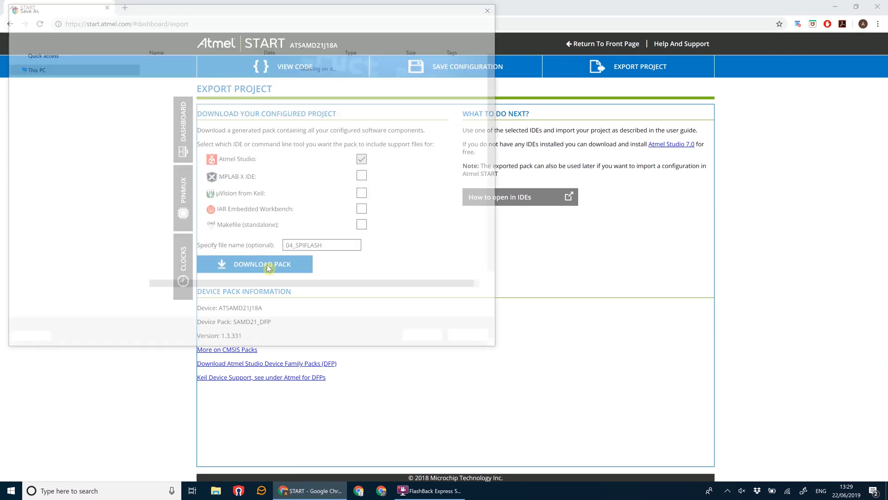
pyautogui.click(262, 265)
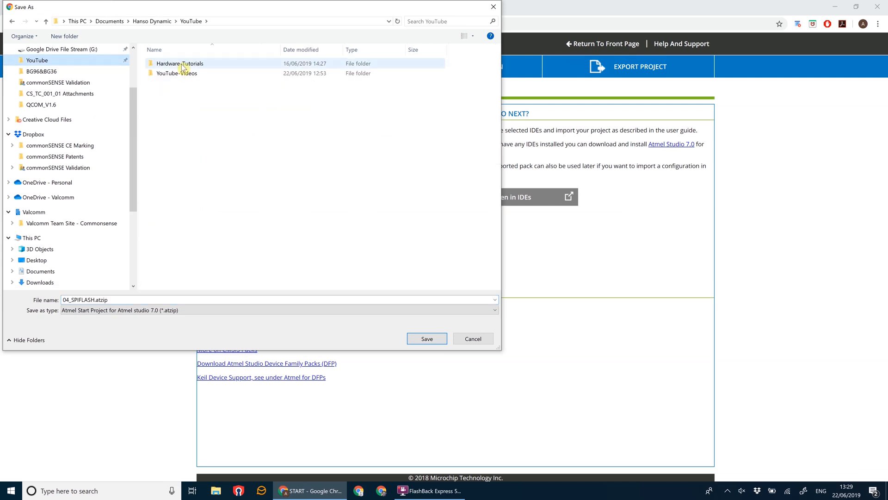
pyautogui.doubleClick(179, 63)
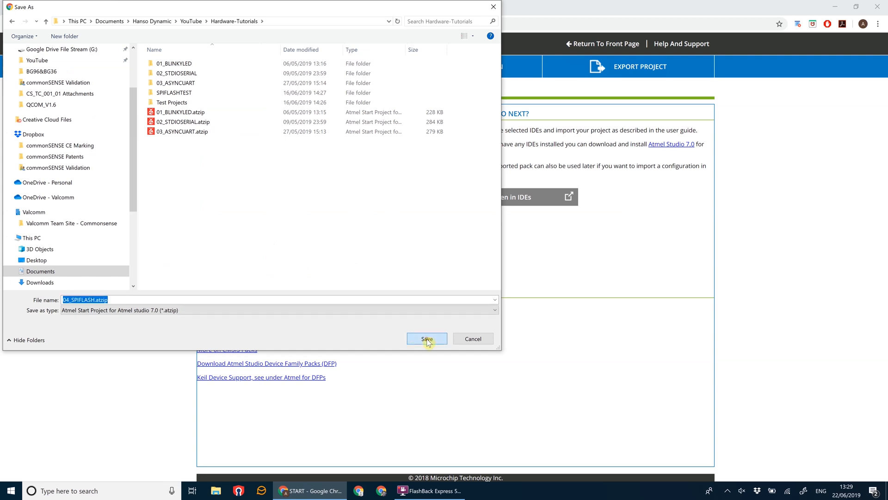
pyautogui.click(427, 338)
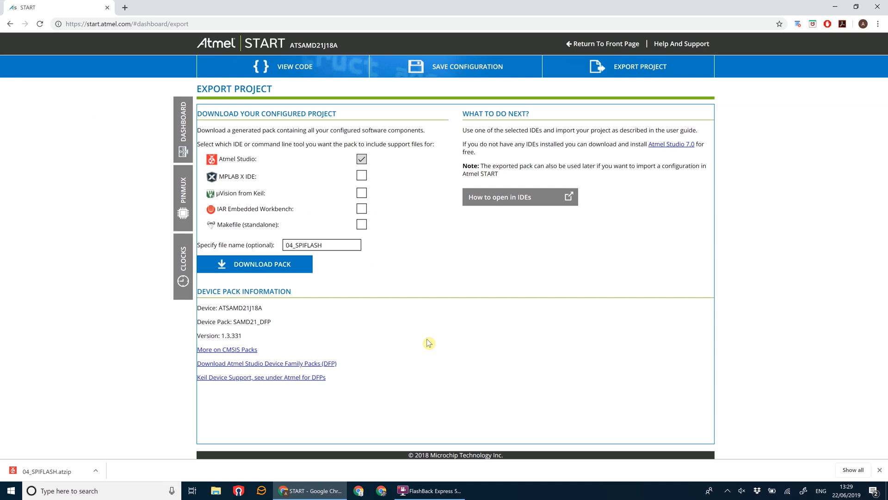
pyautogui.moveTo(58, 475)
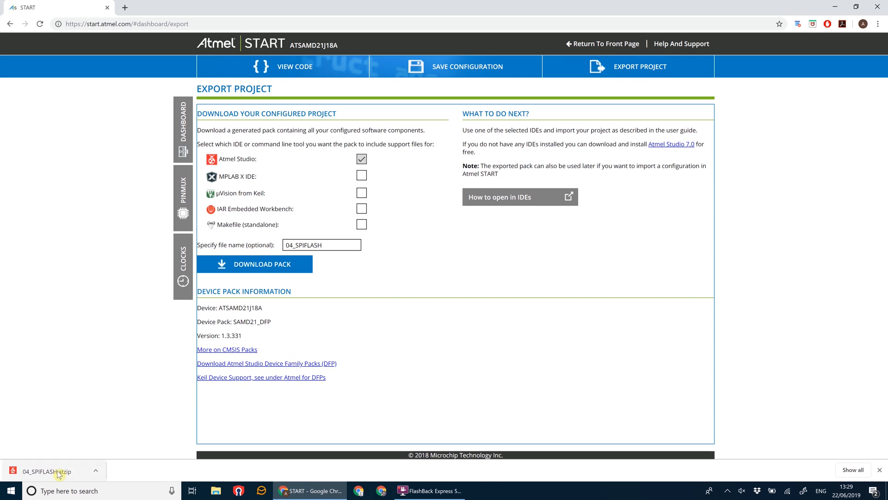
pyautogui.click(48, 471)
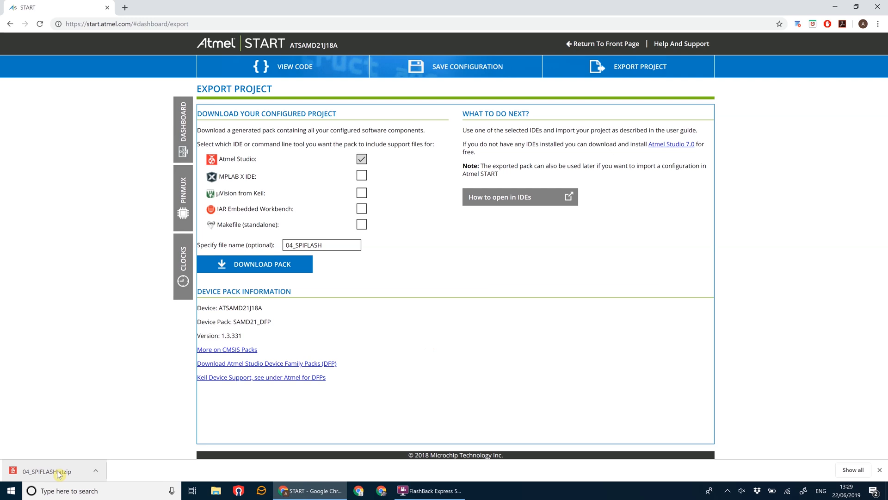
# - Import the pack as 04_SPIFLASH, stored in the Hardware-Tutorials folder
pyautogui.click(42, 471)
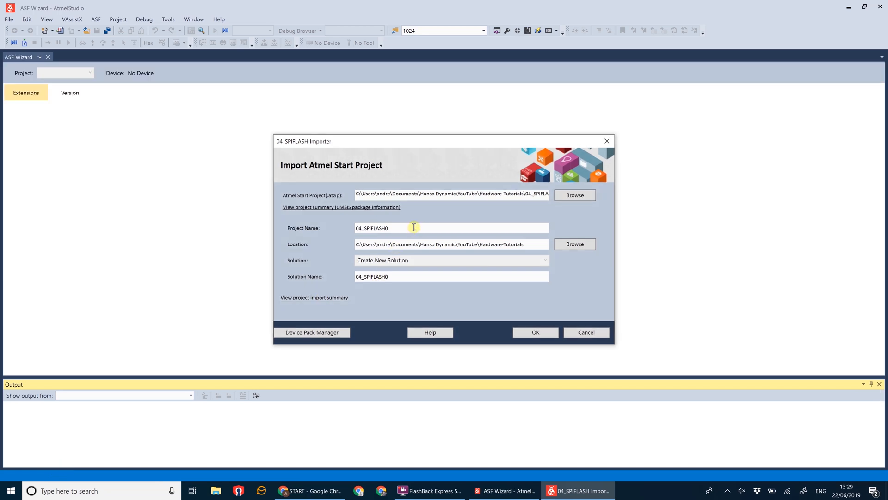
pyautogui.press('BackSpace')
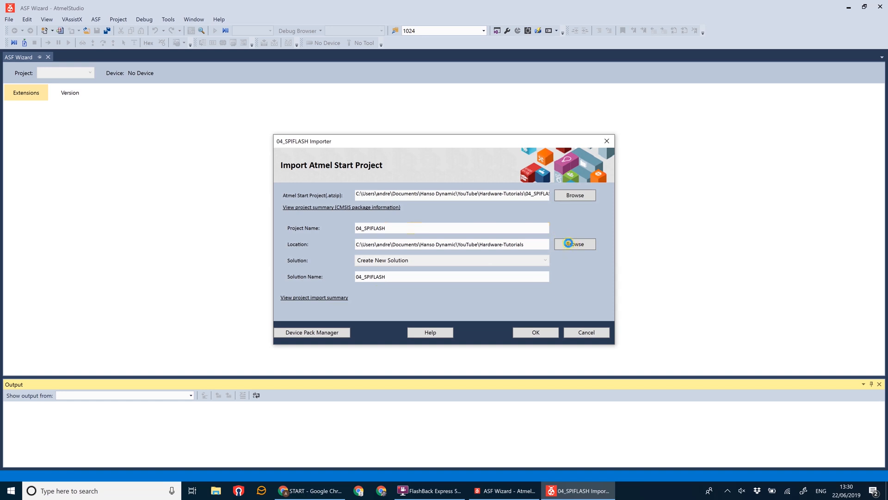
pyautogui.click(575, 244)
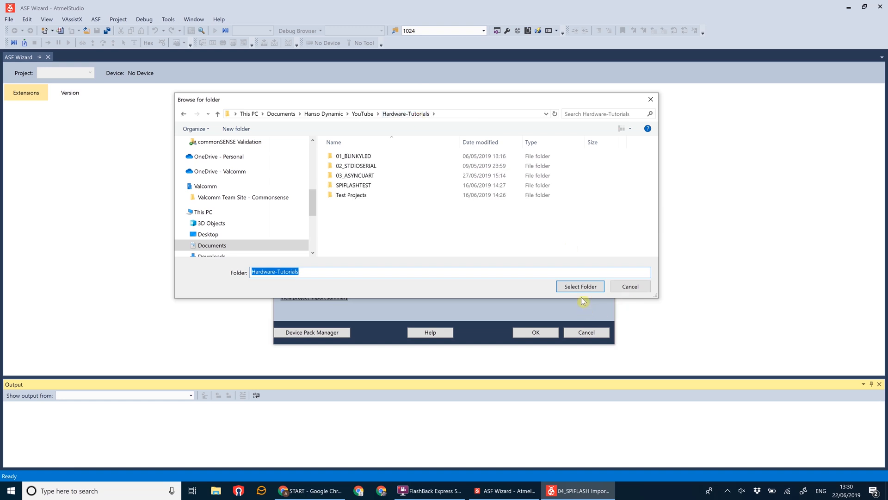
pyautogui.click(580, 286)
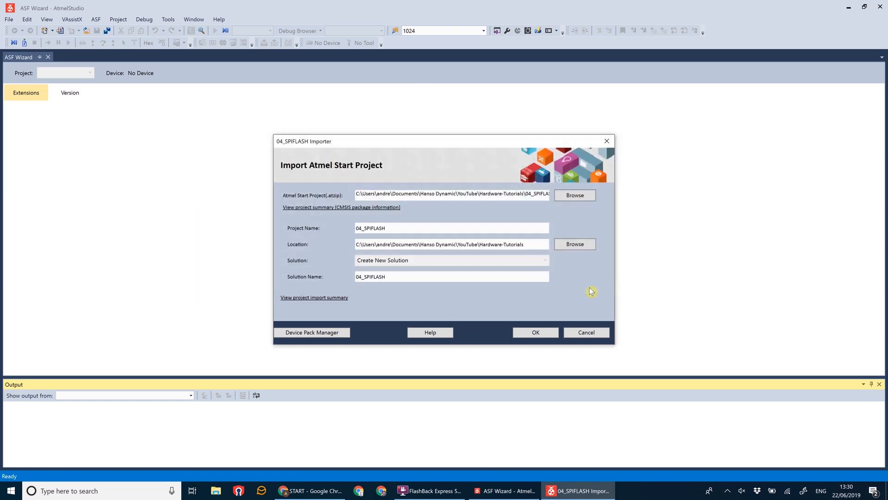
pyautogui.click(534, 332)
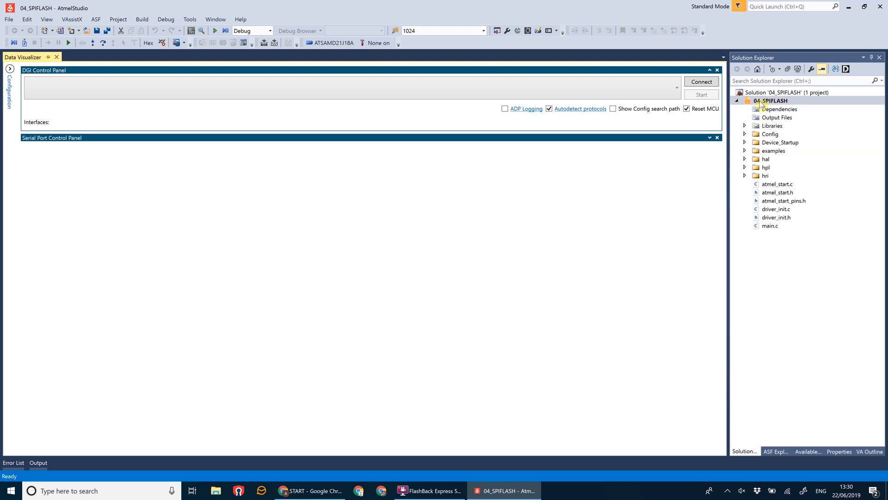
# - Add a new Include File item named ext_flash.h to 04_SPIFLASH
pyautogui.rightClick(772, 100)
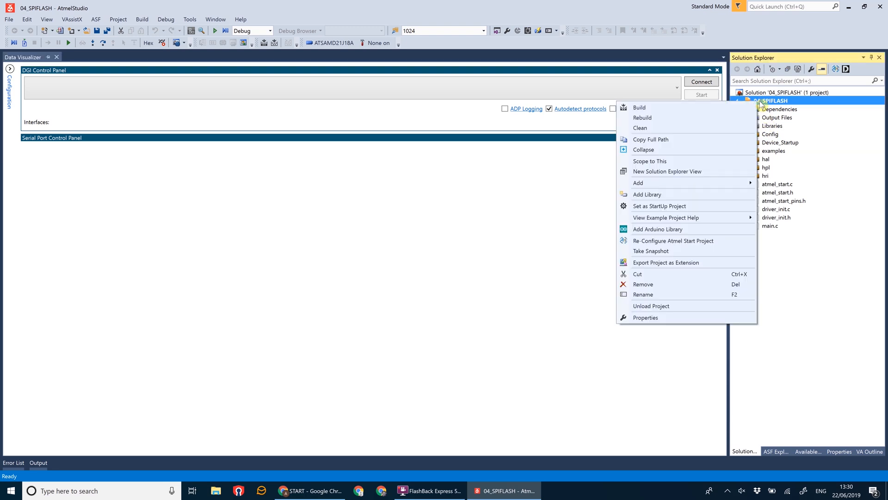
pyautogui.moveTo(680, 182)
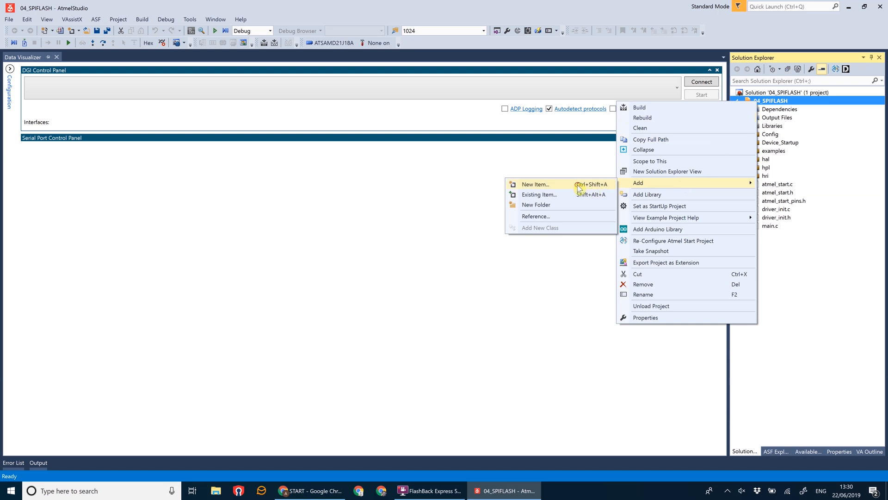
pyautogui.click(534, 184)
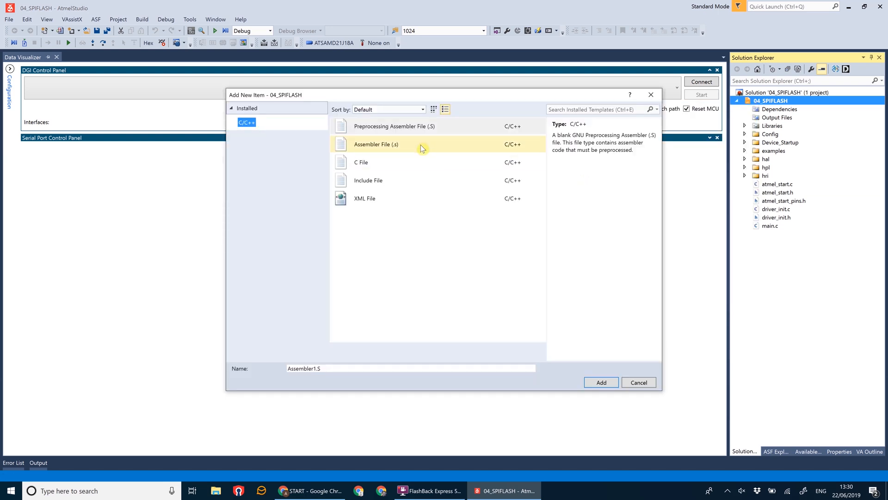
pyautogui.click(368, 180)
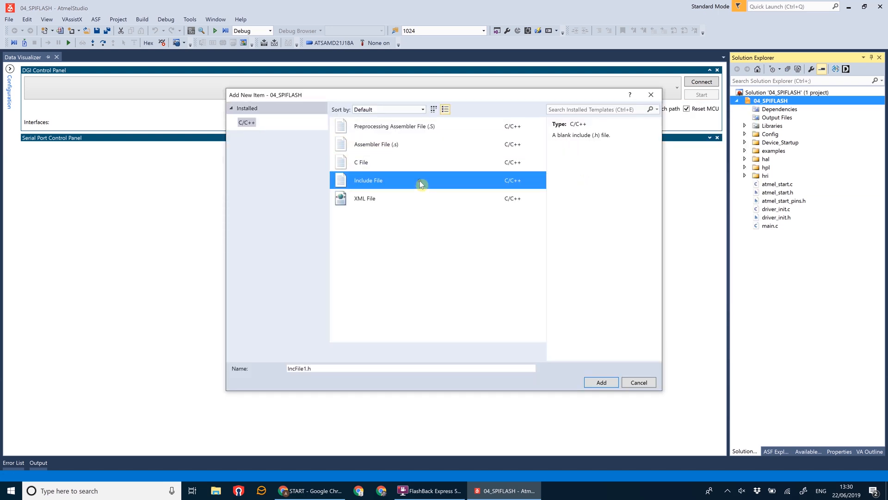
pyautogui.click(339, 368)
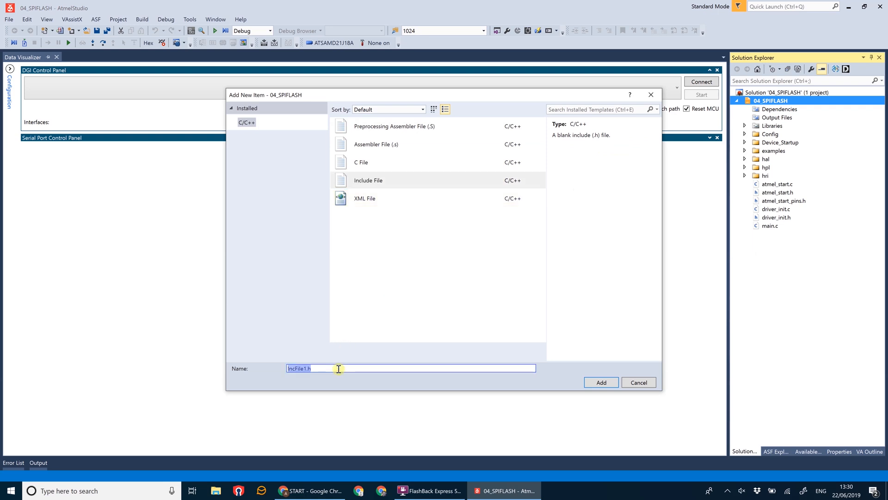
pyautogui.write('ext_flash.h')
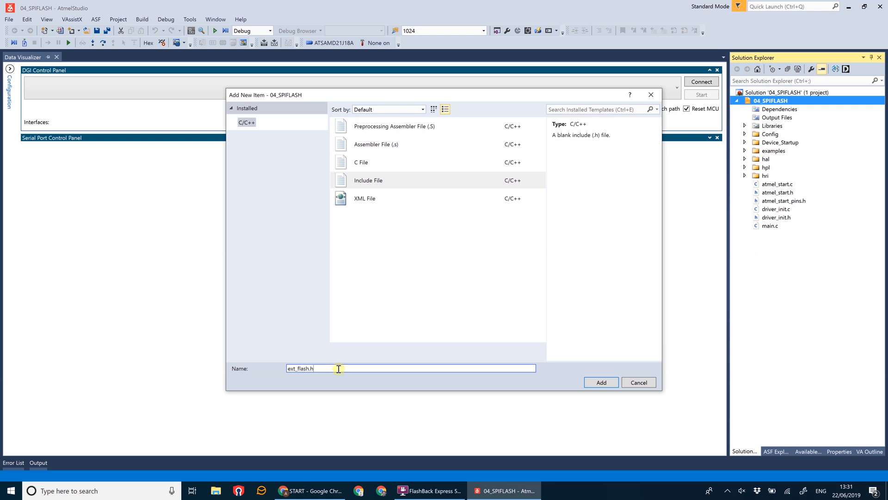
pyautogui.click(600, 382)
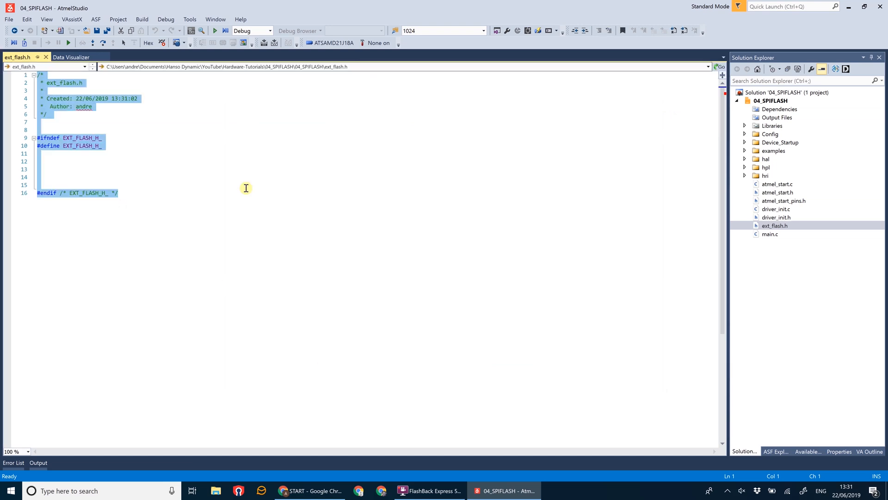
# - Replace the template with #ifndef EXT_FLASH_H_, #define EXT_FLASH_H_ and #endif lines
pyautogui.press('Delete')
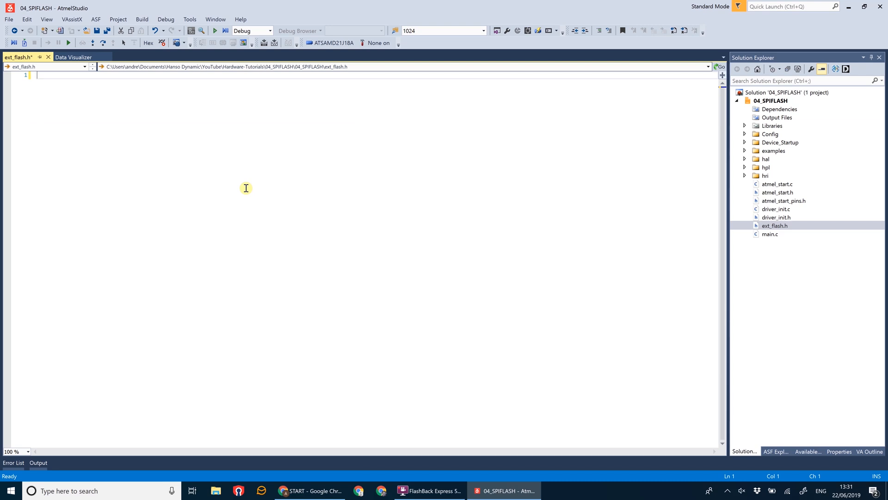
pyautogui.write('#ifndef')
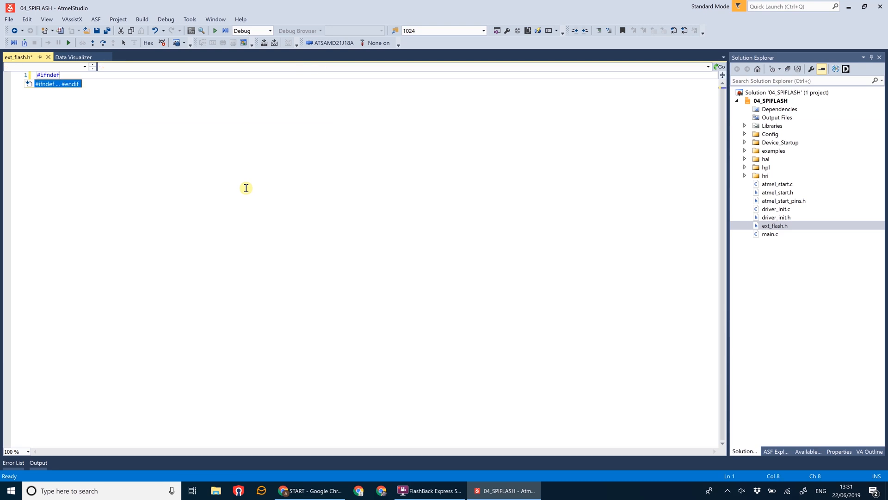
pyautogui.write('EXT')
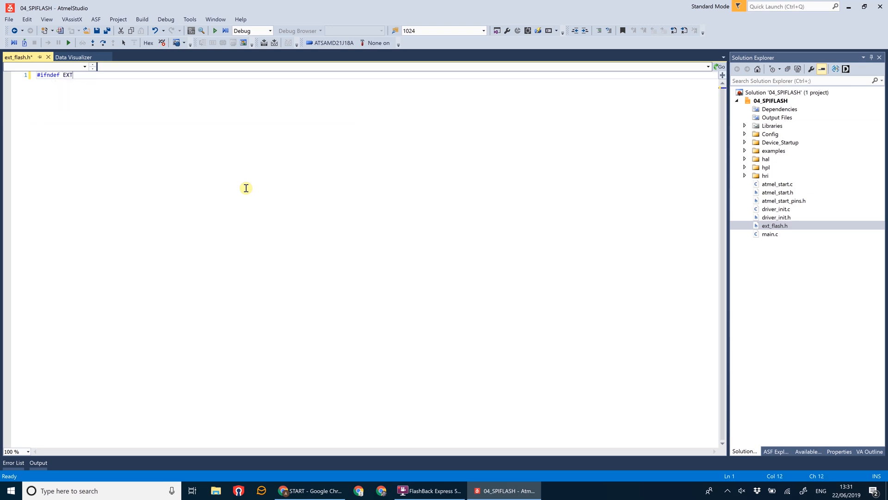
pyautogui.write('FLASH_H_')
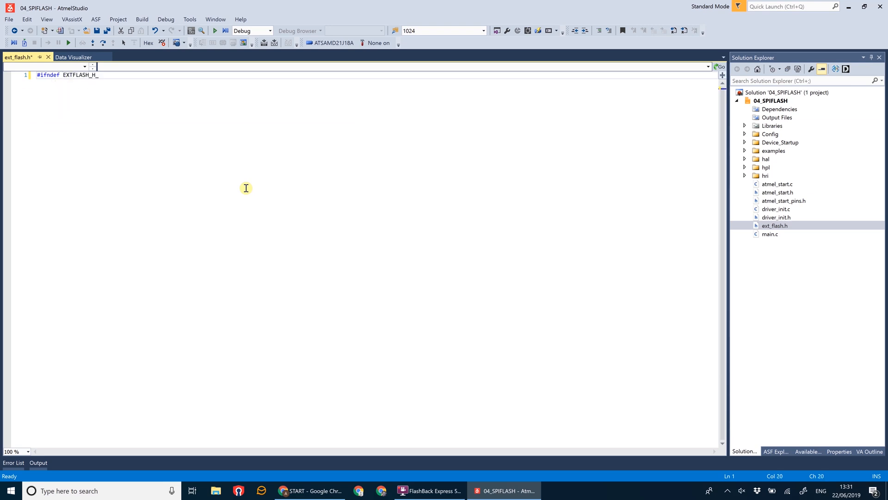
pyautogui.write('#define EXT')
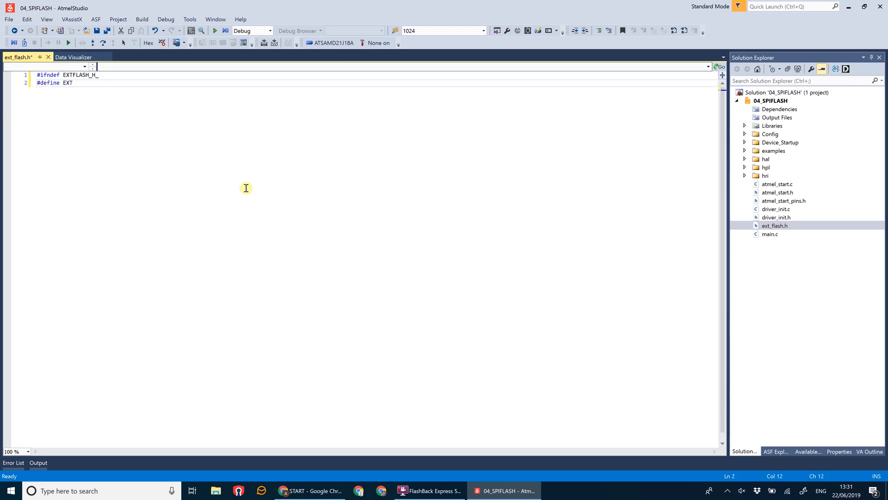
pyautogui.write('FLASH_H_')
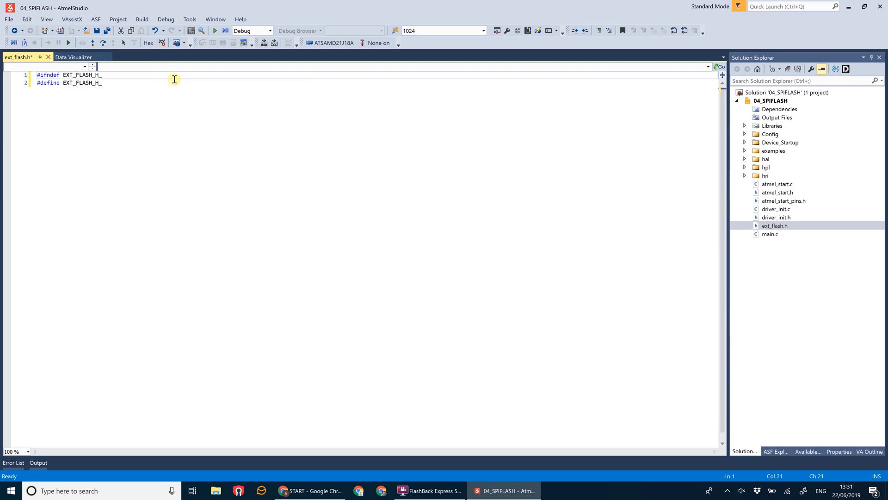
pyautogui.write('#e')
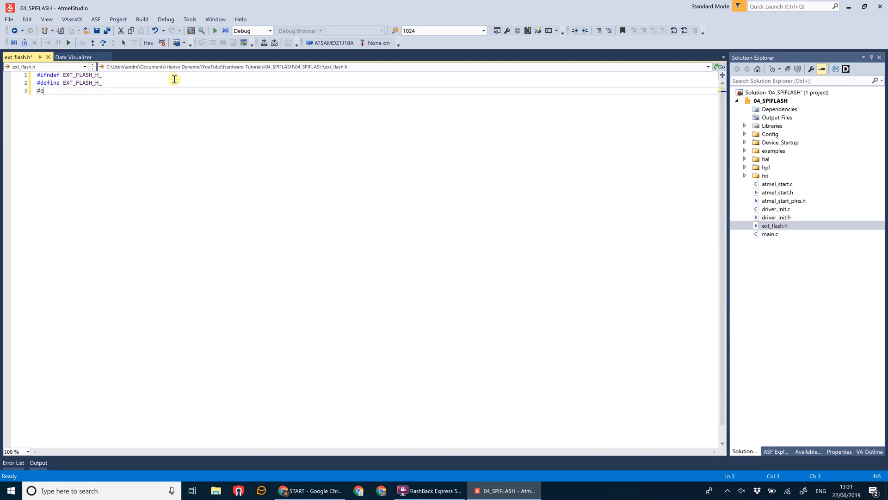
pyautogui.write('ndif')
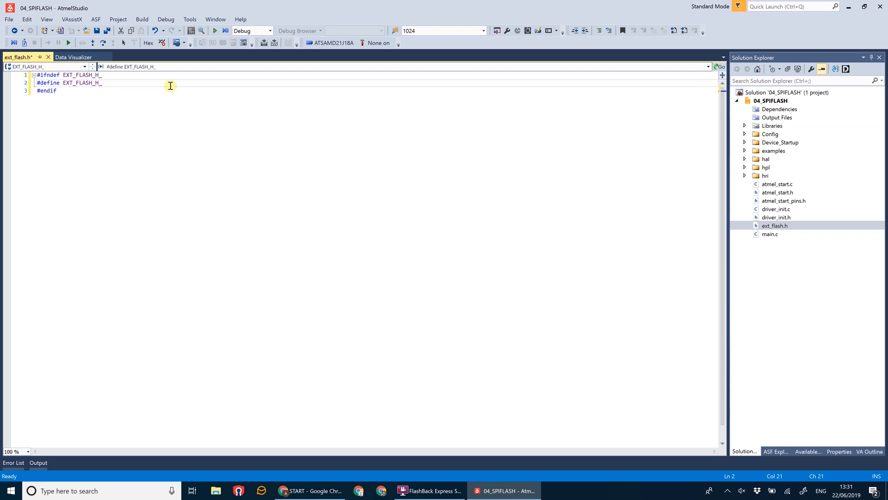
# - Add an 'Include STD C' comment with #include <stdlib.h> and <stdbool.h>
pyautogui.press('Enter')
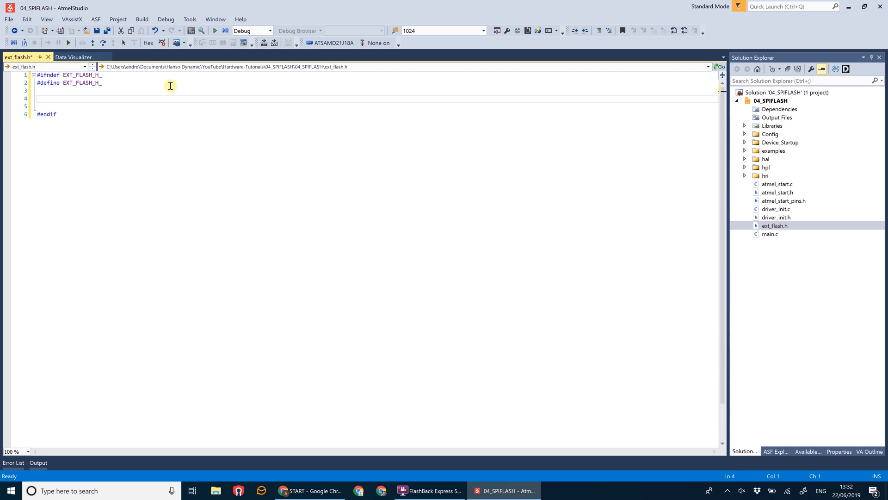
pyautogui.write('//')
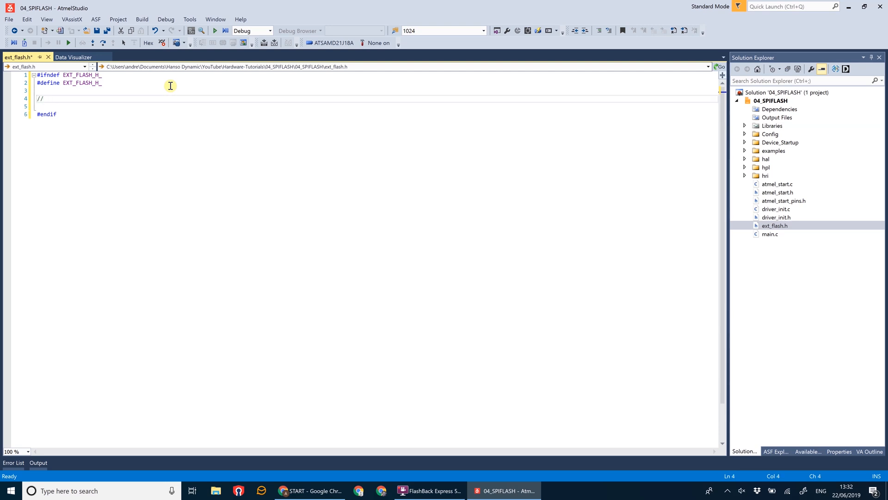
pyautogui.write('Include STD C Libraries')
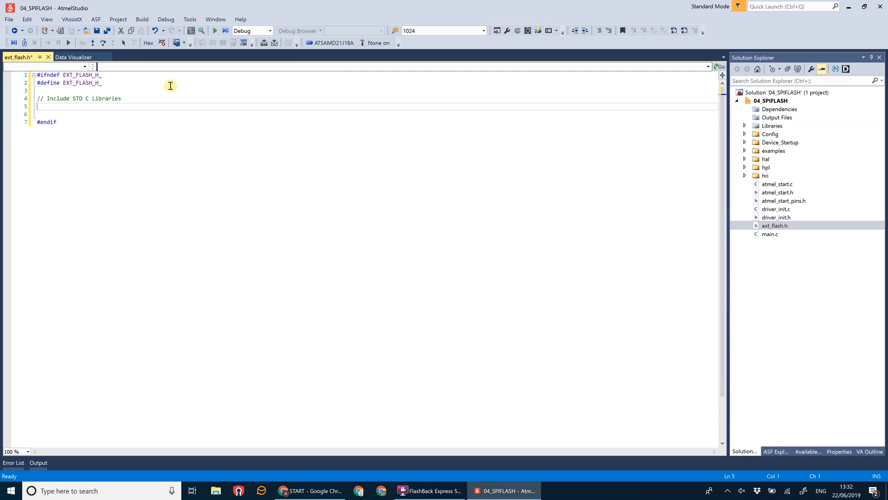
pyautogui.write('#in')
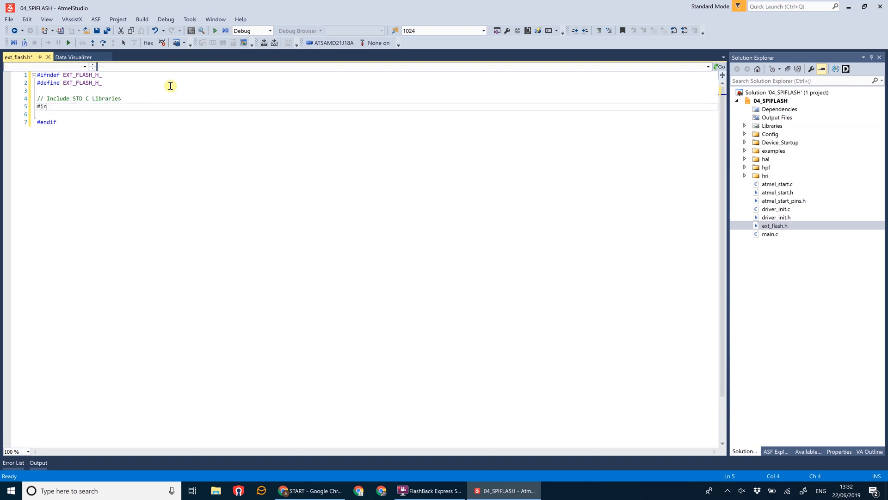
pyautogui.write('clude <>')
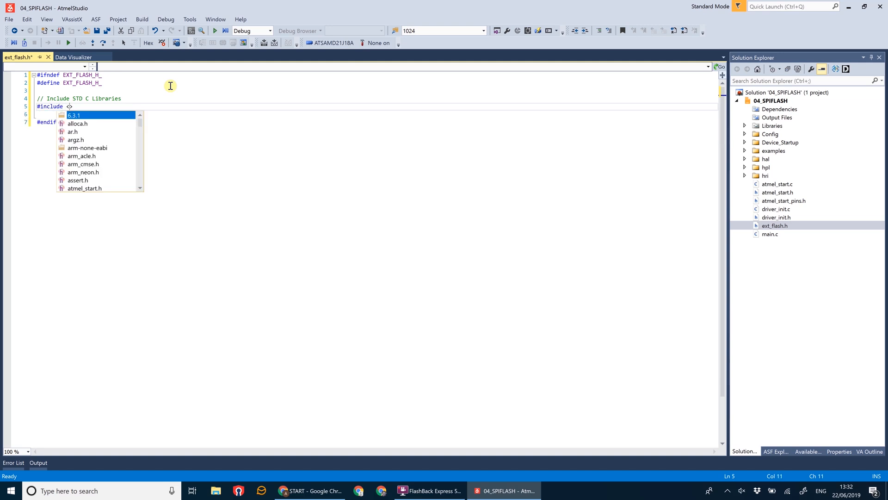
pyautogui.write('stdlib')
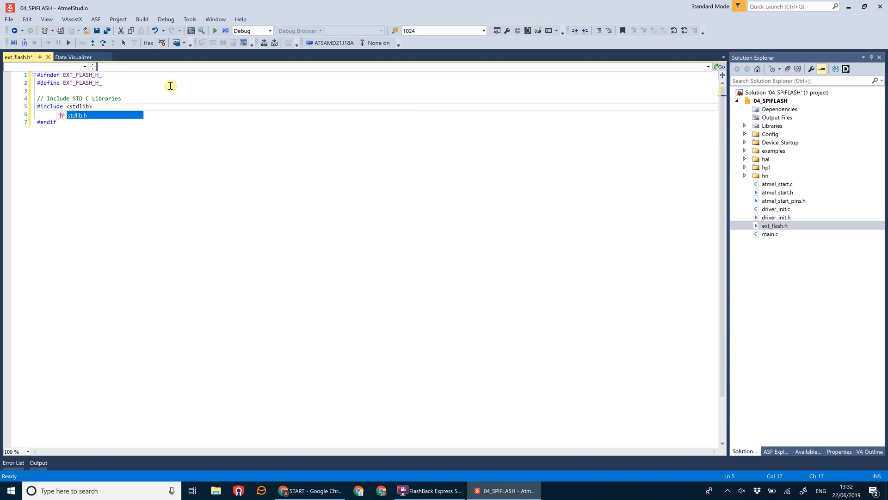
pyautogui.write('#include <stdbool.h>')
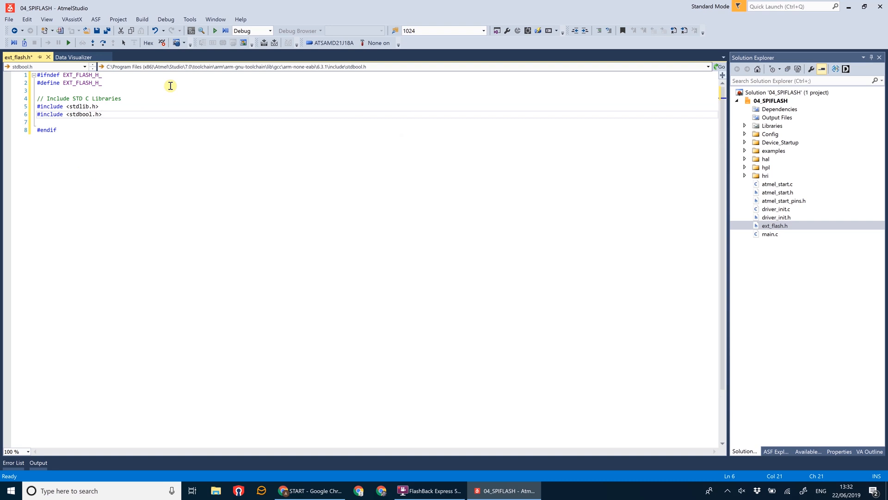
pyautogui.press('enter')
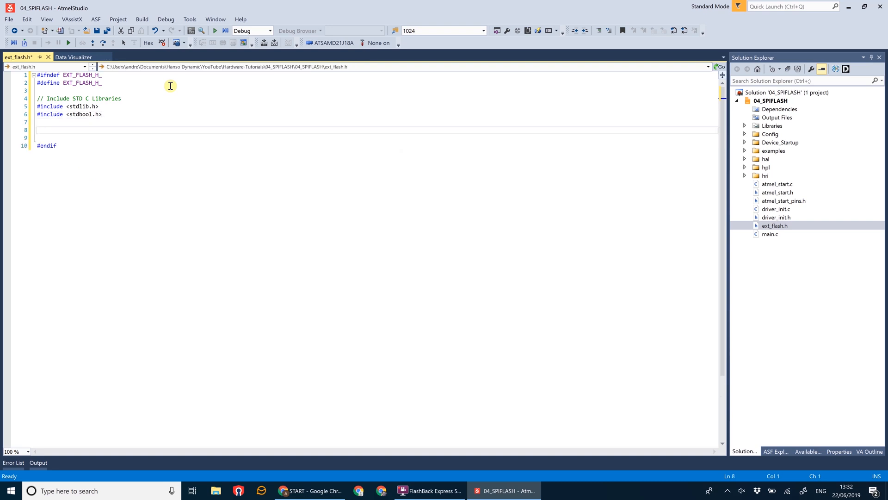
# - Add an 'Include Files for Driver Initialisation' comment with driver_init.h and string.h includes
pyautogui.write('// I')
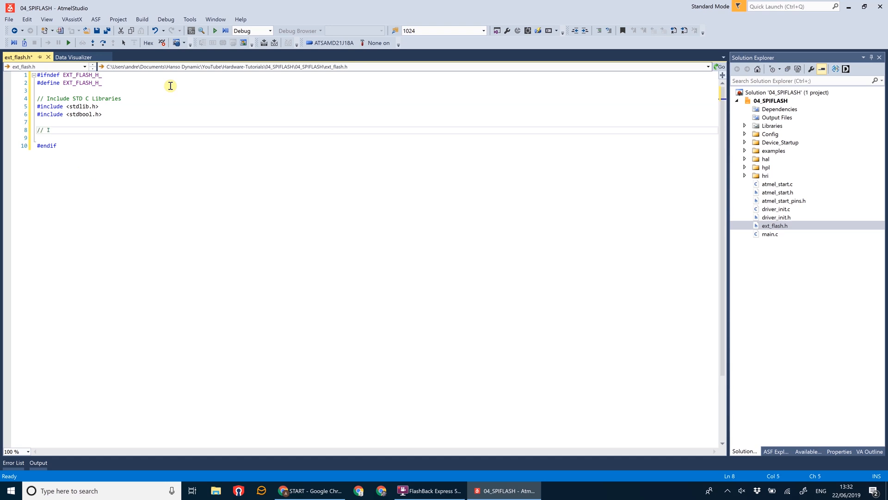
pyautogui.write('nclude Files for D')
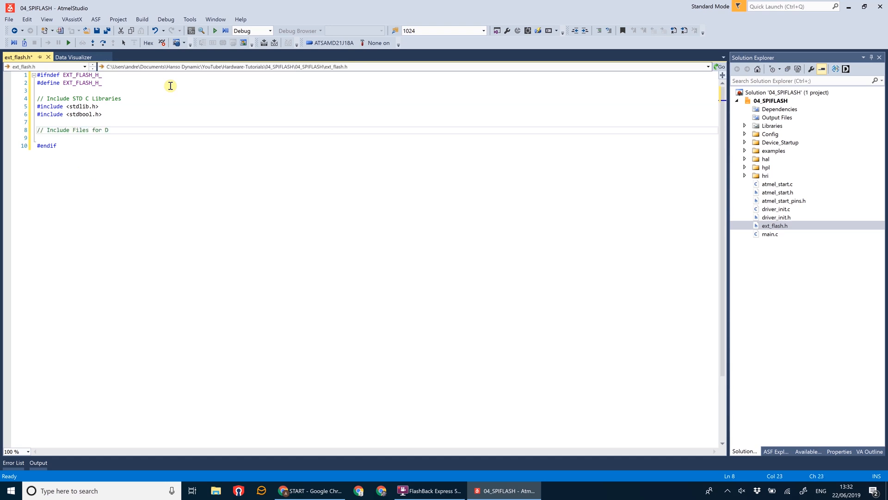
pyautogui.write('river Initialisatio')
pyautogui.write('#i')
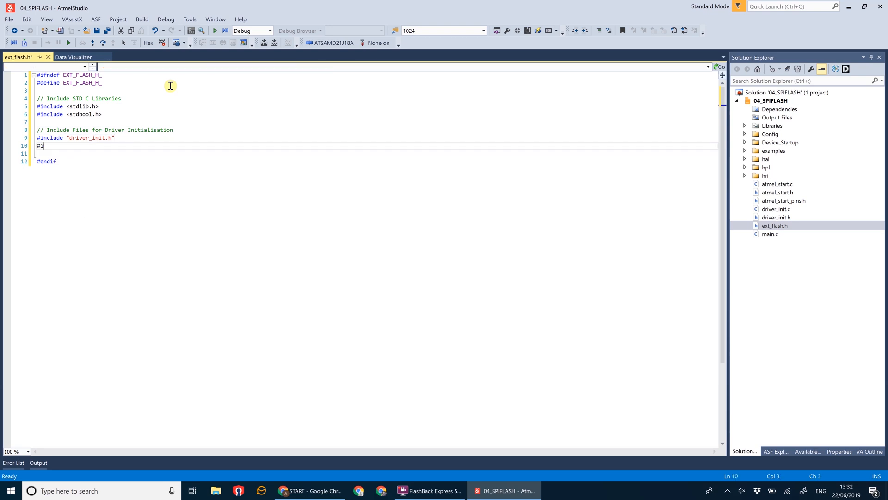
pyautogui.write('nclude')
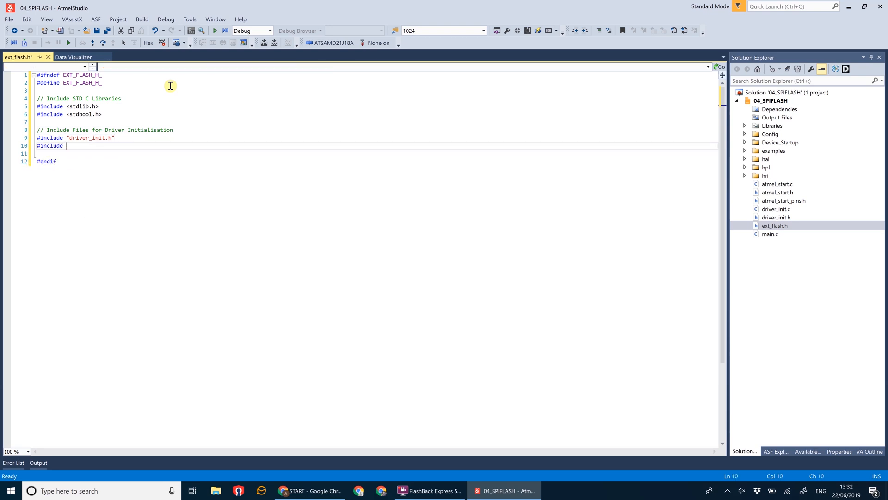
pyautogui.write('"string."')
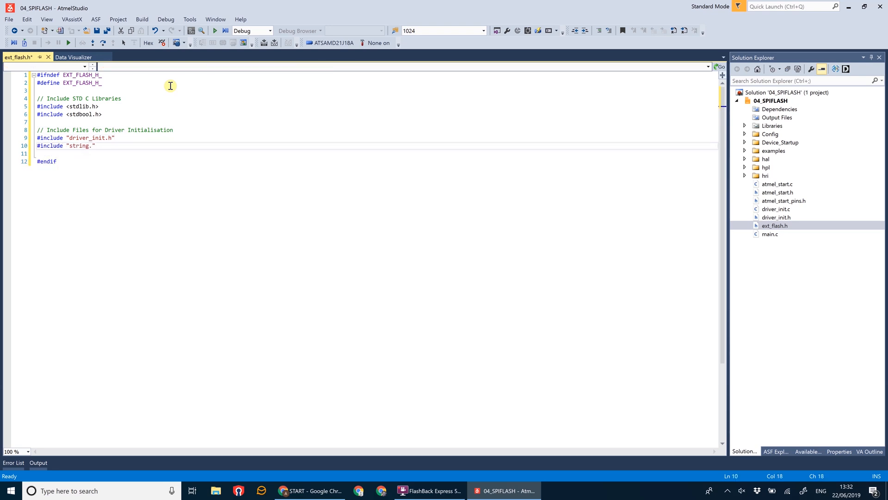
pyautogui.write('h')
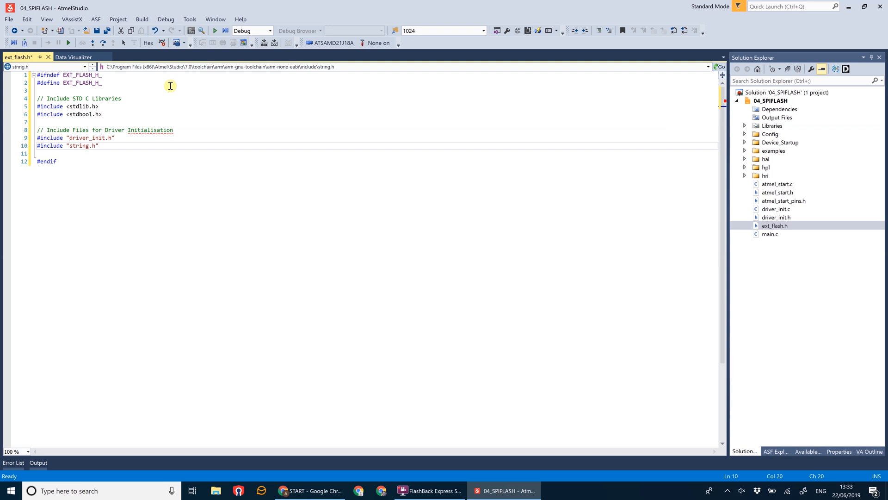
pyautogui.press('Enter')
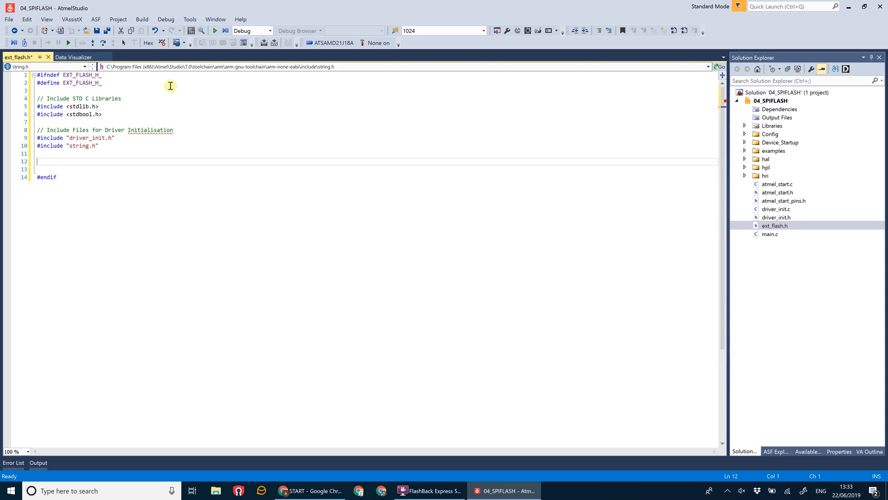
# - Add an Instruction Codes comment and #define FLASH_CMD_MDID 0x9F with a Manufacturer comment
pyautogui.write('// I')
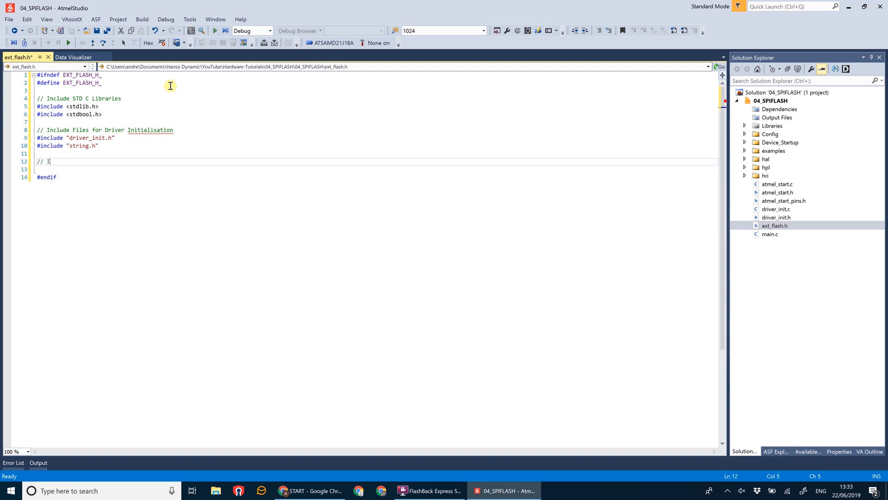
pyautogui.write('nstruction Codes')
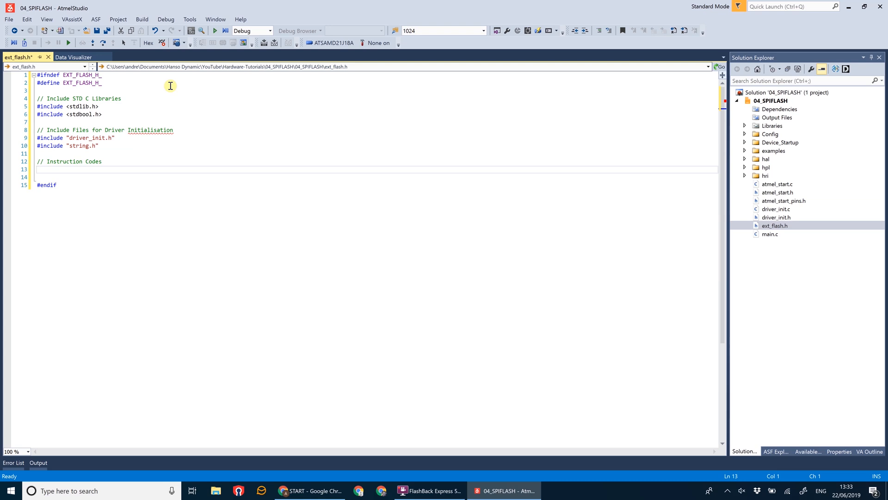
pyautogui.write('#de')
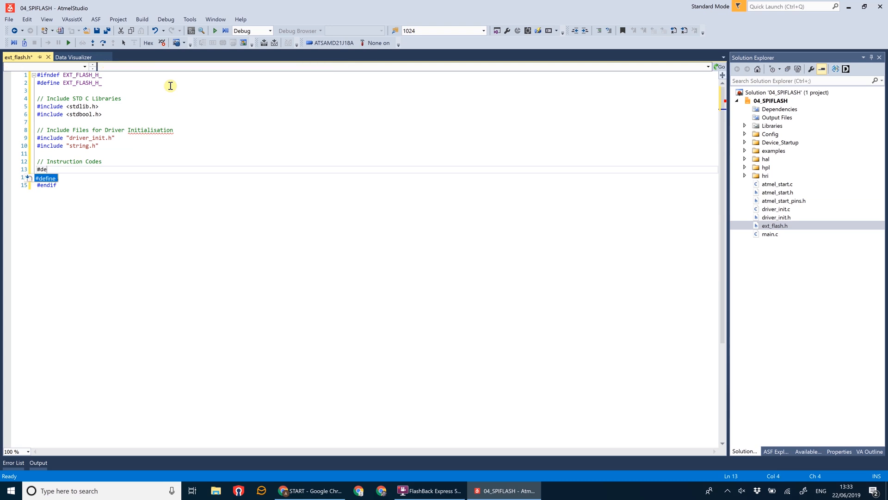
pyautogui.write('fine')
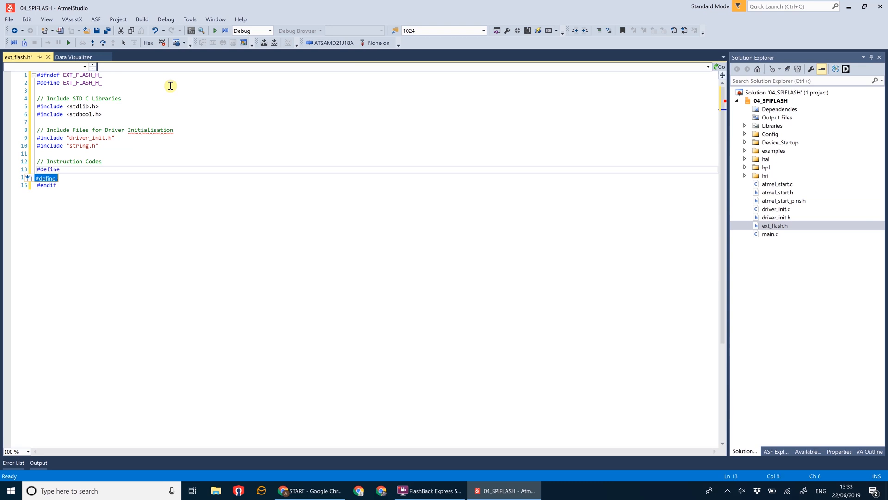
pyautogui.write('FLASHC')
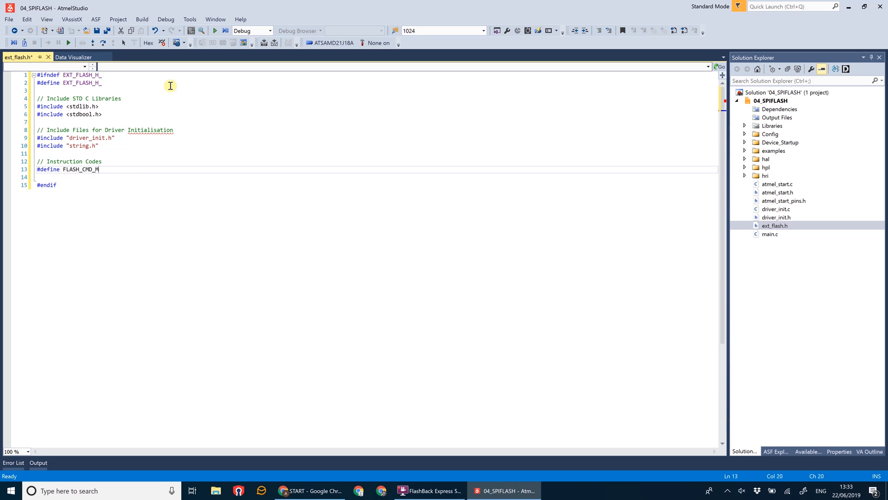
pyautogui.write('DID')
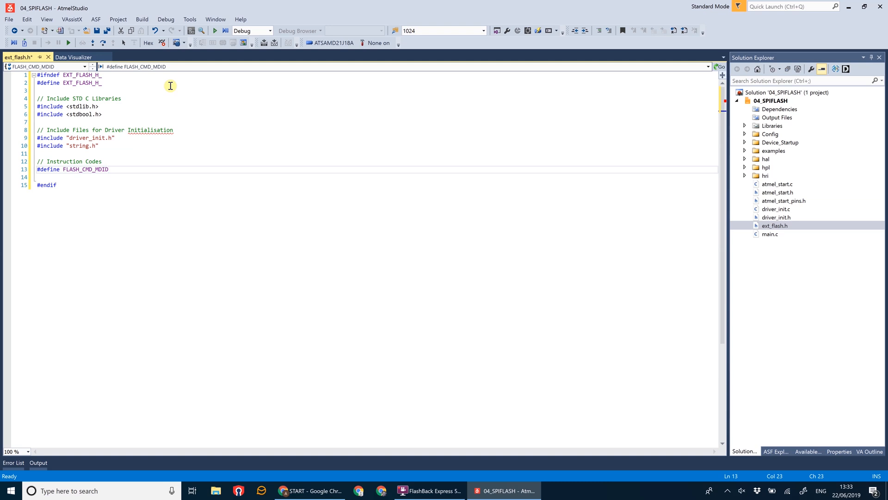
pyautogui.write('0x')
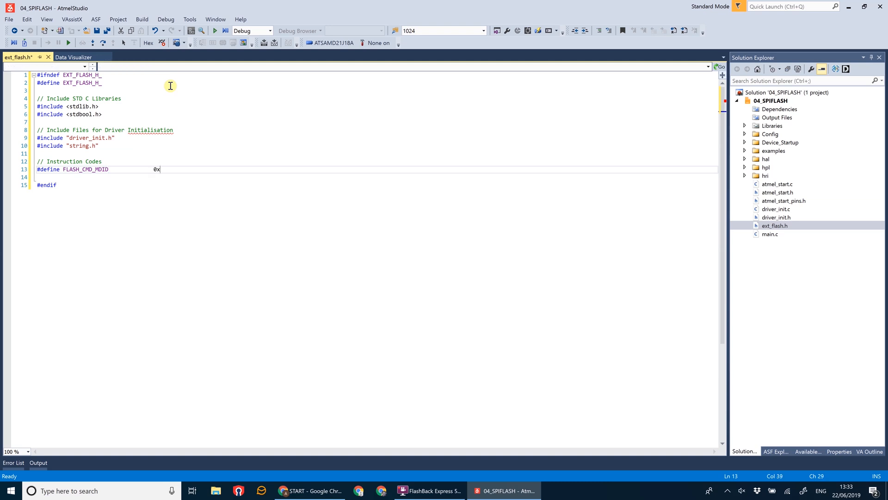
pyautogui.write('9F')
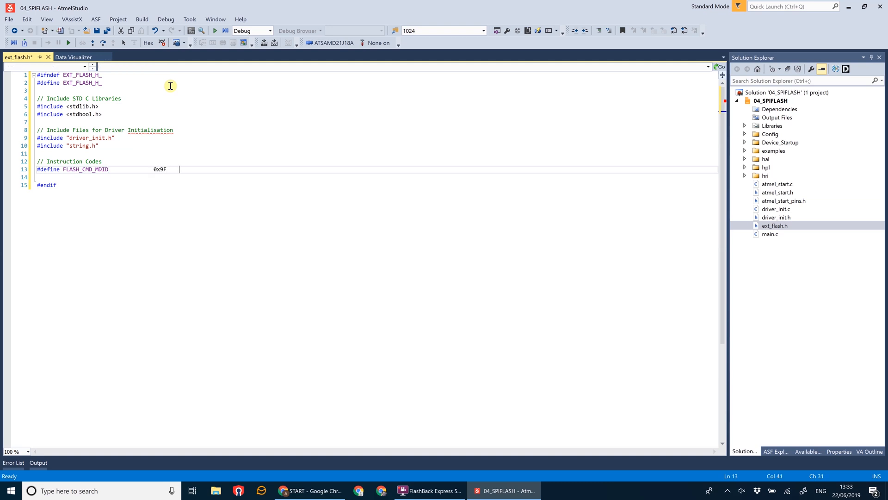
pyautogui.write('// Manufacturer Device ID')
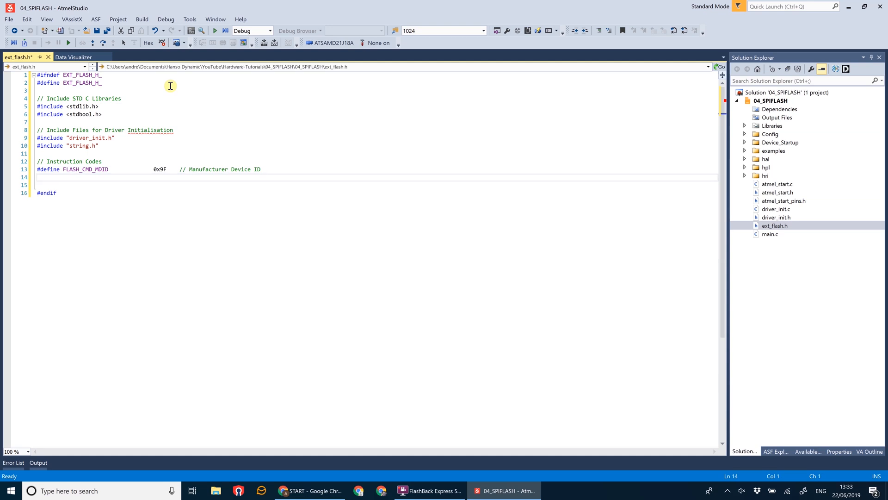
# - Define FLASH_CMD_READ_STATUS 0x05 with a 'Read Status Register' comment
pyautogui.write('#define')
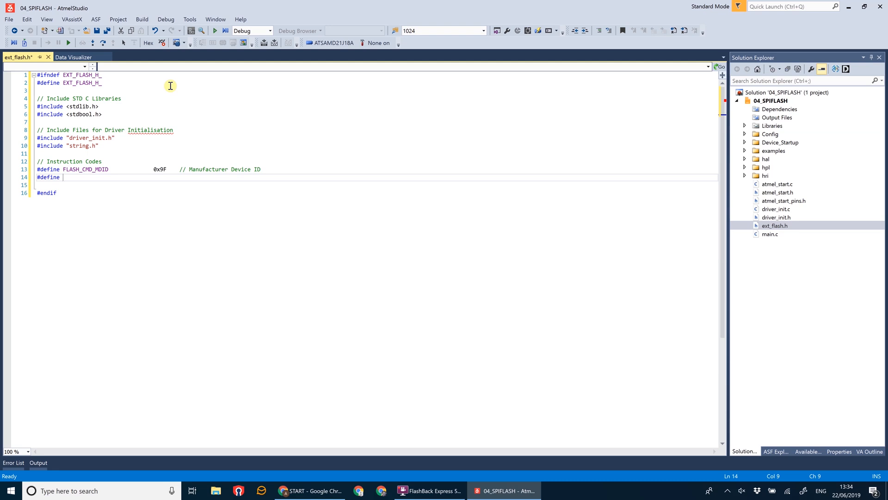
pyautogui.write('FLA')
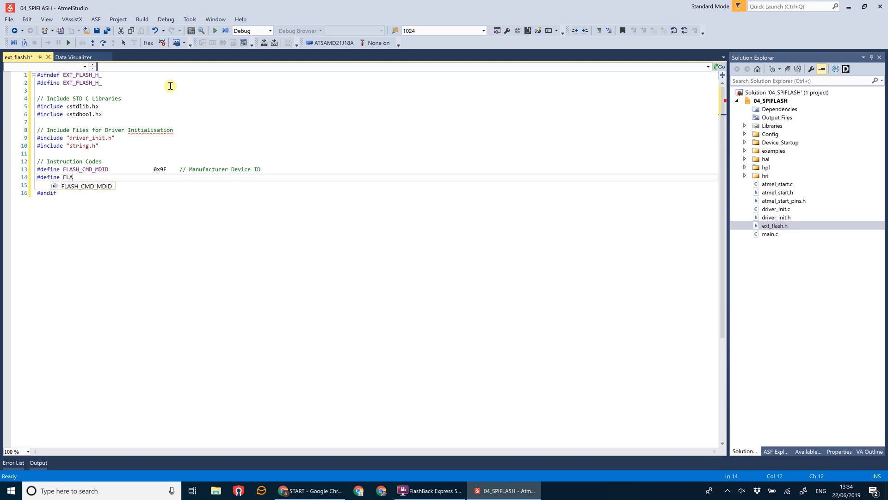
pyautogui.write('SH_CMD_')
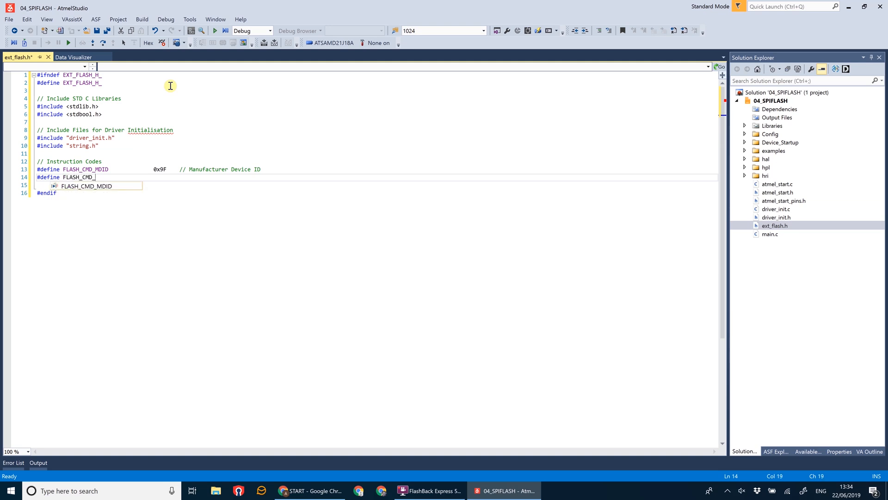
pyautogui.write('READ_STATU')
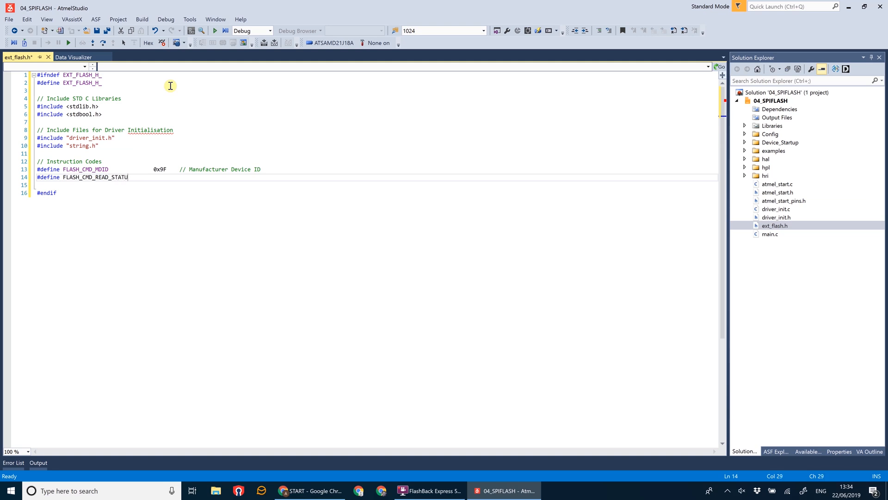
pyautogui.write('S')
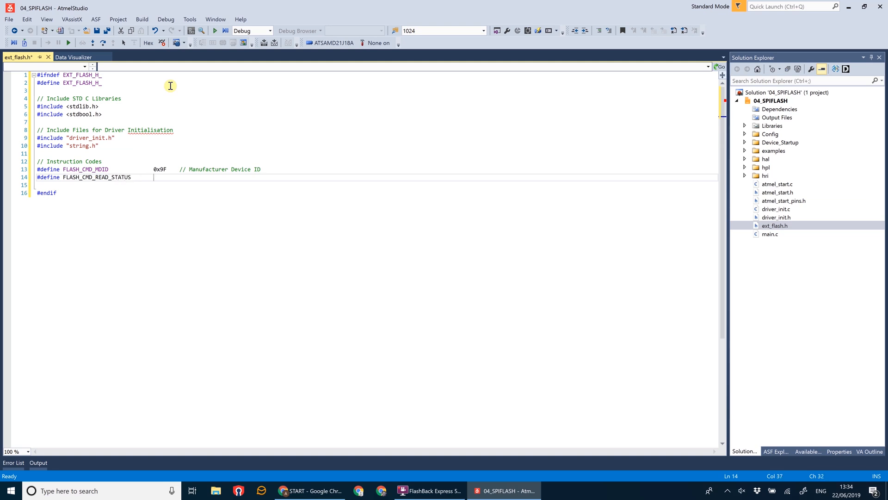
pyautogui.write('0x05')
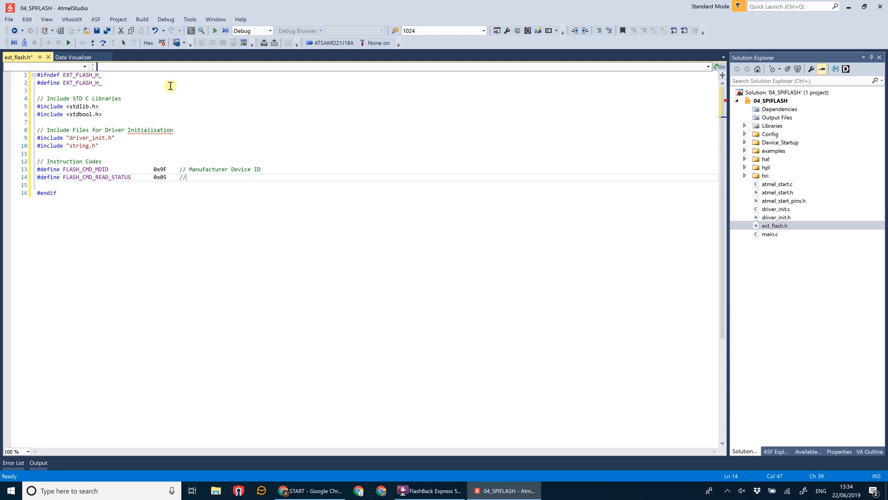
pyautogui.write('Read Status Register')
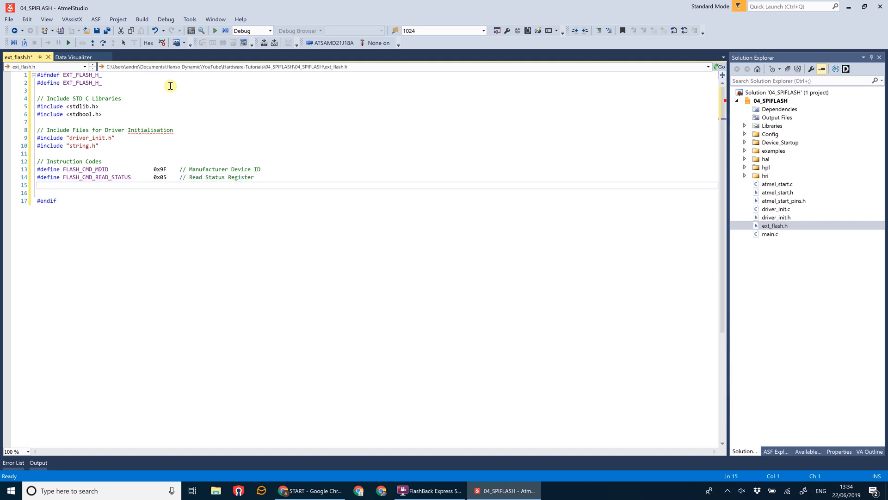
# - On line 15, add '#define FLASH_CMD_PROGRAM 0x02 // Page Program'
pyautogui.click(39, 184)
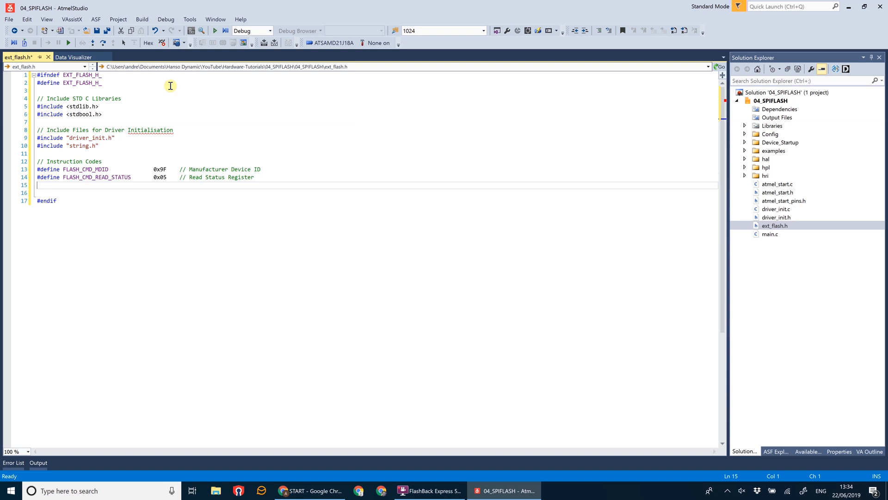
pyautogui.write('#define FLASH_CMD')
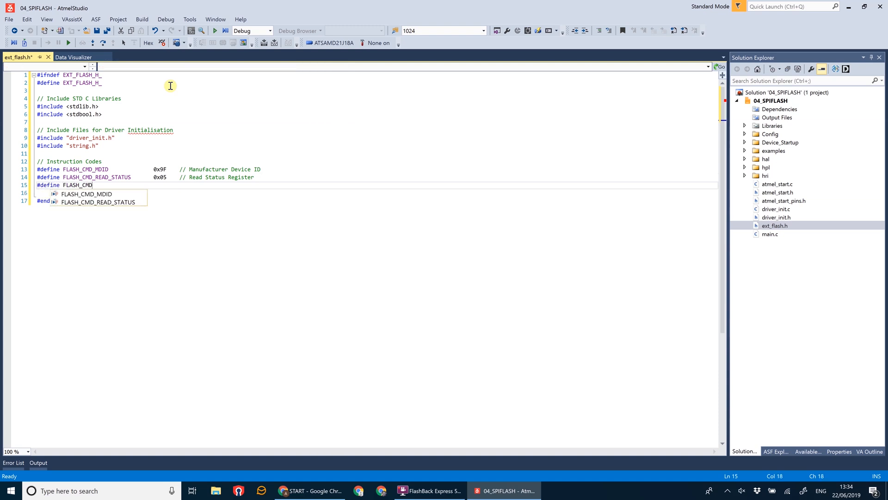
pyautogui.write('_')
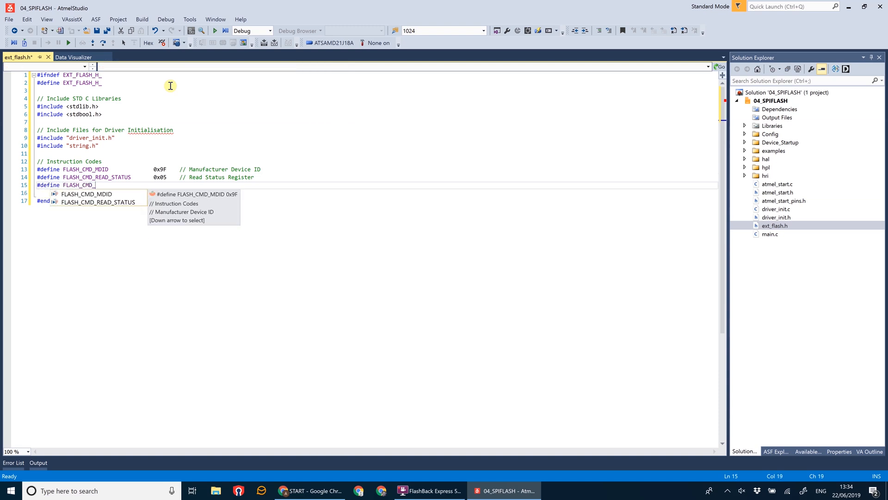
pyautogui.write('PROGRAM')
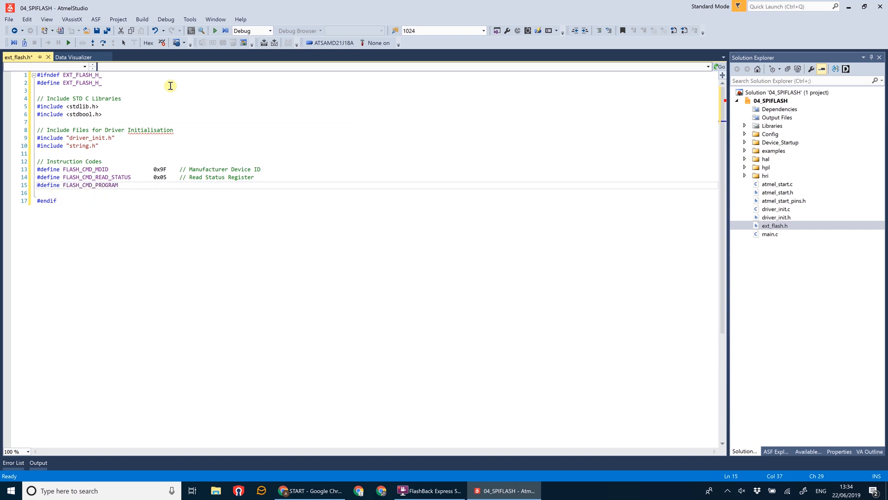
pyautogui.write('0x02')
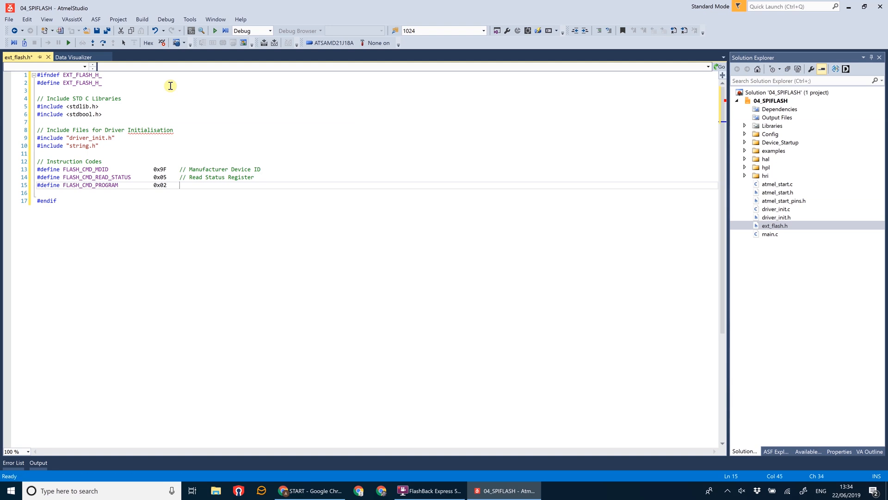
pyautogui.write('// P')
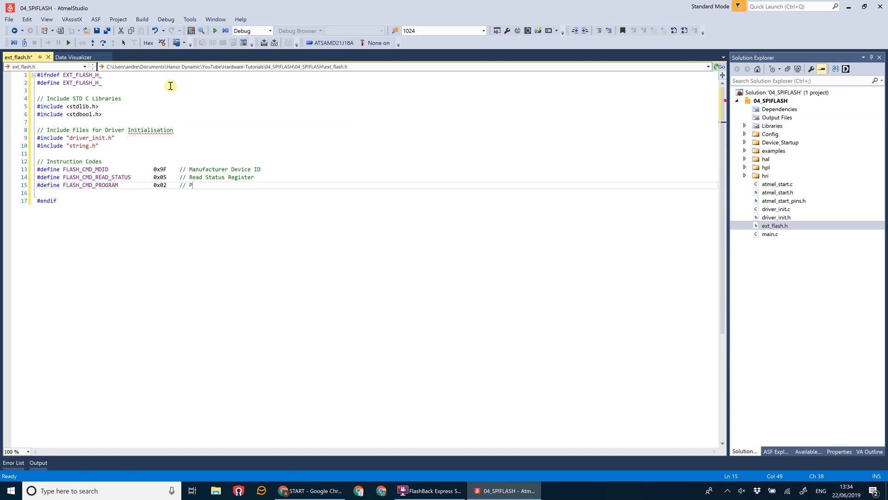
pyautogui.write('age Program')
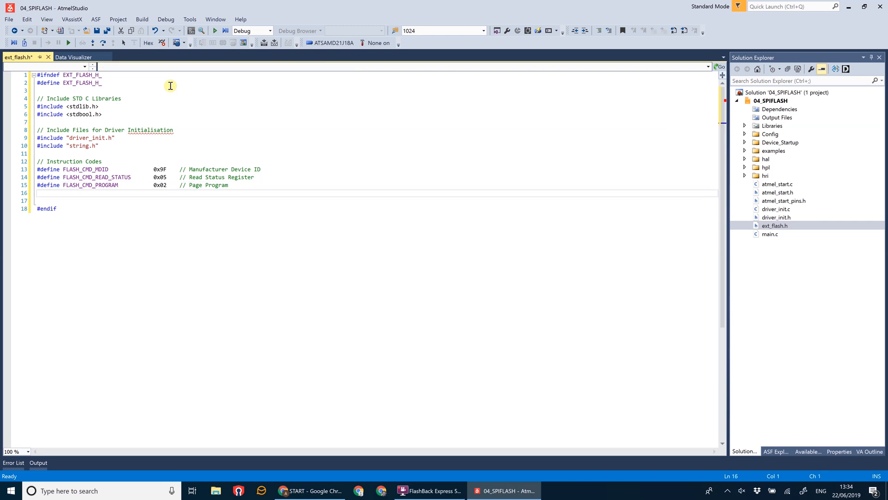
# - Add '#define FLASH_CMD_READ 0x03 // Read Data' on the next line
pyautogui.write('#define FLASH_CMD_READ')
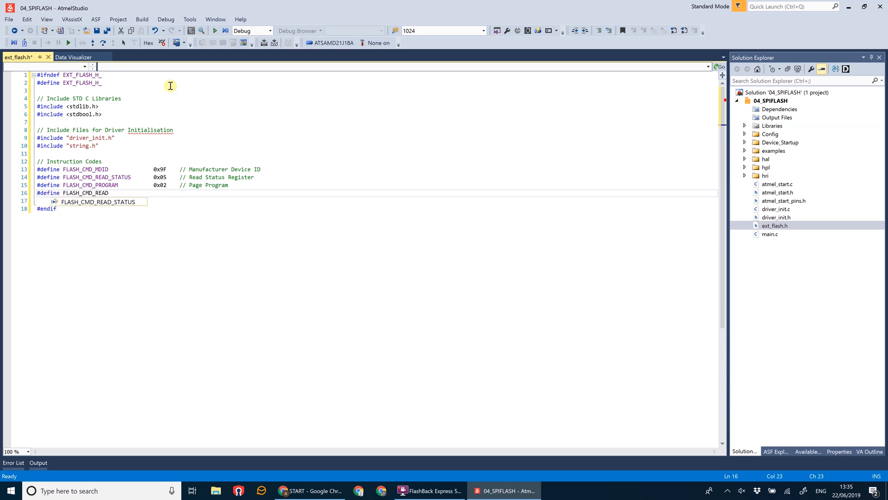
pyautogui.write('0x03')
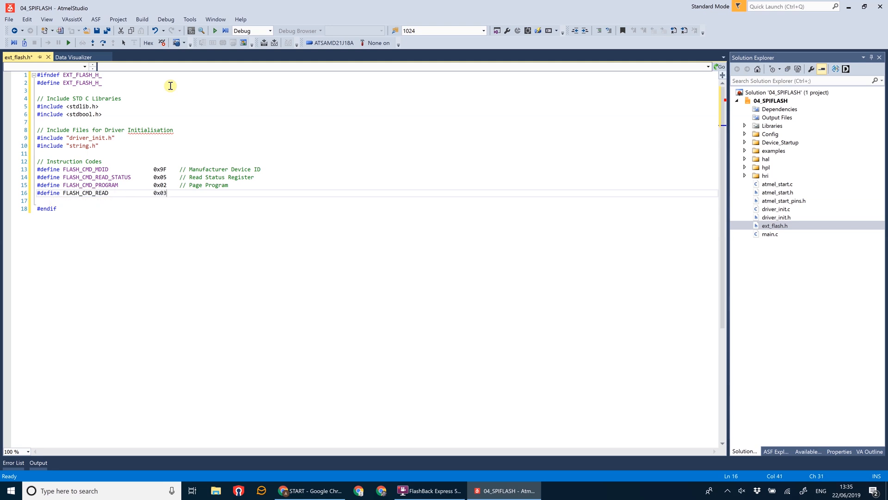
pyautogui.write('// Read Data')
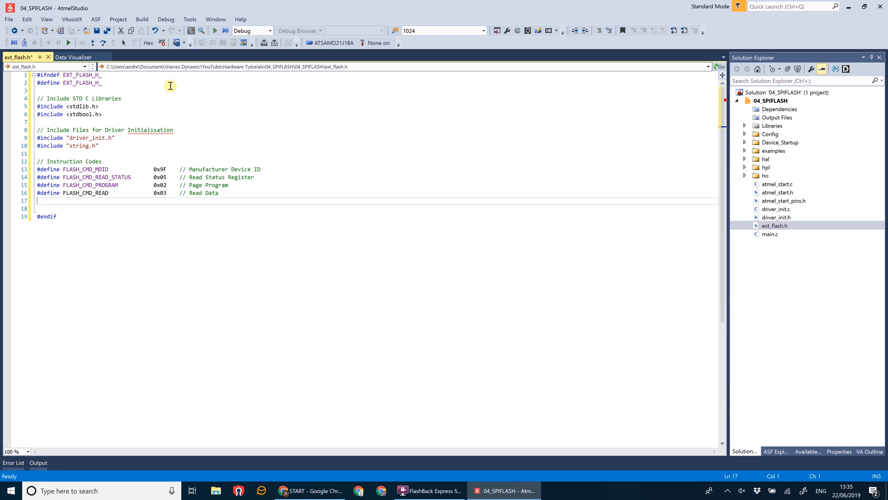
# - Add '#define FLASH_CMD_WRITE_ENABLE 0x06 // Write Enable'
pyautogui.write('#define FLASH_CMD_')
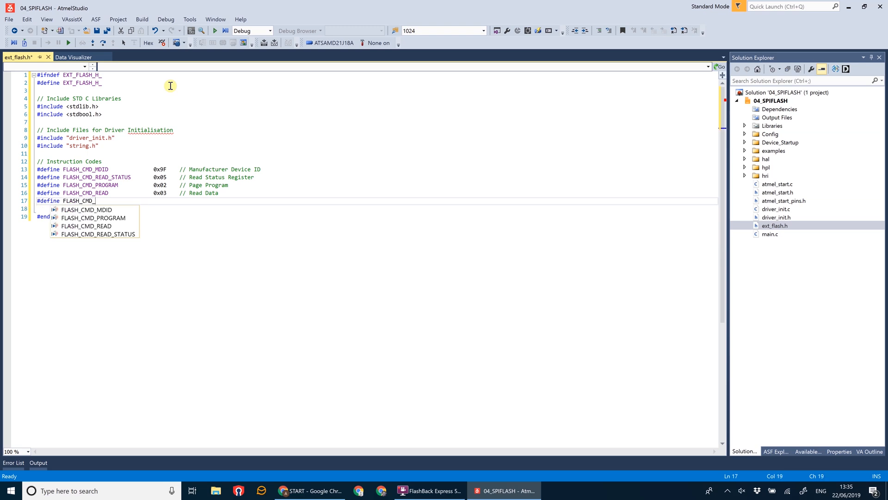
pyautogui.write('WRITE_ENABLE')
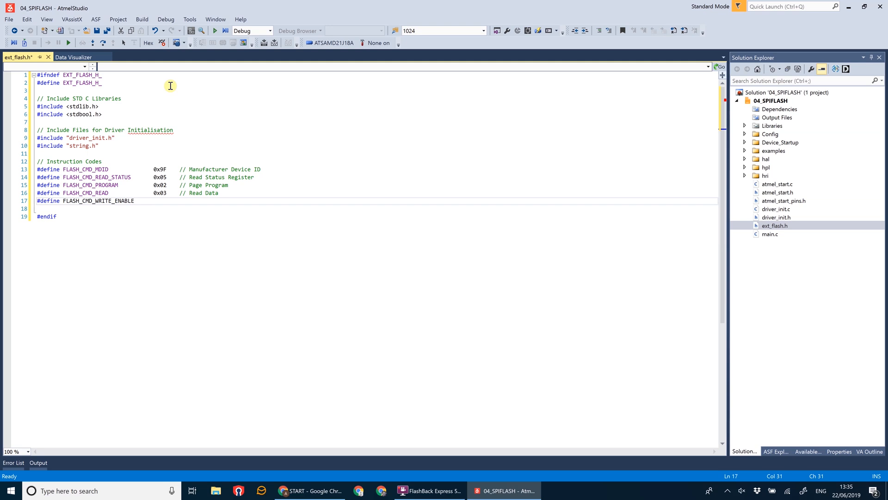
pyautogui.write('0x06    // Write Enable')
pyautogui.click(376, 209)
pyautogui.write('#define')
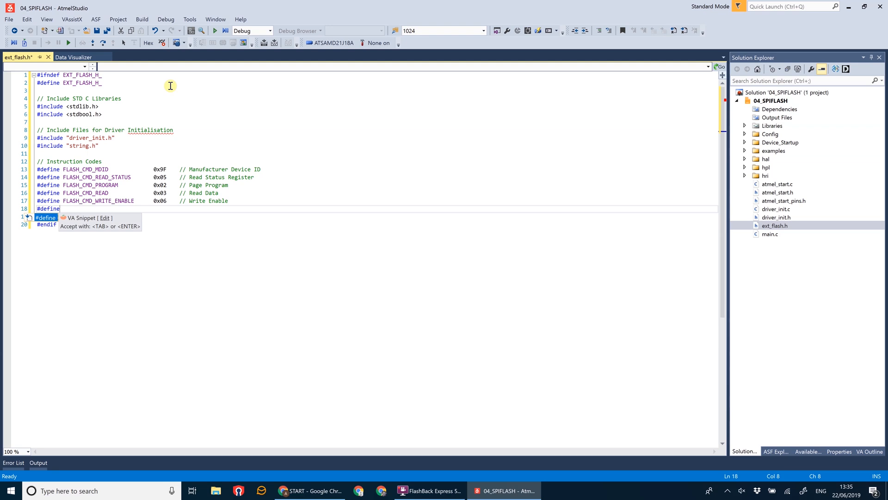
# - Add '#define FLASH_CMD_SECTOR_ERASE 0x20 // Sector Erase'
pyautogui.write('FLASH_CMD_SE')
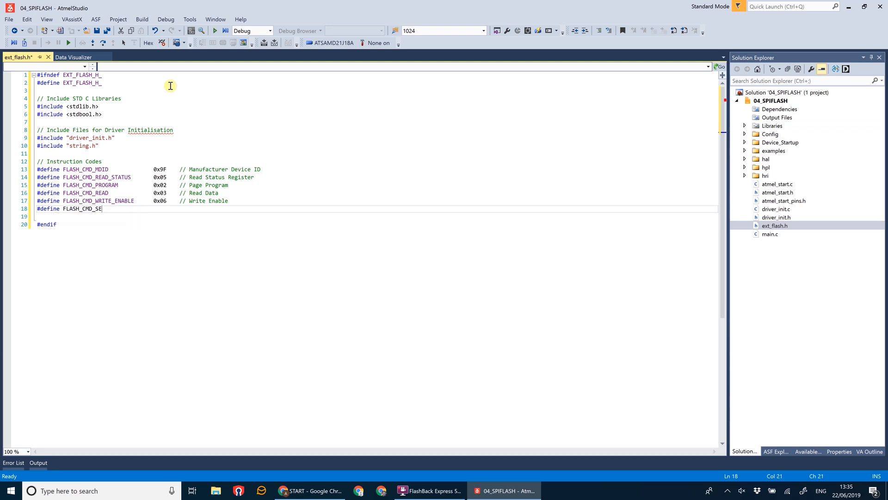
pyautogui.write('CTOR_ERASE')
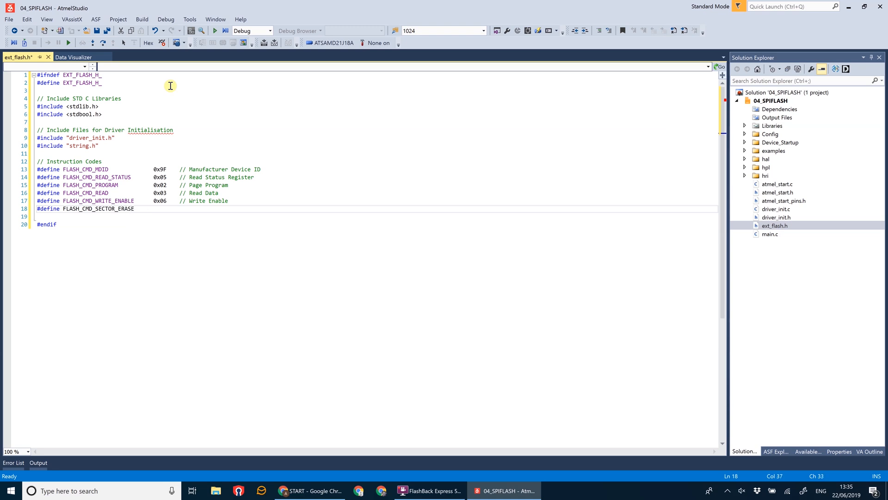
pyautogui.write('0x20    // Se')
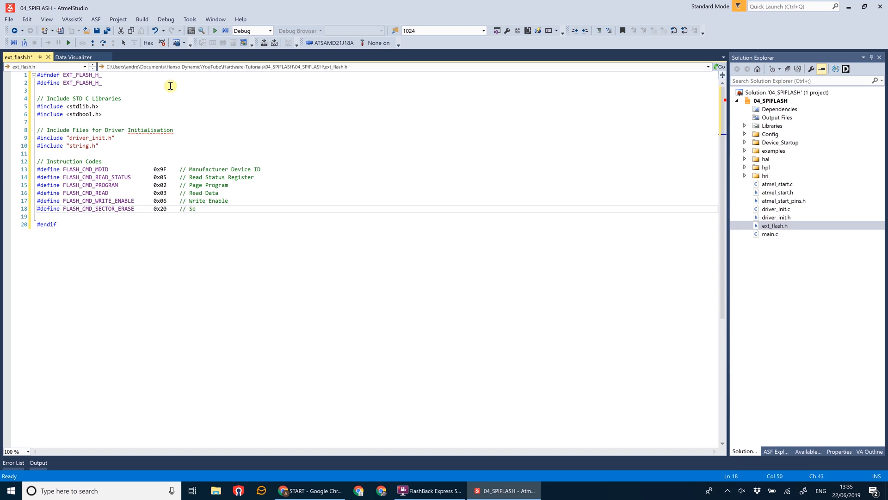
pyautogui.write('ctor Erase')
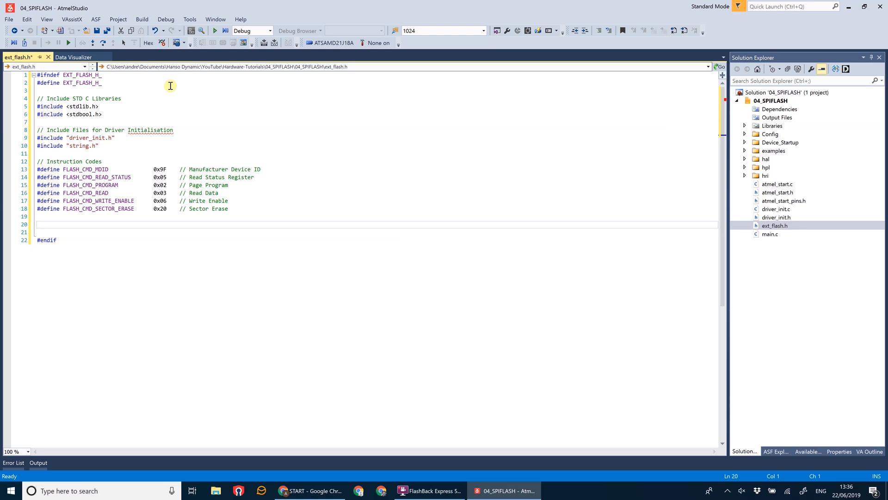
# - Add a '// Bitmask' status register section with FLASH_STATUS_BIT_BUSY 0x1 and a busy-bit comment
pyautogui.write('// Bitmask of the Status Register')
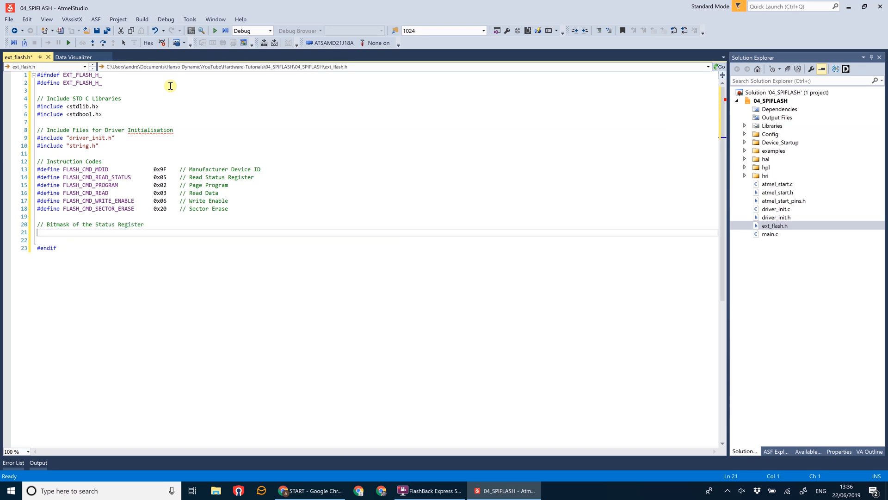
pyautogui.write('#define')
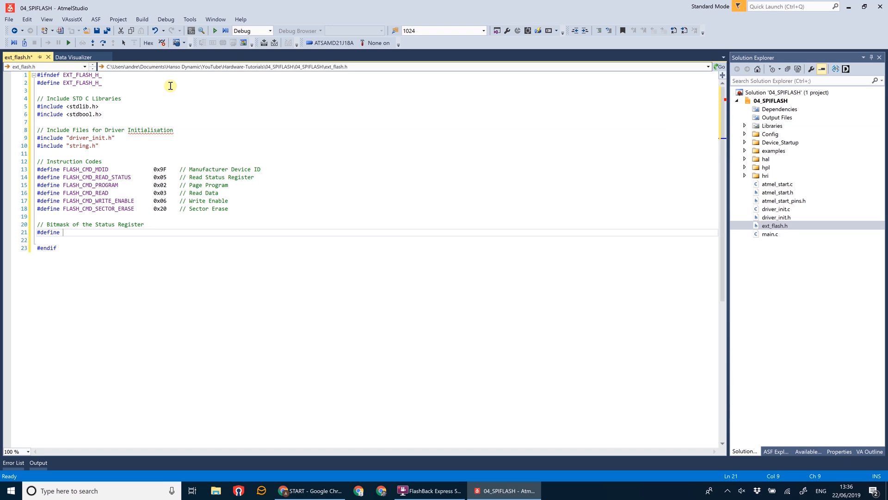
pyautogui.write('FLASH_STATUS')
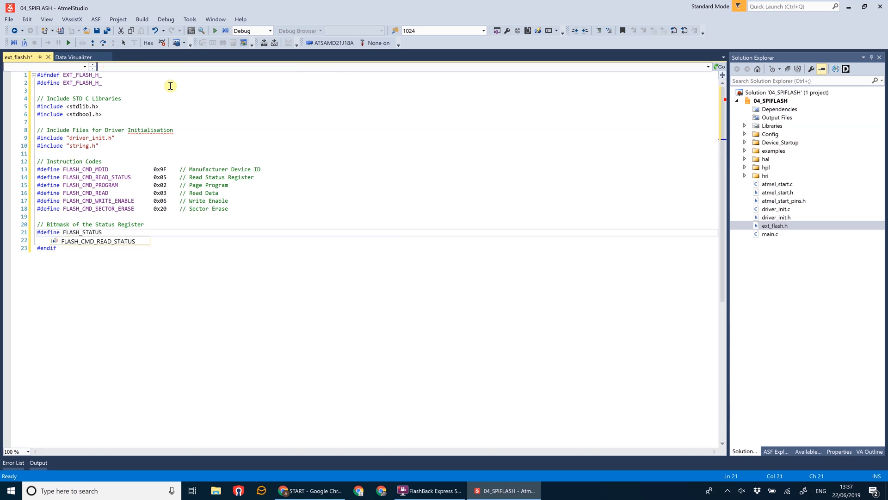
pyautogui.write('_BIT_BUSY')
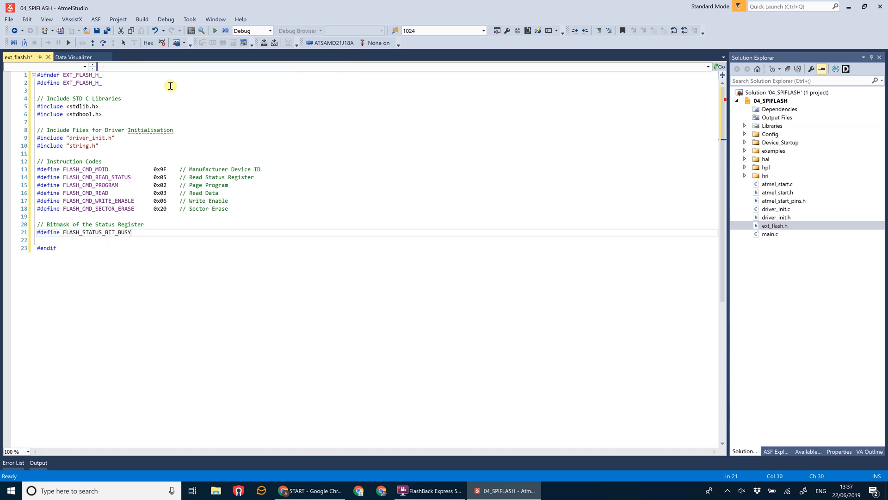
pyautogui.write('0')
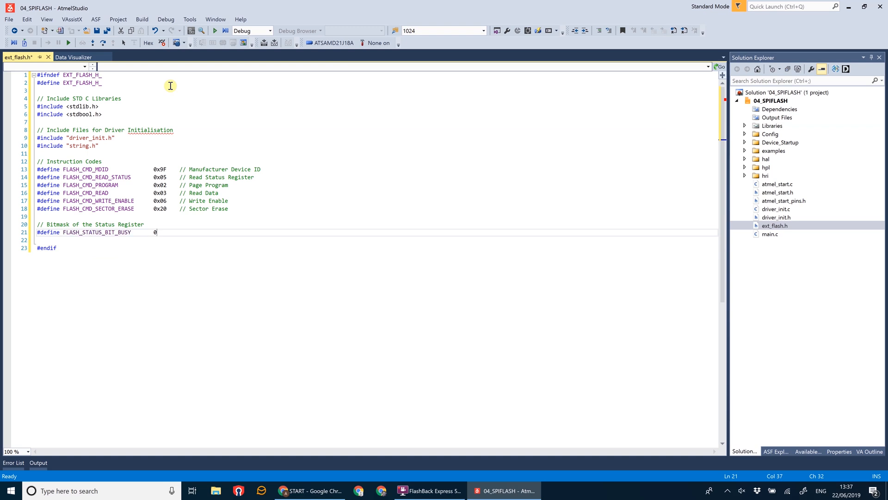
pyautogui.write('x1')
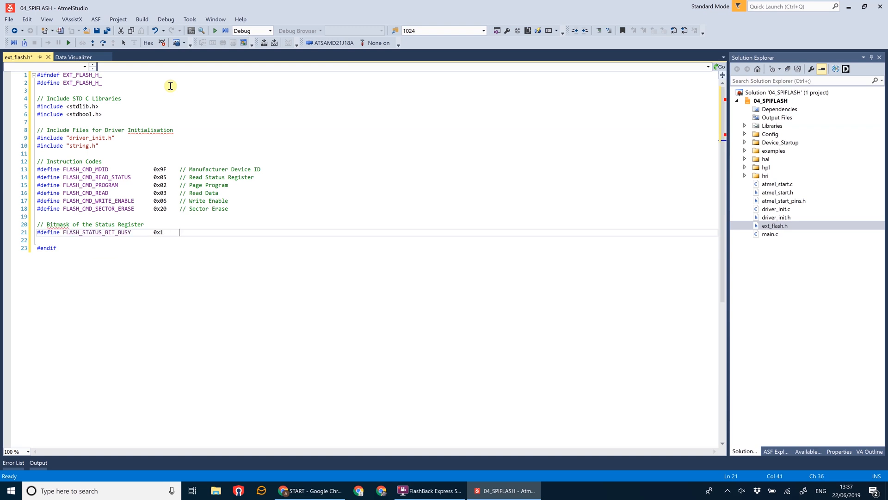
pyautogui.write('// Busy Bit of Status Regist')
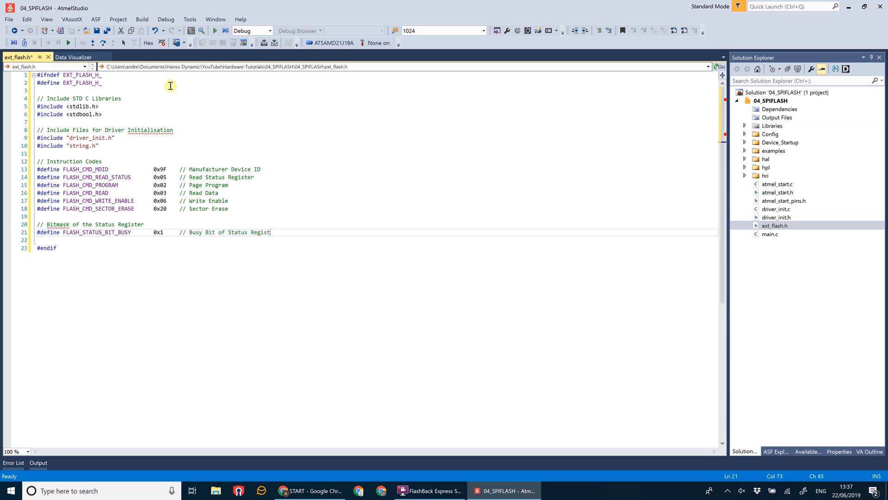
# - Finish the comment '// Busy Bit of Status Register' and add blank lines below
pyautogui.write('er')
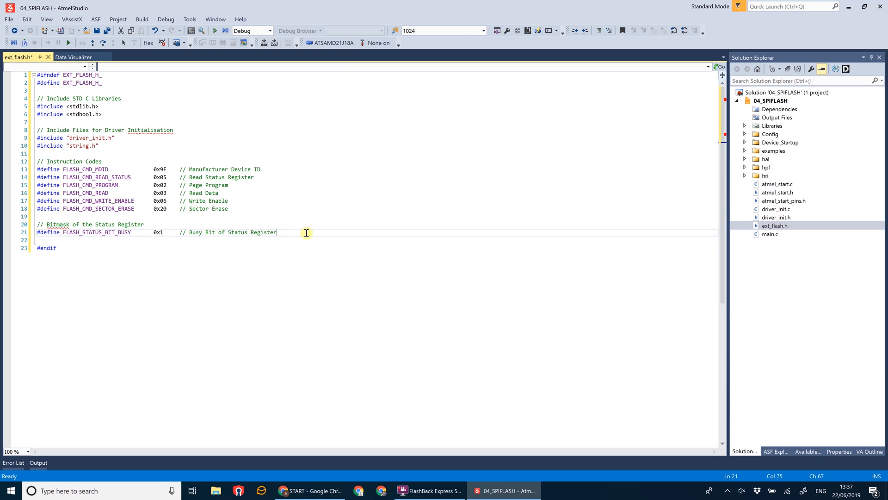
pyautogui.press('Enter')
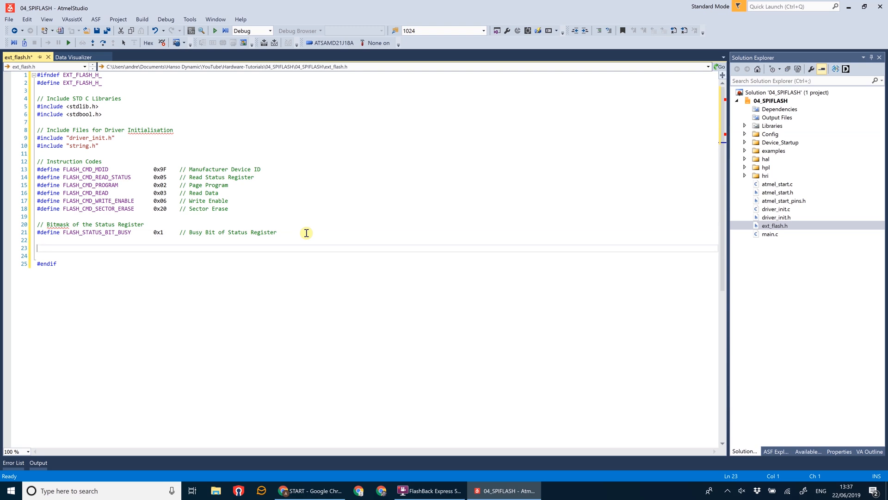
# - Add '// Part Specific Constants' with FLASH_PROGRAM_PAGE_SIZE 0x100 commented as 256 bytes
pyautogui.write('// Part Se')
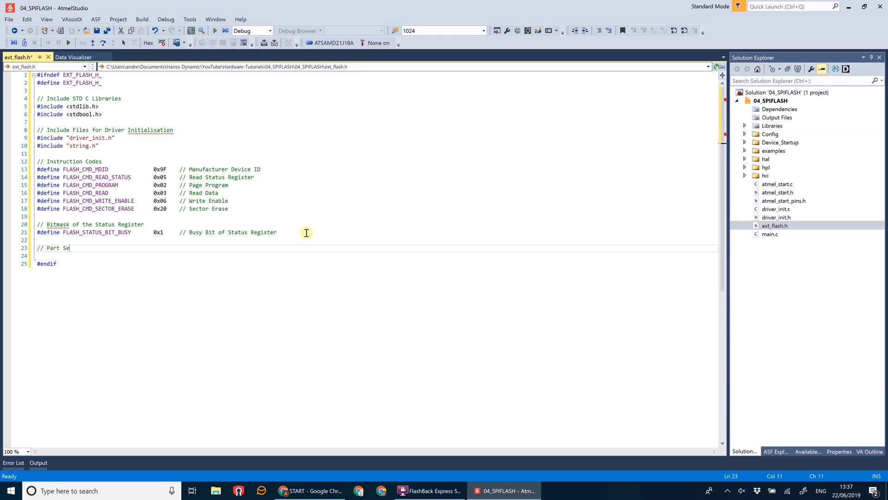
pyautogui.write('pecific Constants')
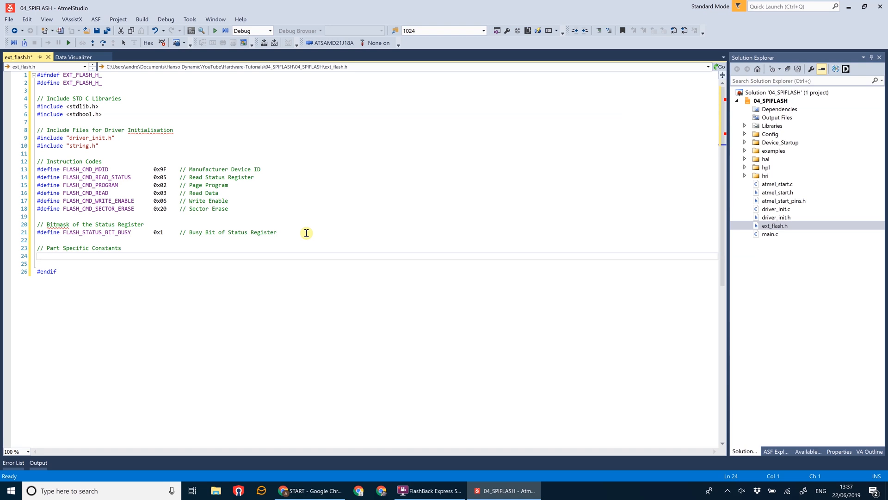
pyautogui.write('#define')
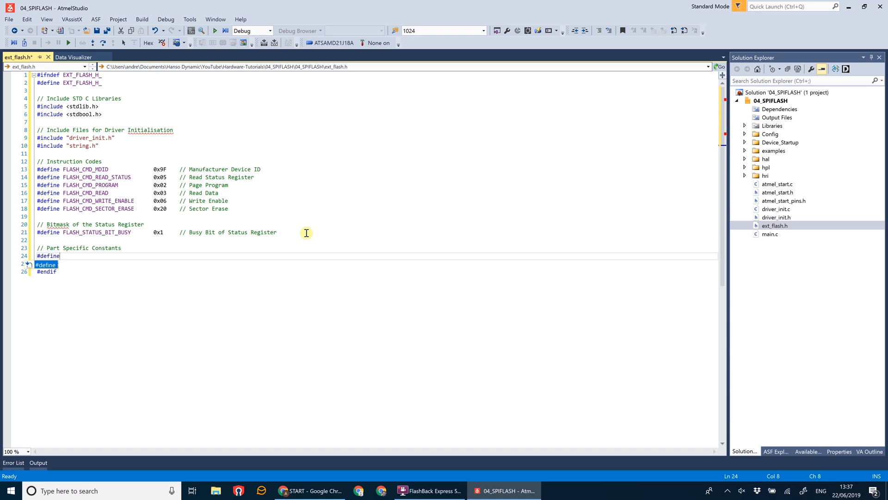
pyautogui.write('FLASH_PRO')
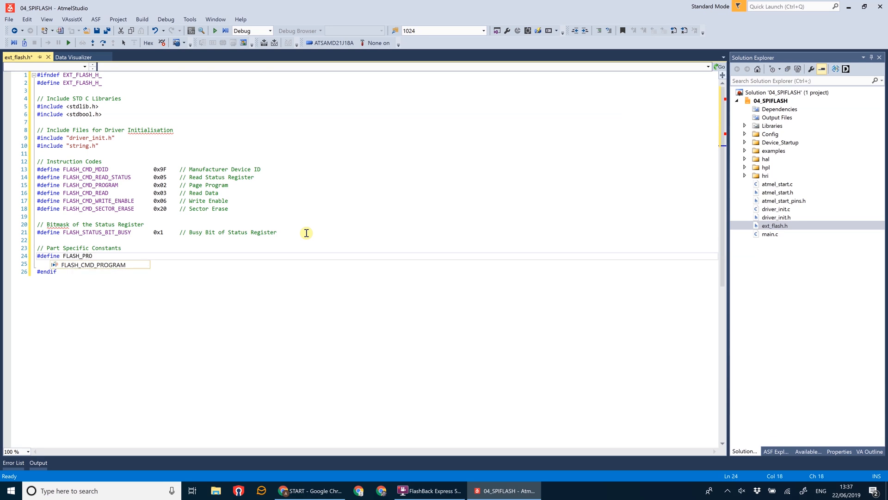
pyautogui.write('FLASH_PROGRAM_PAGE_SIZE')
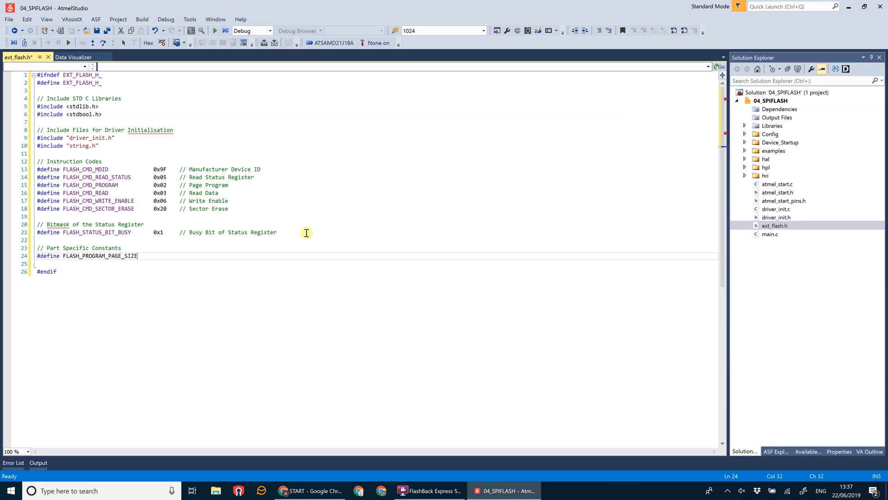
pyautogui.write('0x')
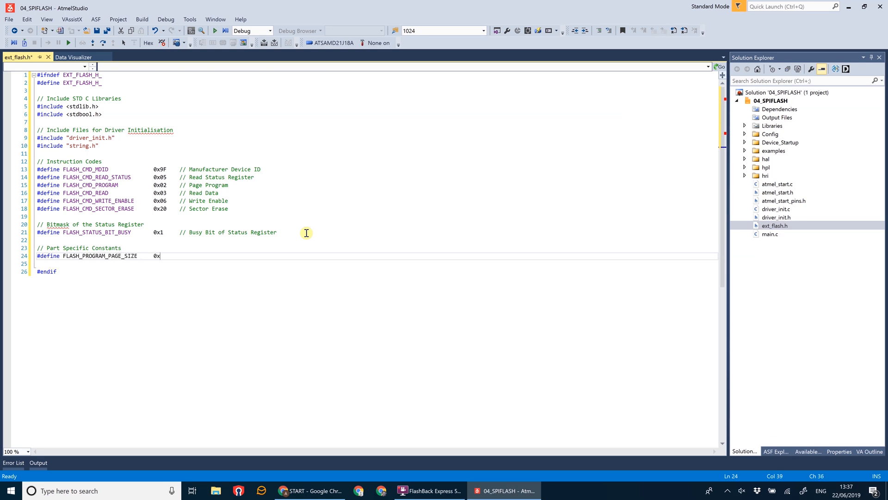
pyautogui.write('100   //')
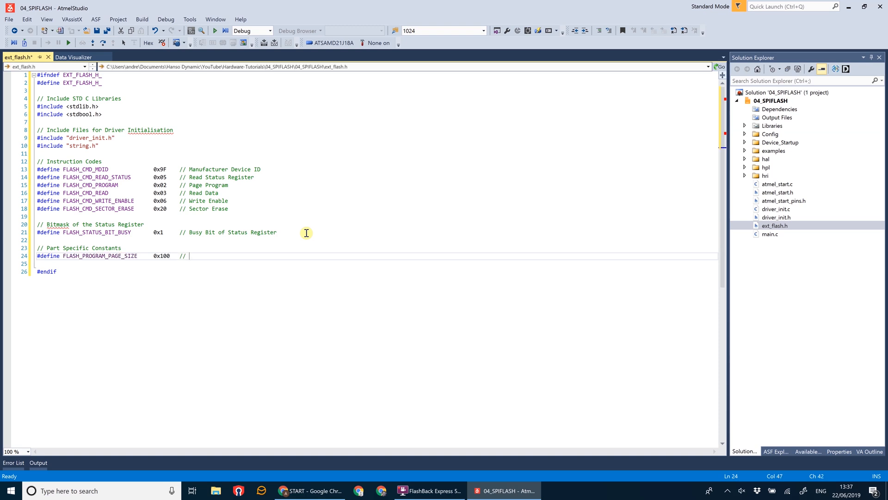
pyautogui.write('256 by')
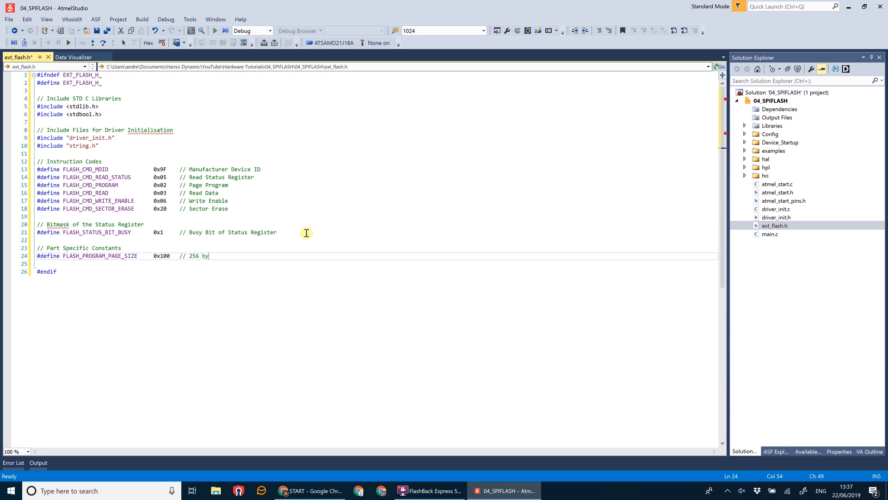
pyautogui.write('tes')
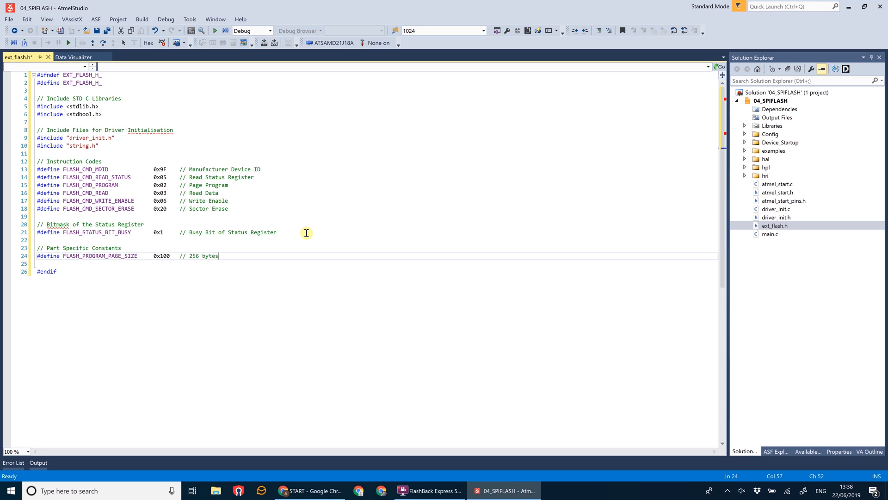
# - Define FLASH_ERASE_SECTOR_SIZE 0x1000 with a '// 4096 Bytes' comment
pyautogui.write('#defin')
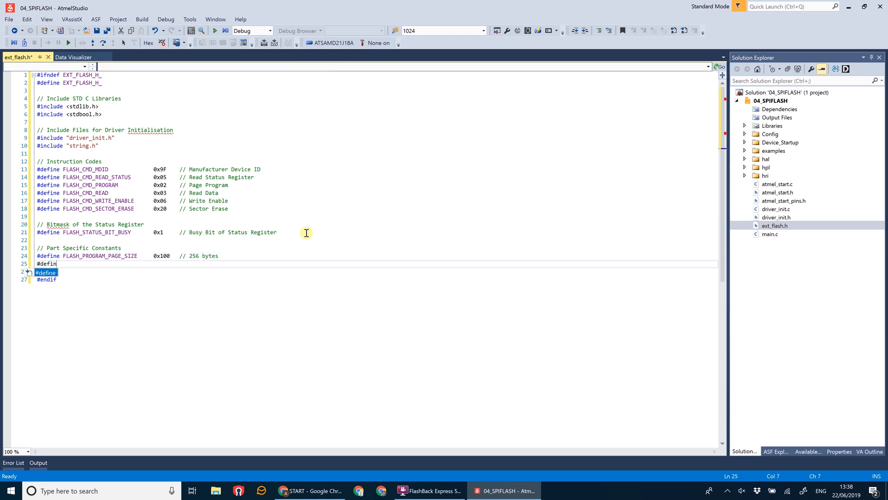
pyautogui.write('e')
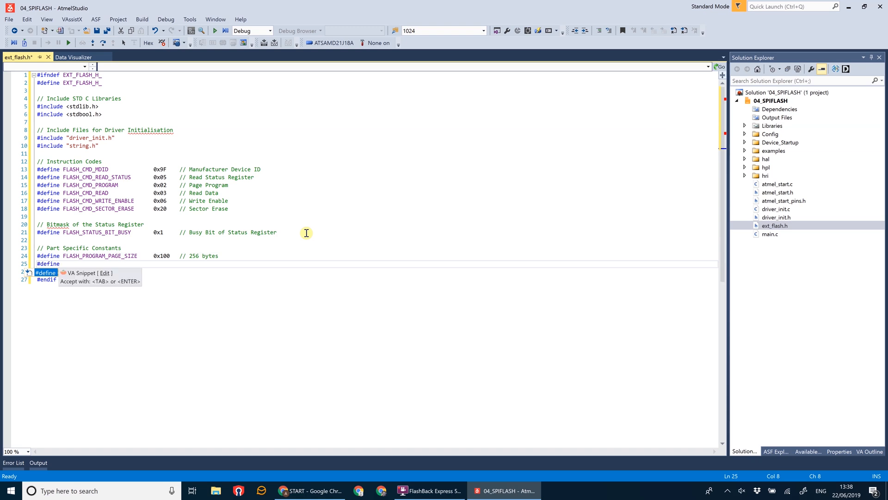
pyautogui.write('F')
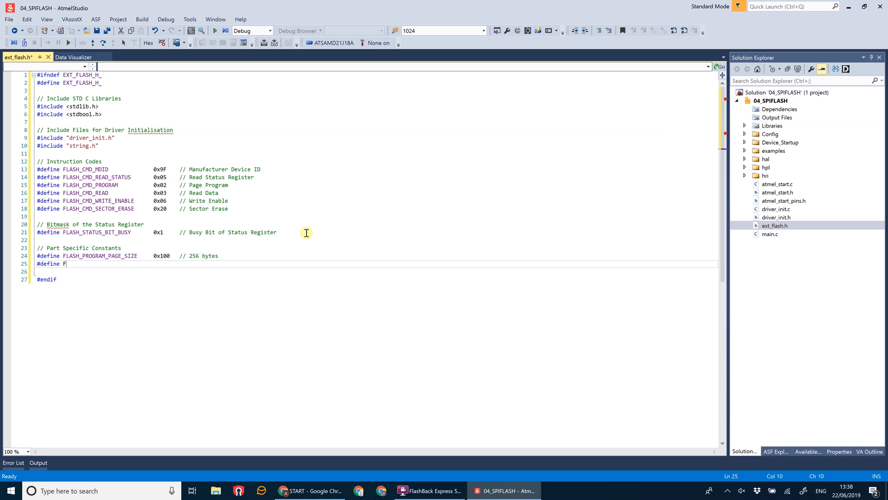
pyautogui.write('LASH_ERASE_S')
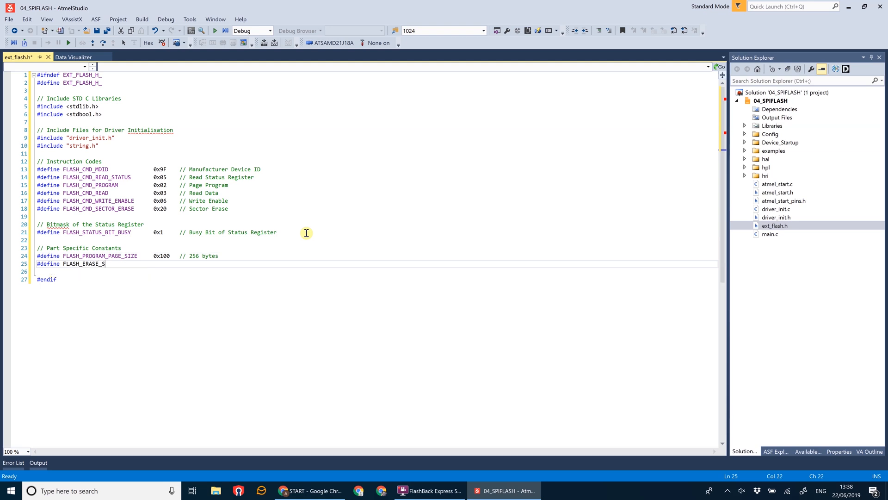
pyautogui.write('ECTOR_SIZE')
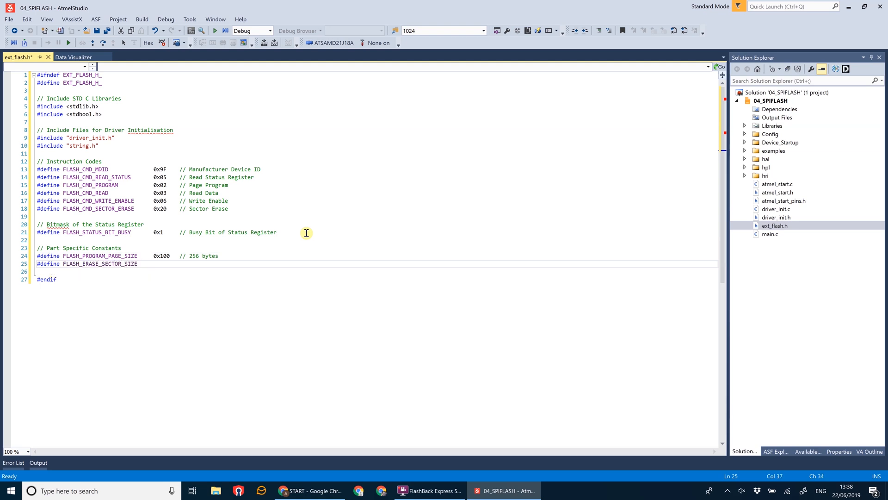
pyautogui.write('0x1000')
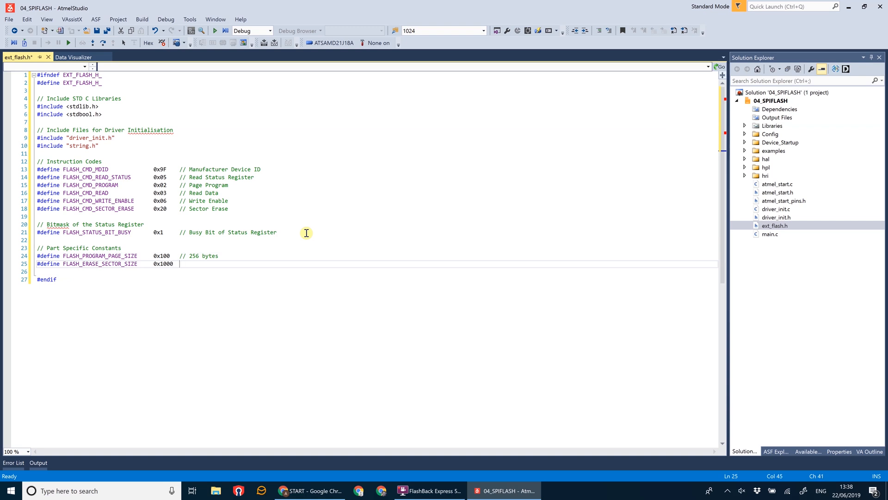
pyautogui.write('// 4096 B')
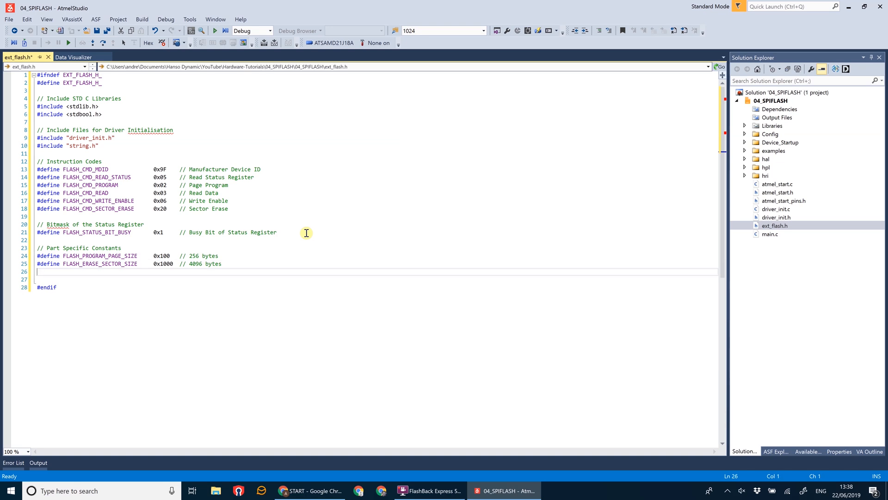
# - Define FLASH_MAX_COMMAND_SIZE 0x5 with a comment allowing 5 bytes
pyautogui.write('#define FLASH_MAX_')
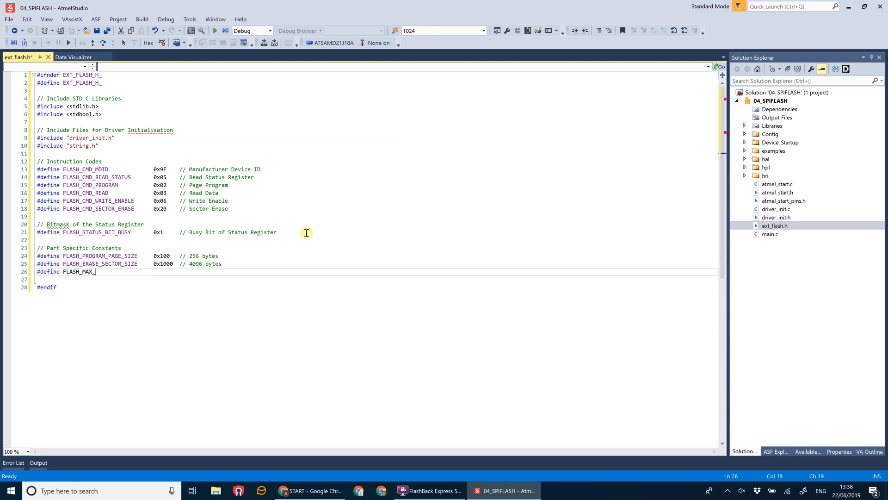
pyautogui.write('CMD_SIZE')
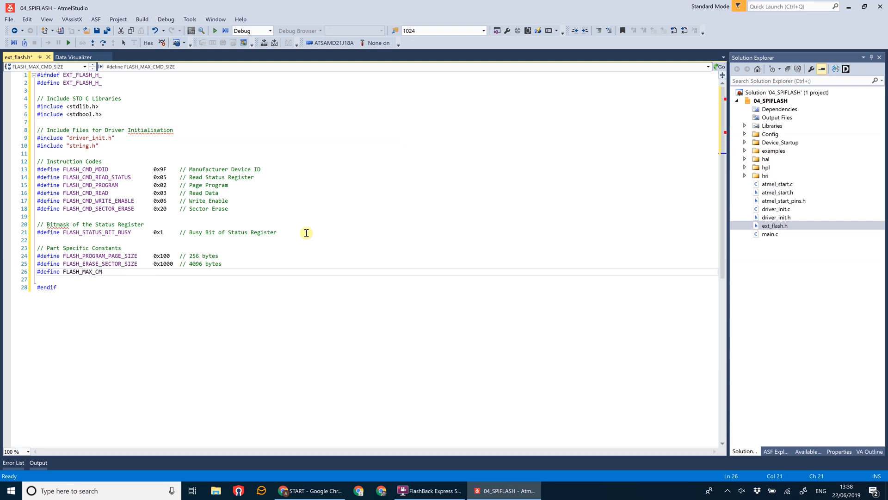
pyautogui.write('OMMAND_SIZE')
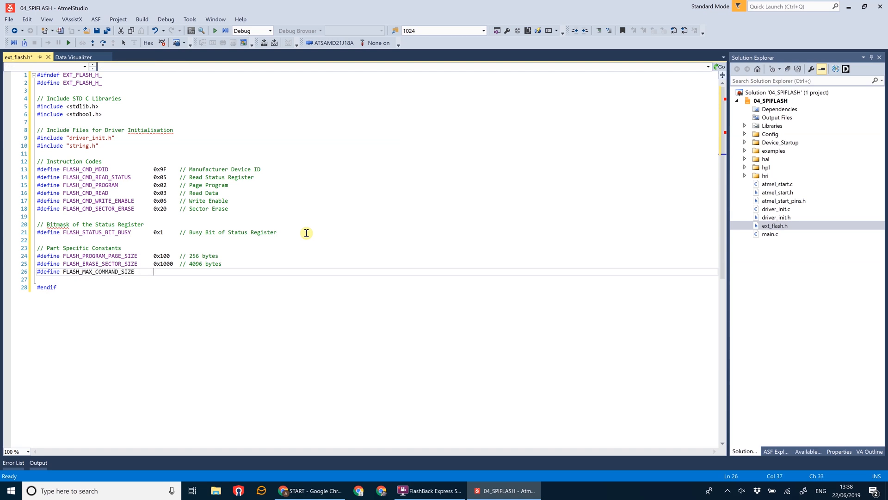
pyautogui.write('0x5')
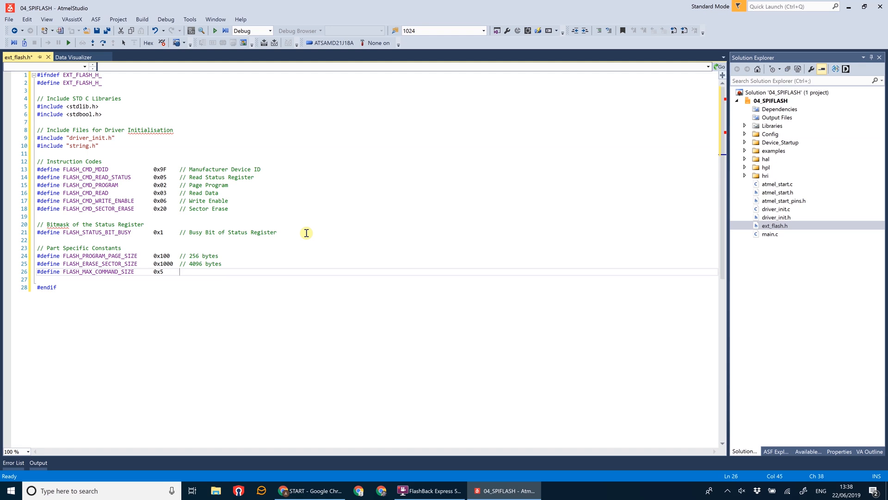
pyautogui.write('// Allow')
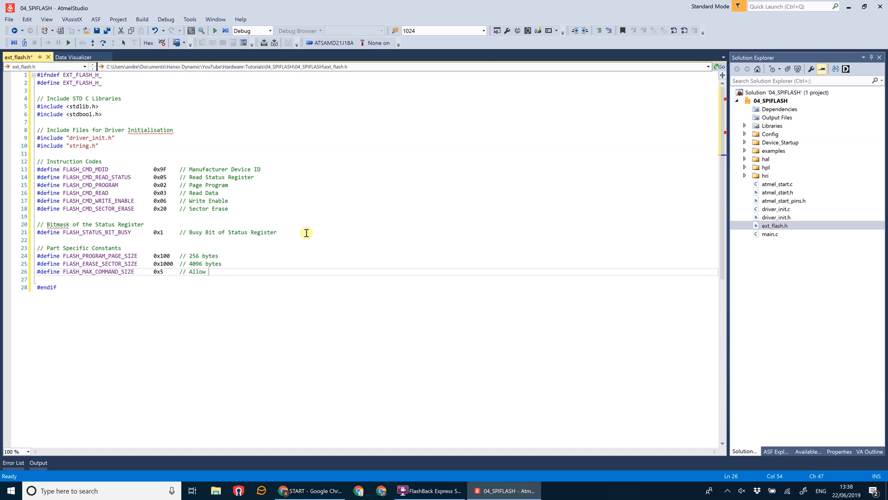
pyautogui.write('5 bytes for a command')
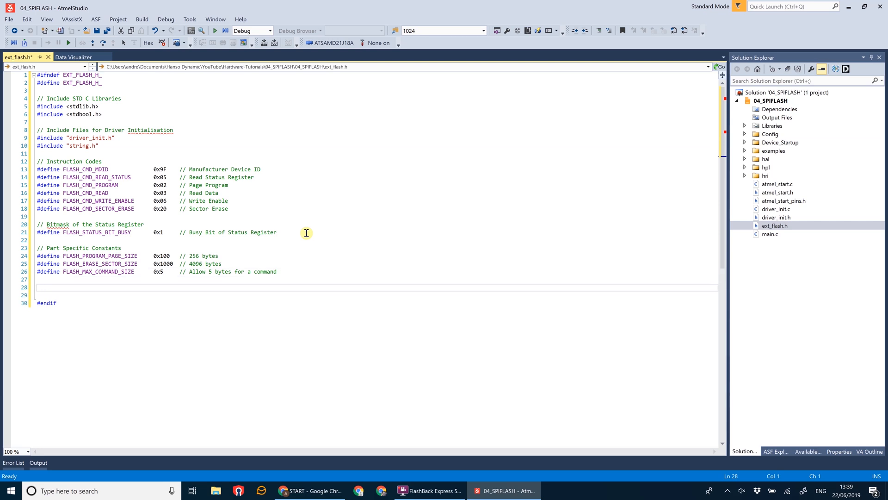
# - Add a Manufacturer DID comment defining MF_ADESTO 0x1F, followed by blank lines
pyautogui.write('// Manufacturer DID')
pyautogui.click(375, 294)
pyautogui.write('#define MF_AD')
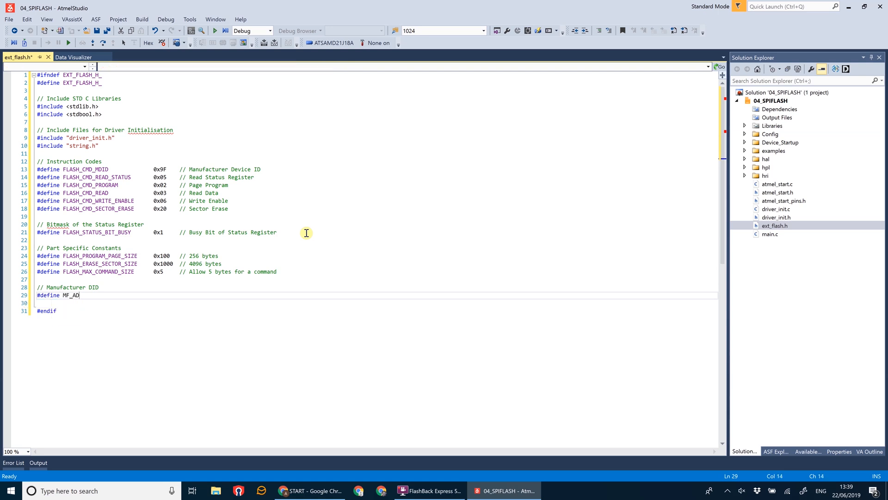
pyautogui.write('ESTO')
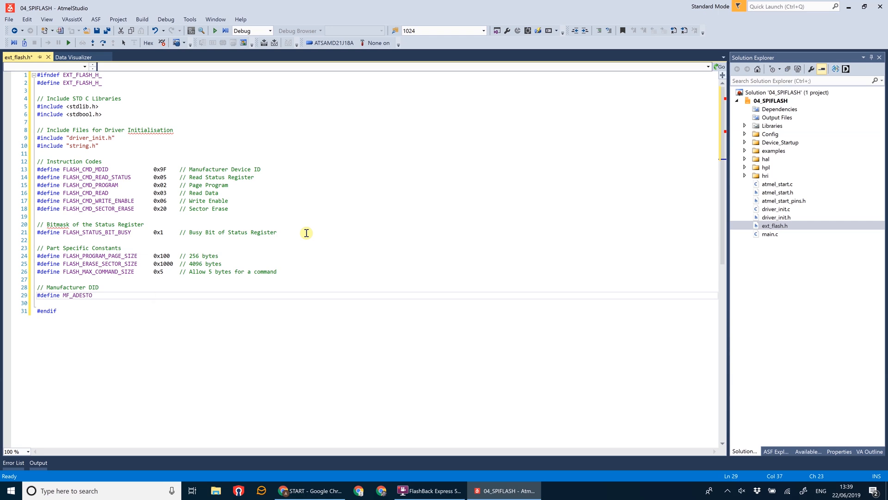
pyautogui.write('0x1')
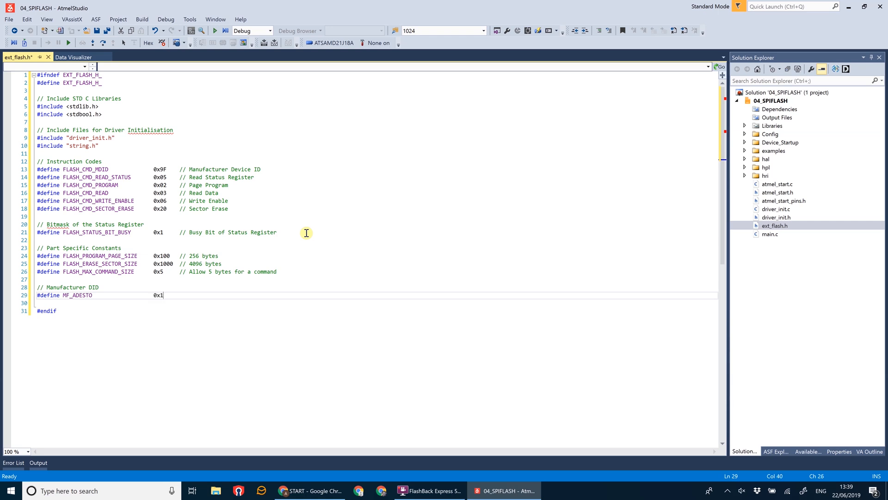
pyautogui.write('F')
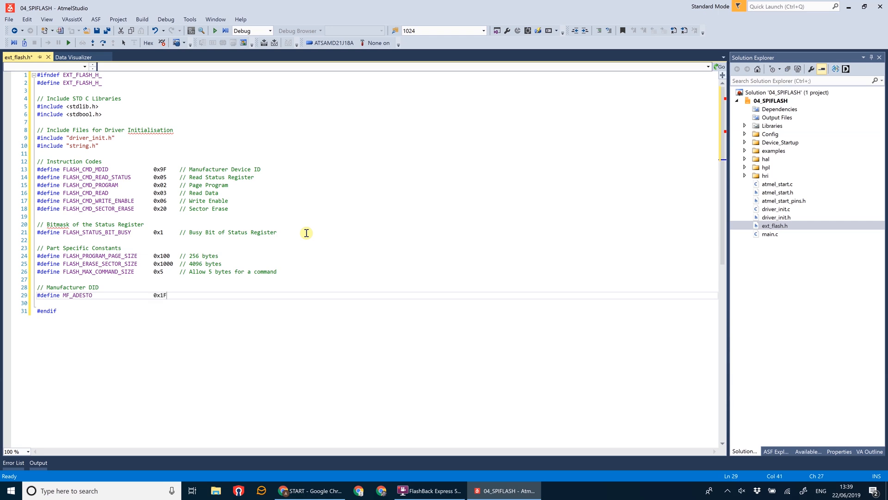
pyautogui.press('Enter')
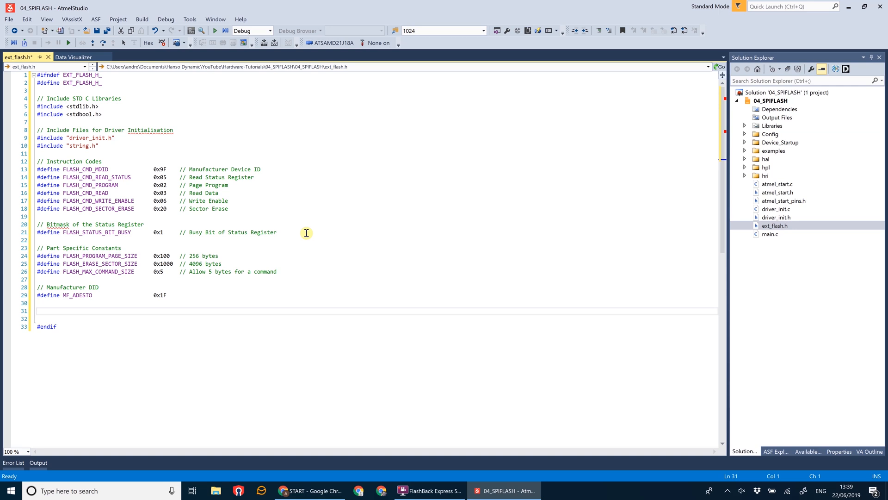
# - Add a memory structure comment and typedef struct with uint32_t deviceSize, uint8_t manuID, devID
pyautogui.write('// Structure for the MEmory De')
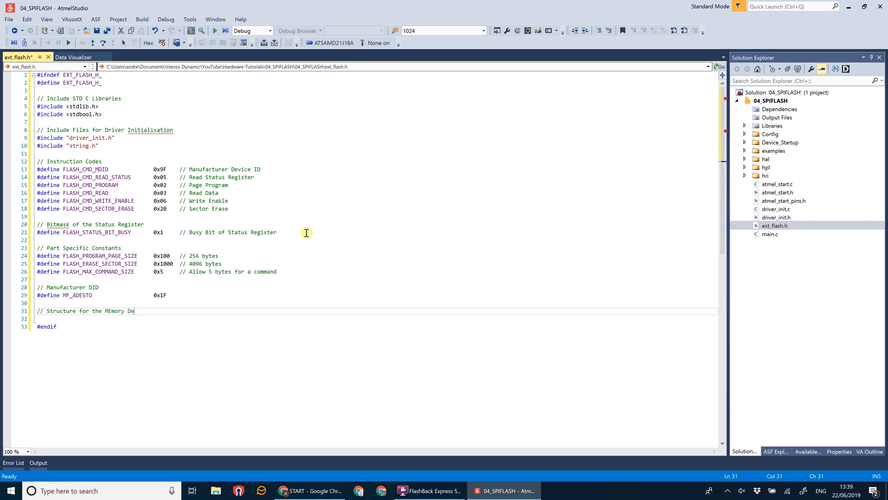
pyautogui.press('Backspace')
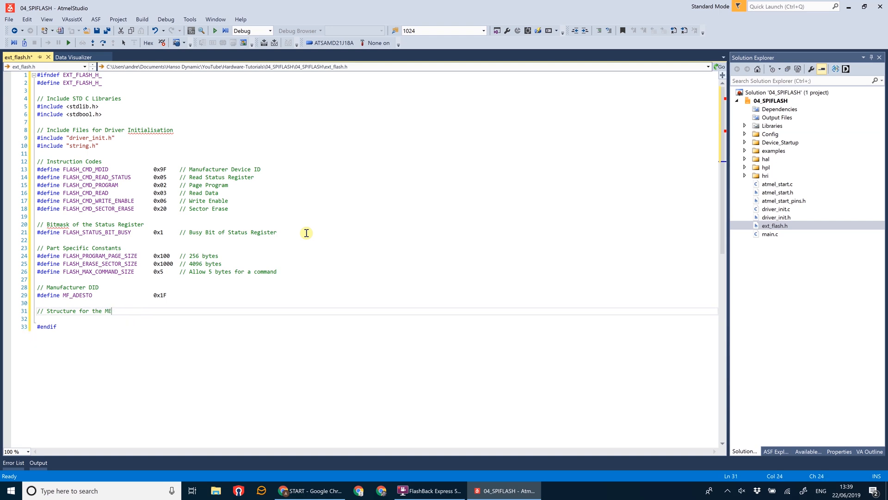
pyautogui.write('mory Device')
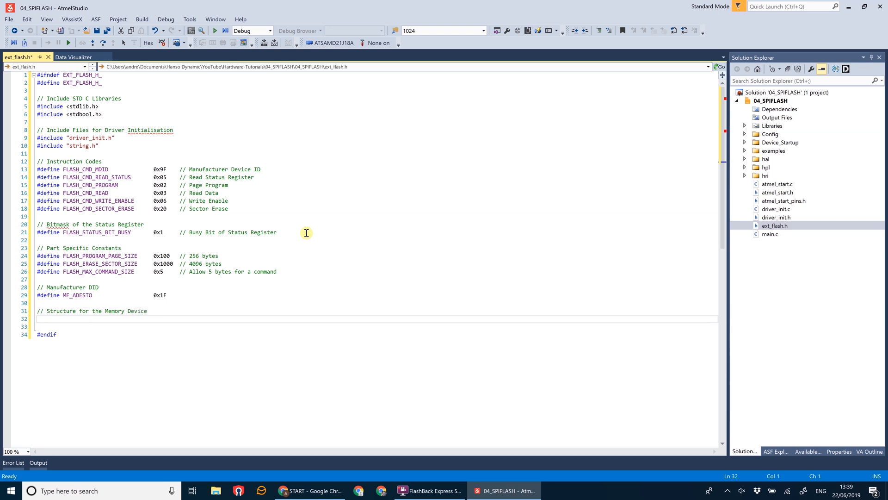
pyautogui.write('typedef')
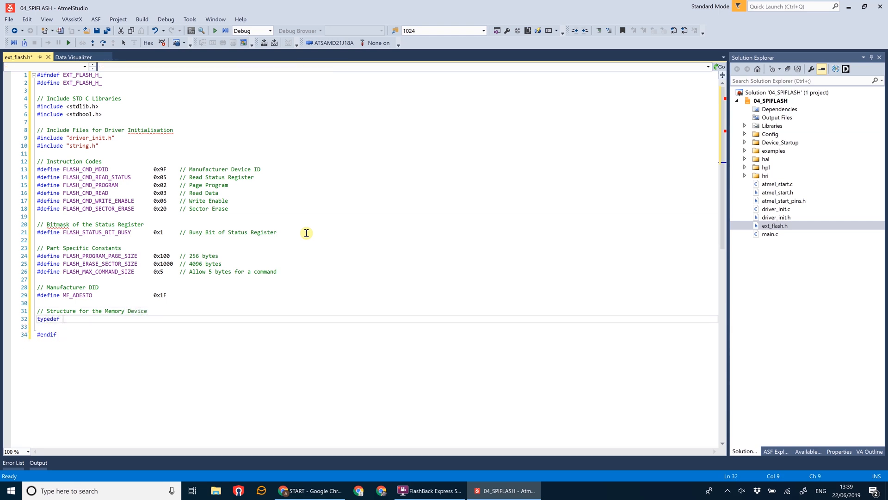
pyautogui.write('struct')
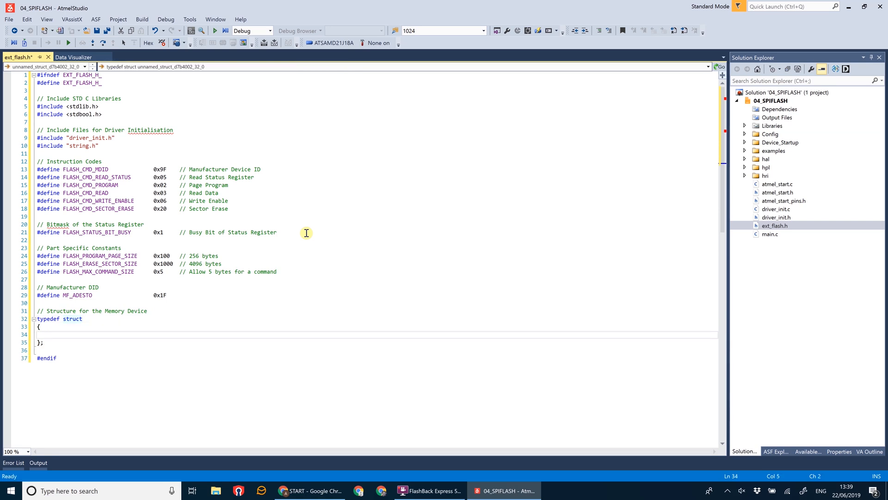
pyautogui.write('uint')
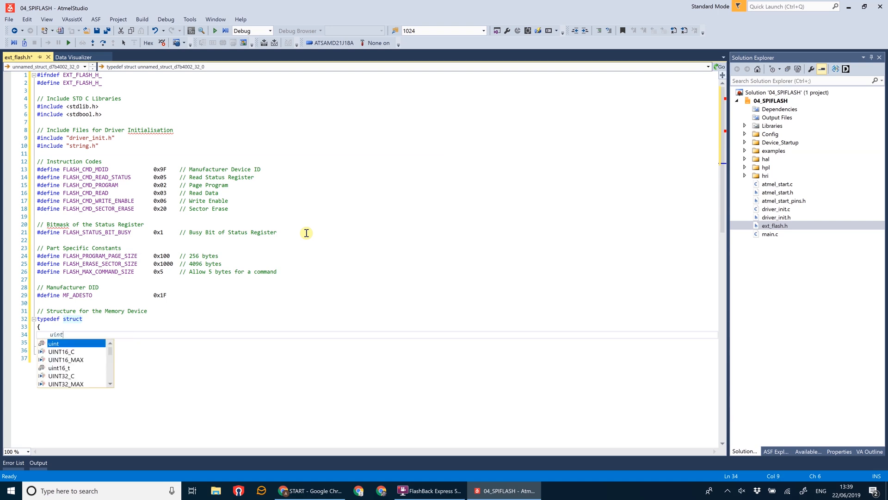
pyautogui.write('32t')
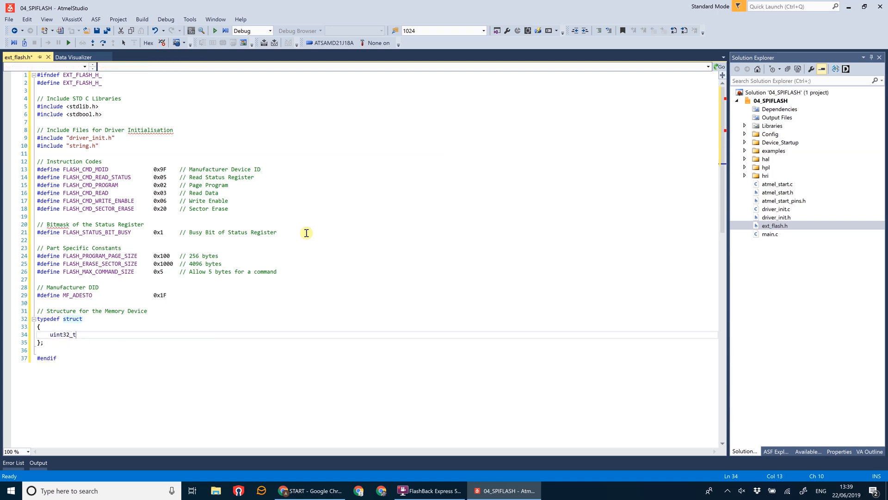
pyautogui.write('deviceSize;')
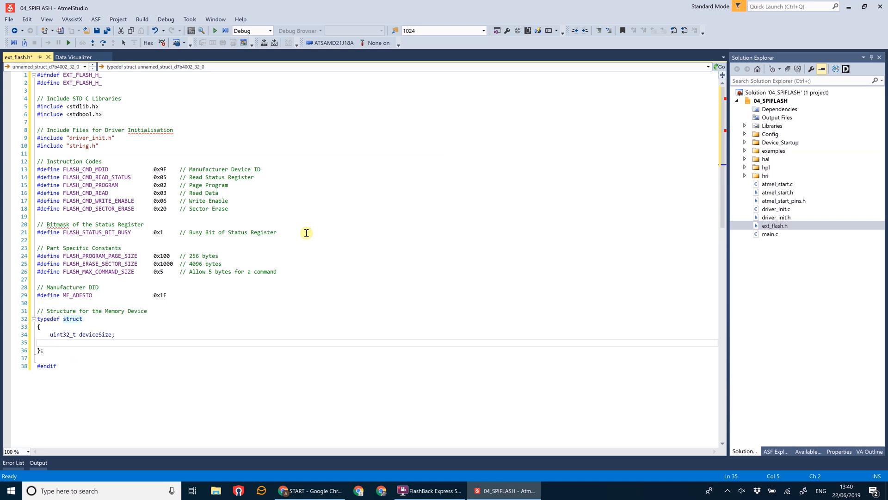
pyautogui.write('uint')
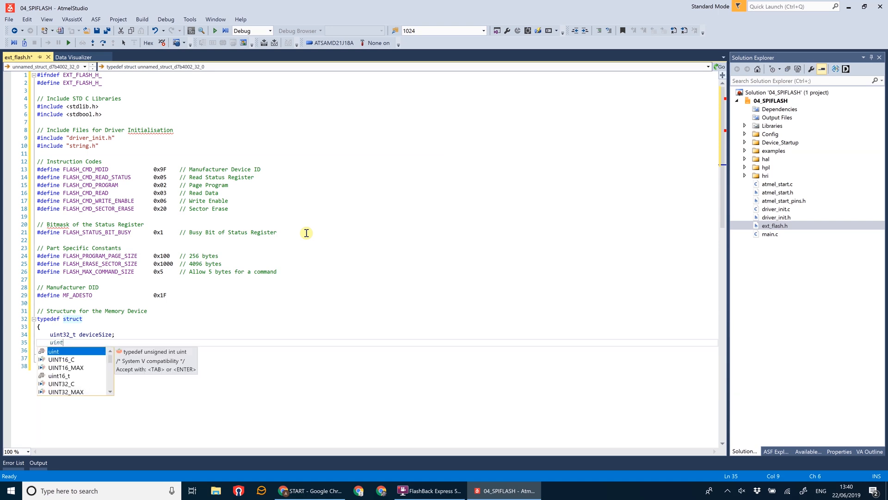
pyautogui.write('8_t manuID;')
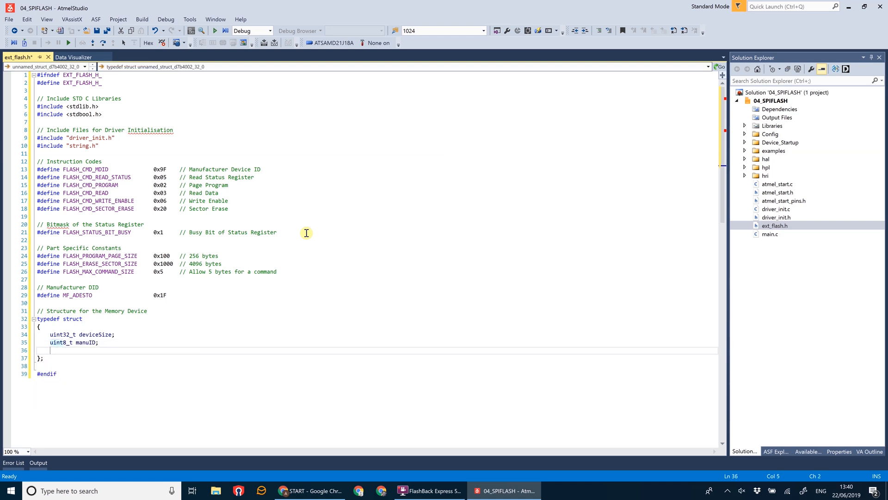
pyautogui.write('uint8_t')
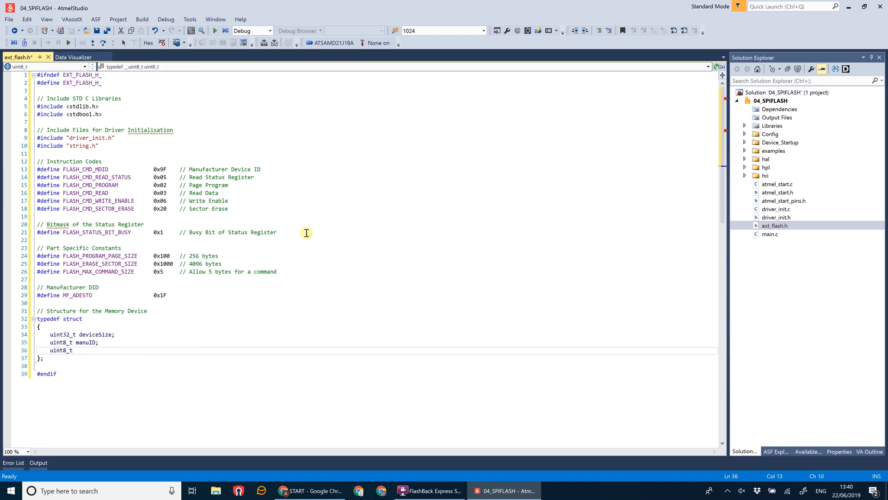
pyautogui.write('devID;')
pyautogui.click(376, 358)
pyautogui.write(' extFlashInfo_t')
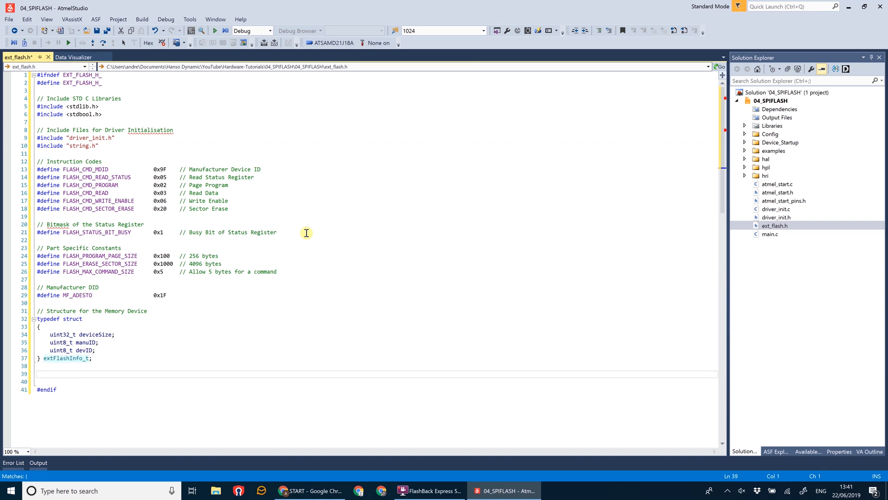
# - Below the struct, add '// IO Descriptor for EXTFLASH SPI Comms' and 'struct io_descriptor *extflash_io;'
pyautogui.click(37, 374)
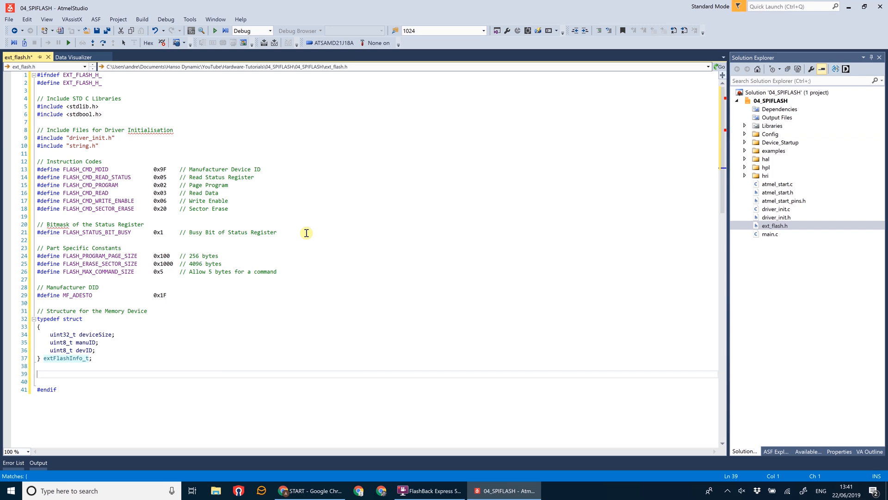
pyautogui.write('// IO')
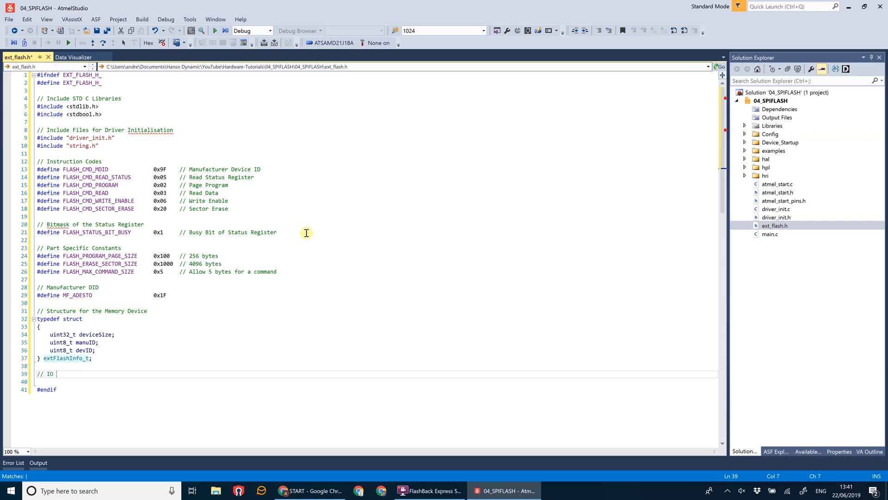
pyautogui.write('Descriptor for')
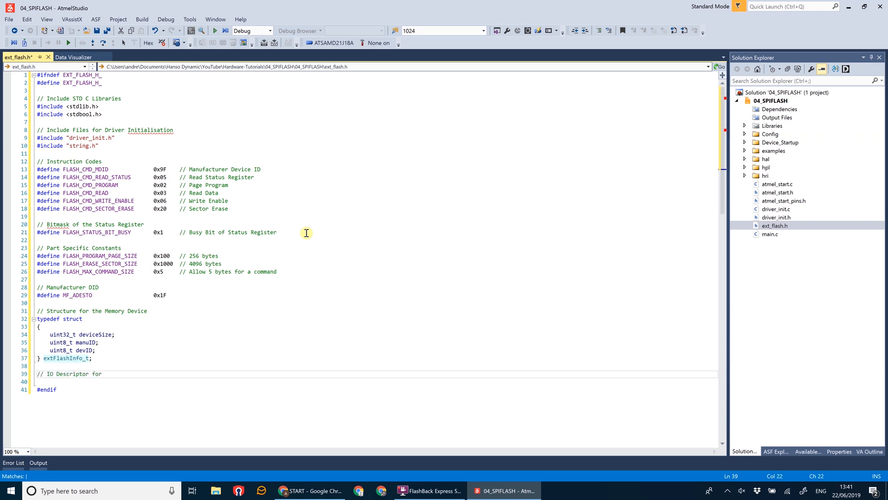
pyautogui.write('EXTFLASH SPI Comms')
pyautogui.click(374, 381)
pyautogui.write('struct io_descriptor')
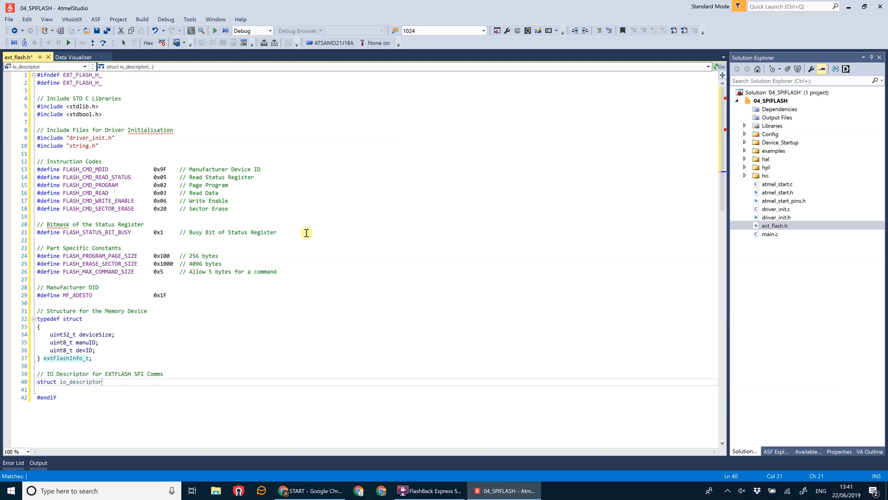
pyautogui.write('*ext')
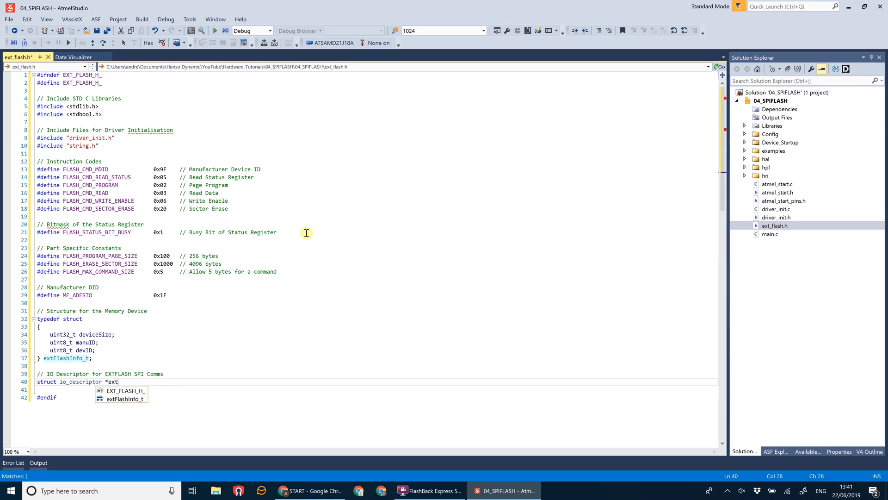
pyautogui.write('flash_io;')
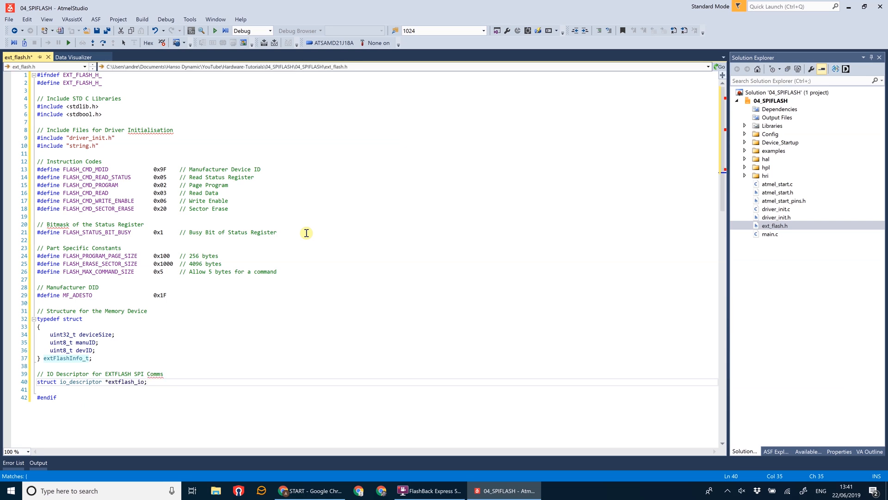
pyautogui.click(147, 381)
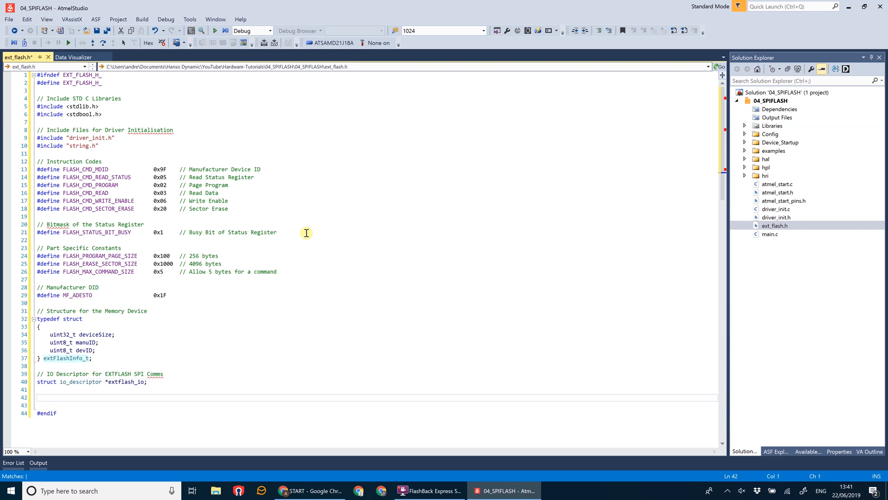
# - Add '// Function for Initialising SPI on ExtFlash' and the prototype 'void EXTFLASH_init(void);'
pyautogui.write('// Func')
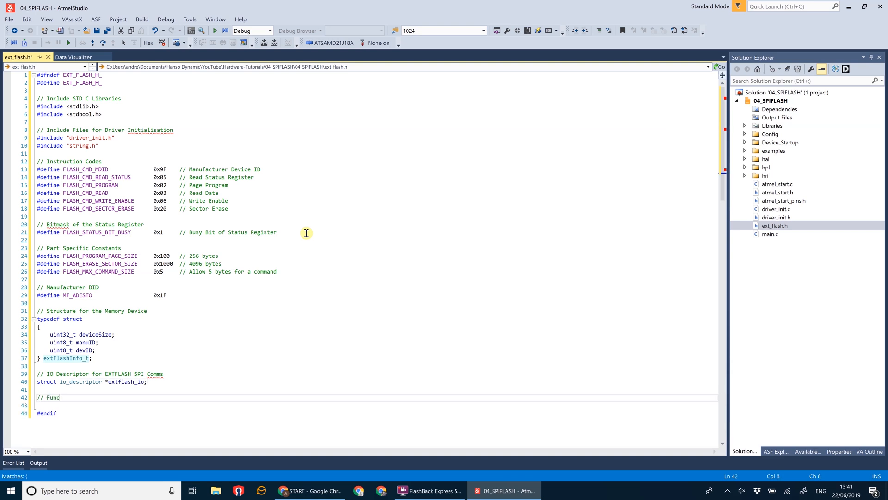
pyautogui.write('tion for Initialising SPI on ExtFlash')
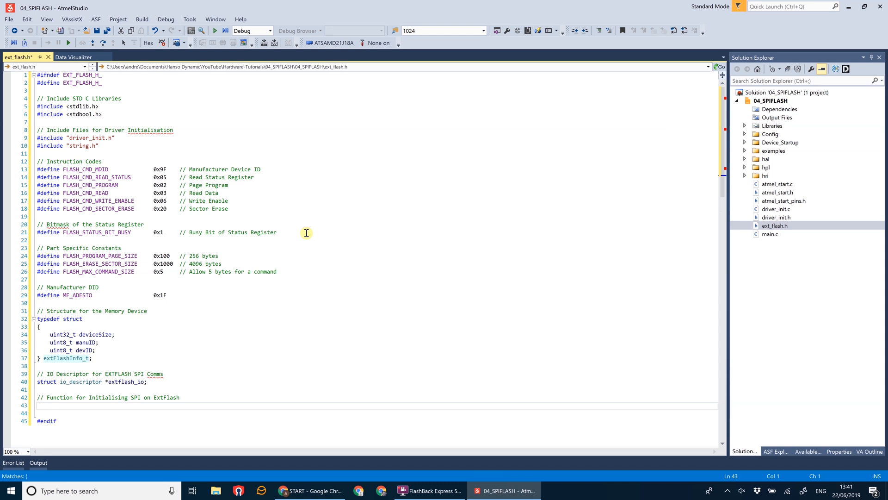
pyautogui.write('void')
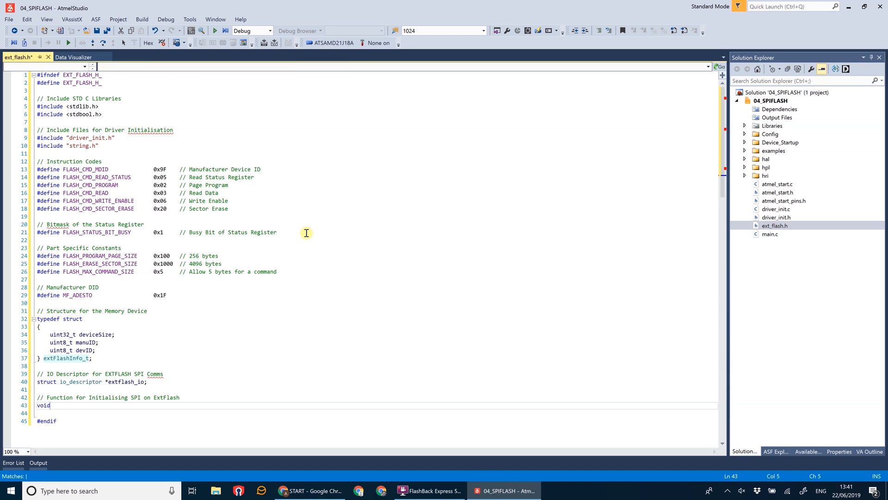
pyautogui.write('EXTFLASH_init(void')
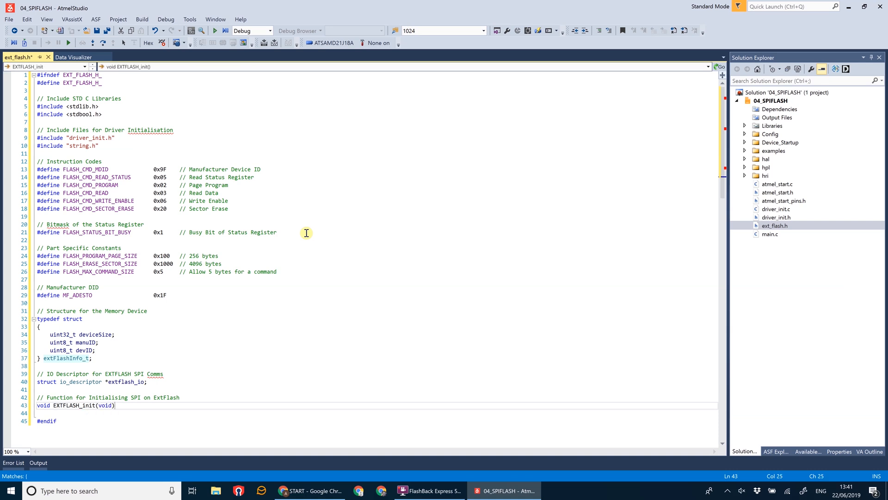
pyautogui.write(';')
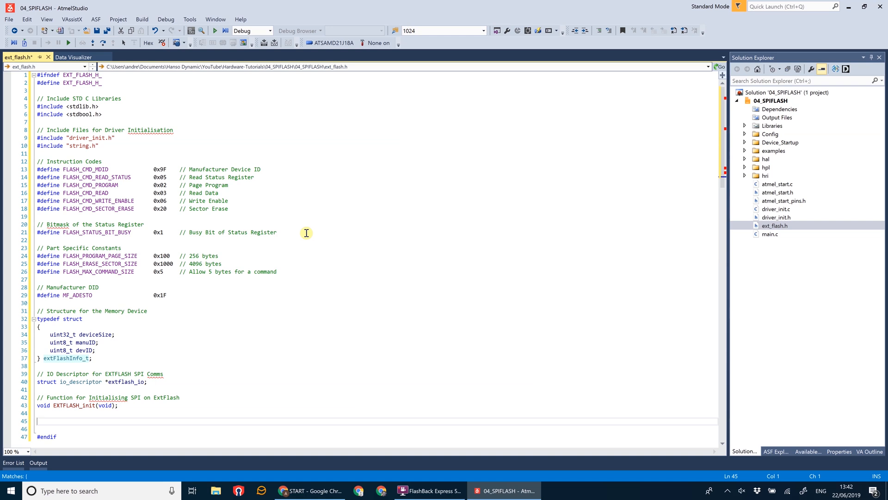
# - Add a '// ExtFlash Methods' comment and 'extern void EXTFLASH_setup(void);'
pyautogui.write('// Ext')
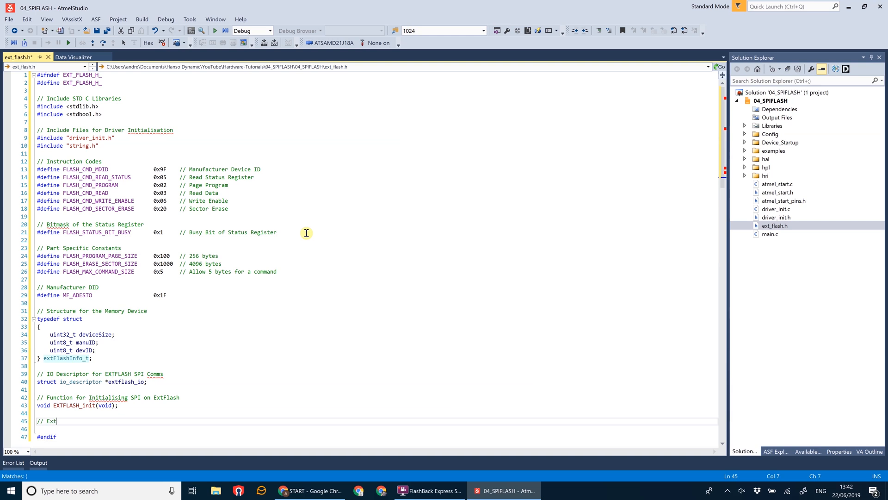
pyautogui.write('Flash Method')
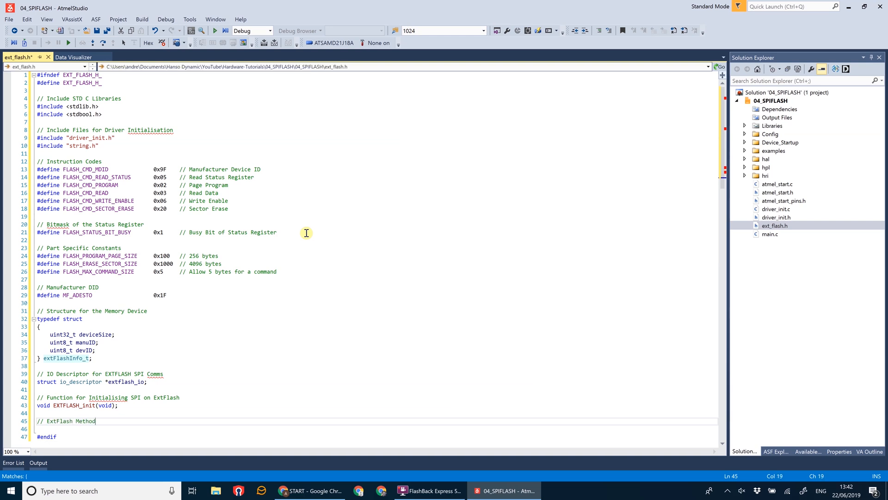
pyautogui.write('extern')
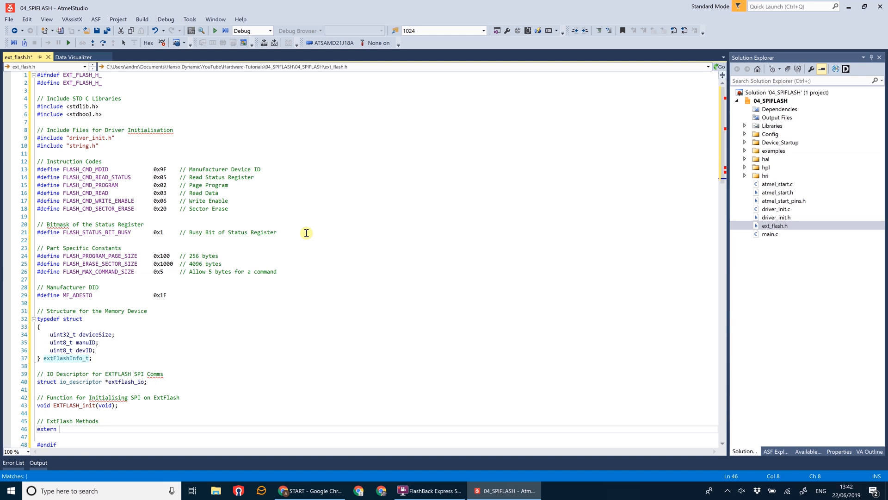
pyautogui.write('void')
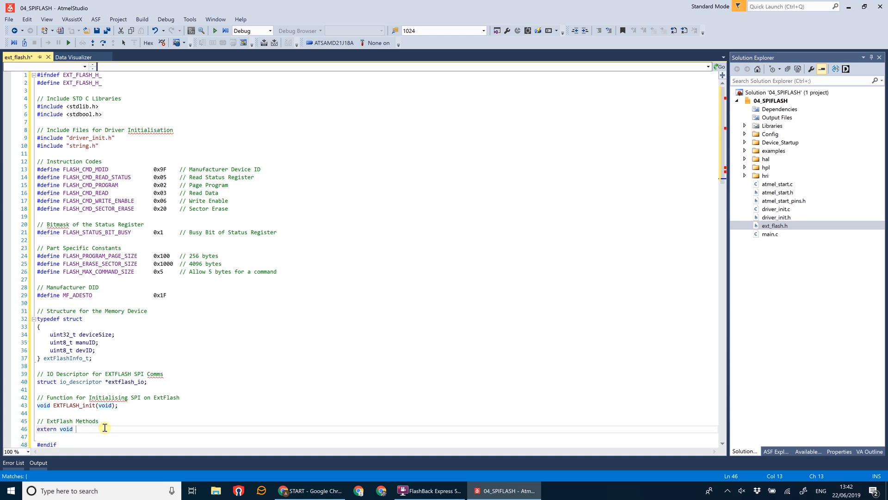
pyautogui.write('EXTFLASH_setup')
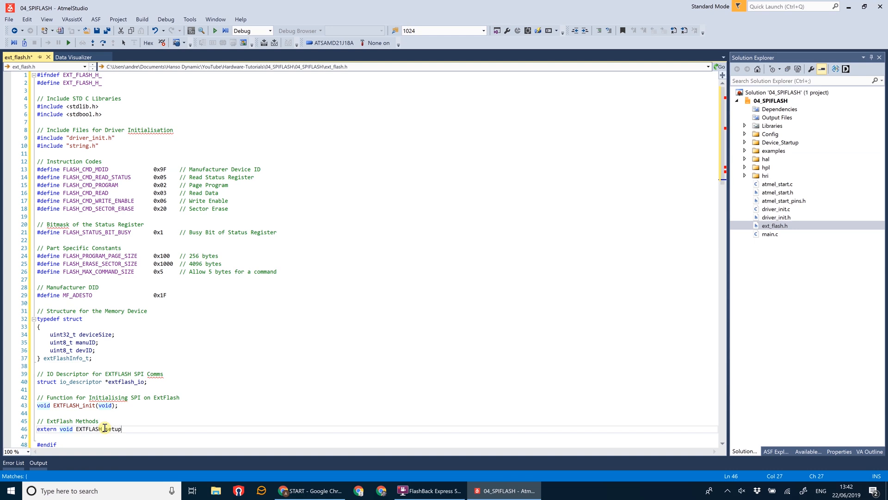
pyautogui.write('(void);')
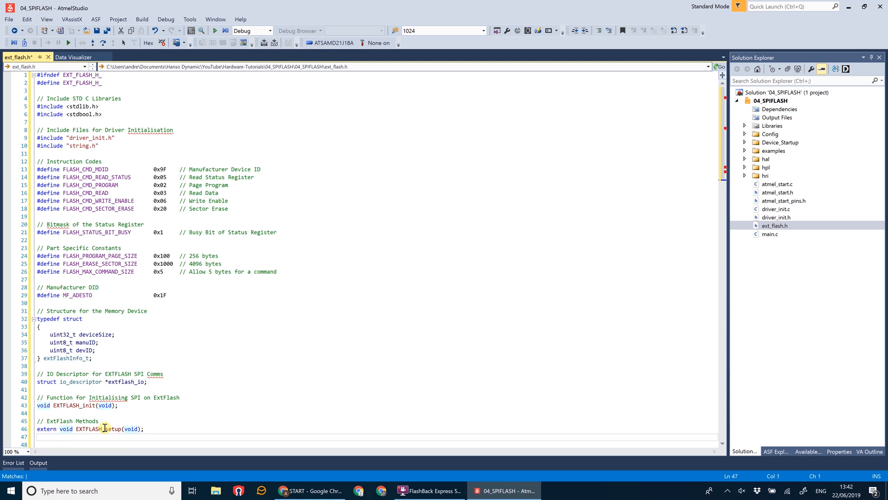
# - Declare 'extern bool EXTFLASH_open(void);' below the setup prototype
pyautogui.write('extern b')
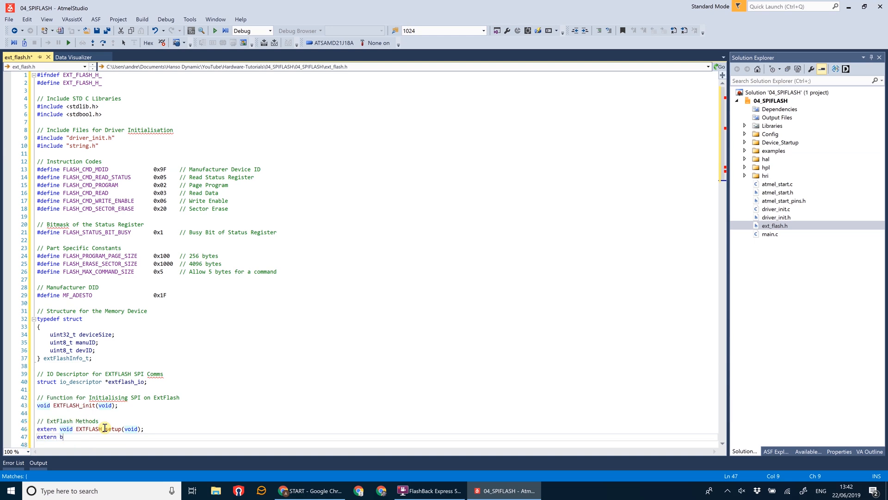
pyautogui.write('ool')
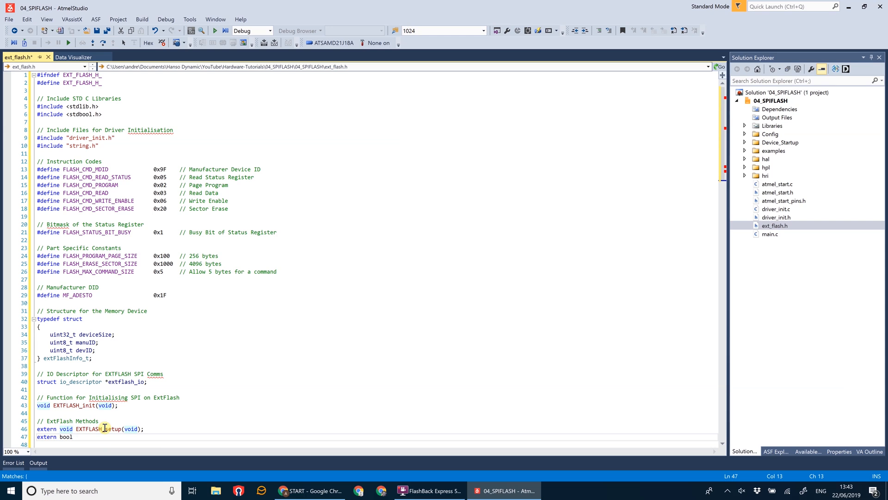
pyautogui.write('EXTFLASH_open(void);')
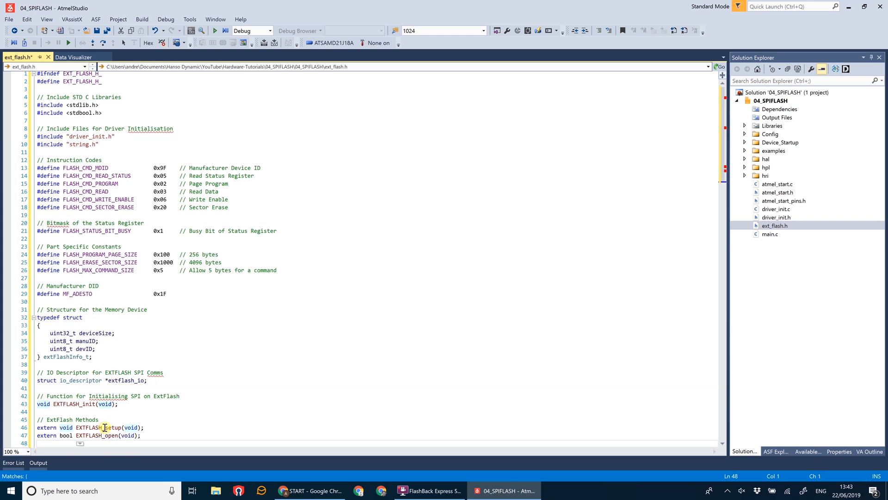
# - Declare extern bool EXTFLASH_read(size_t offset, size_t length, uint8_t *buf); in ext_flash.h
pyautogui.scroll(-3)
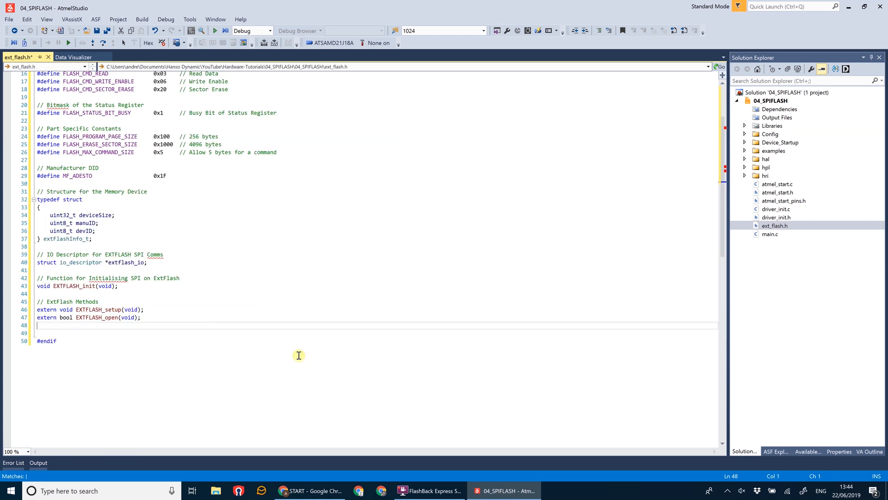
pyautogui.write('EXTFLASH_read(')
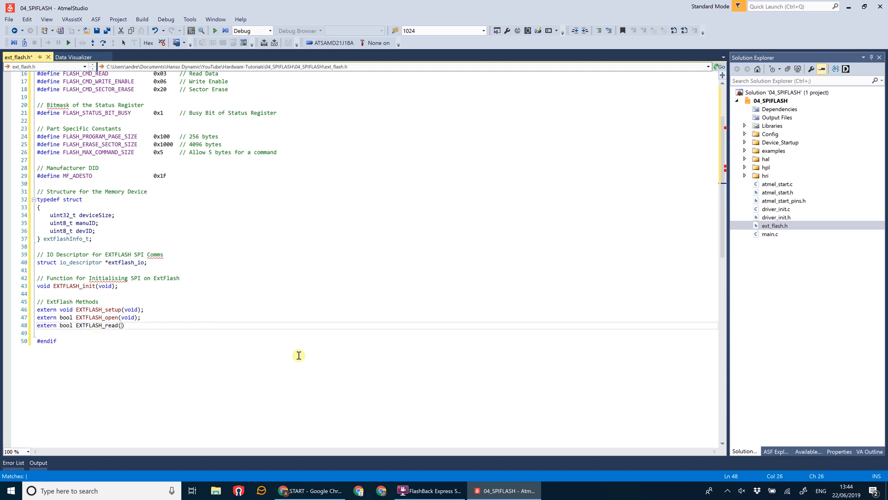
pyautogui.write('size')
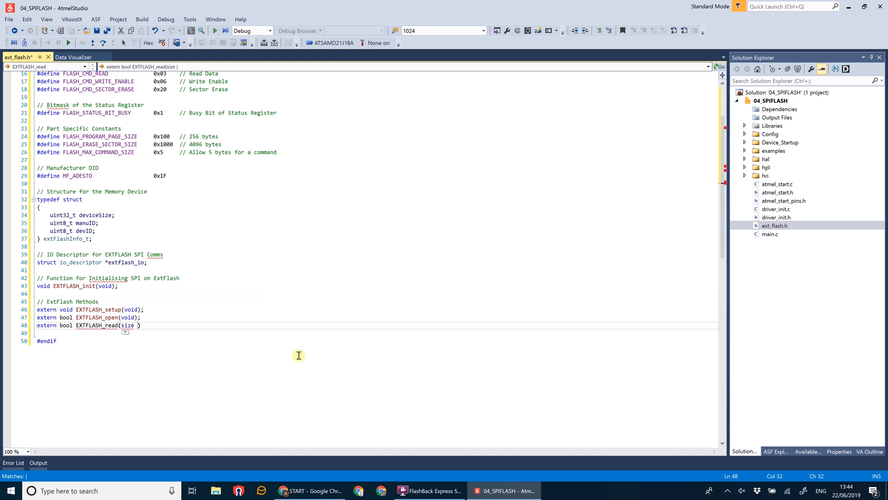
pyautogui.press('Backspace')
pyautogui.write('_t offset,')
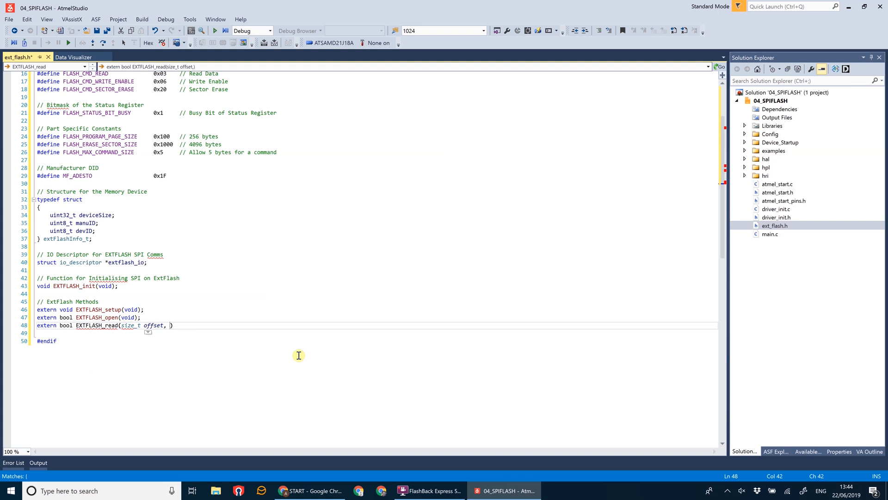
pyautogui.write('size_t si')
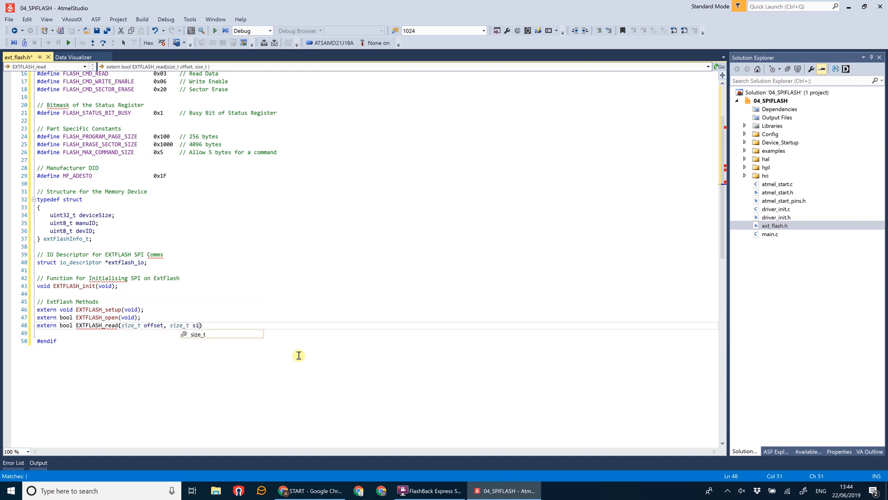
pyautogui.write('ength,')
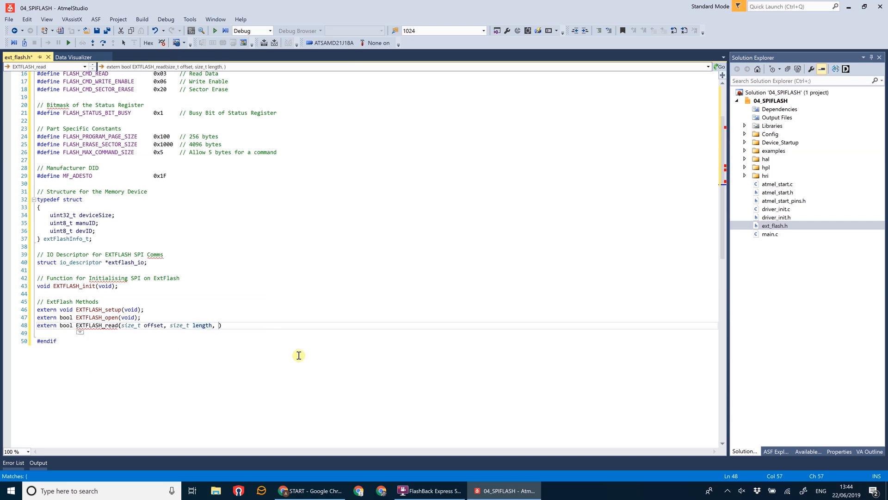
pyautogui.write('uint8_t *buf')
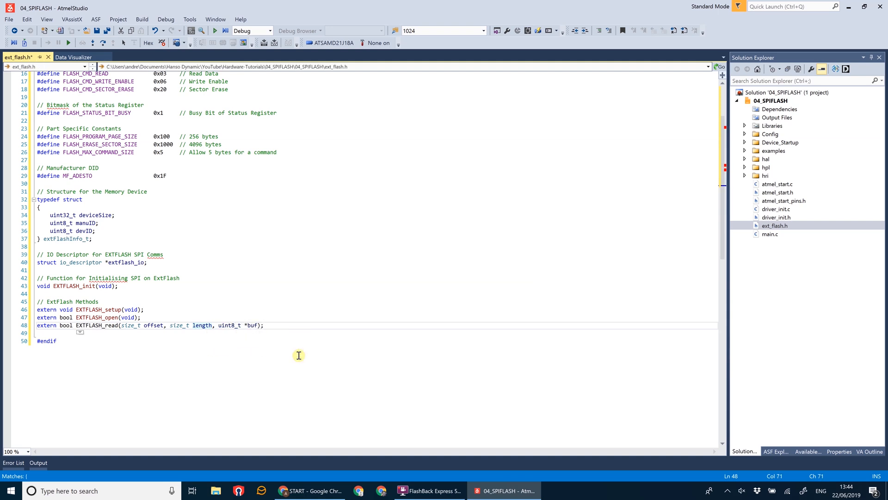
pyautogui.press('enter')
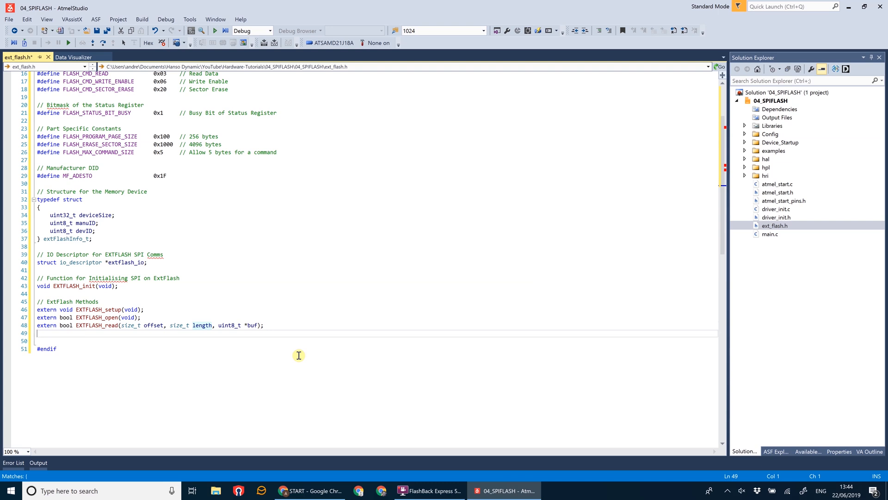
# - Declare extern bool EXTFLASH_write(size_t offset, size_t length, const uint8_t *buf); below the read prototype
pyautogui.write('extern bool EXTFLASH_write(s')
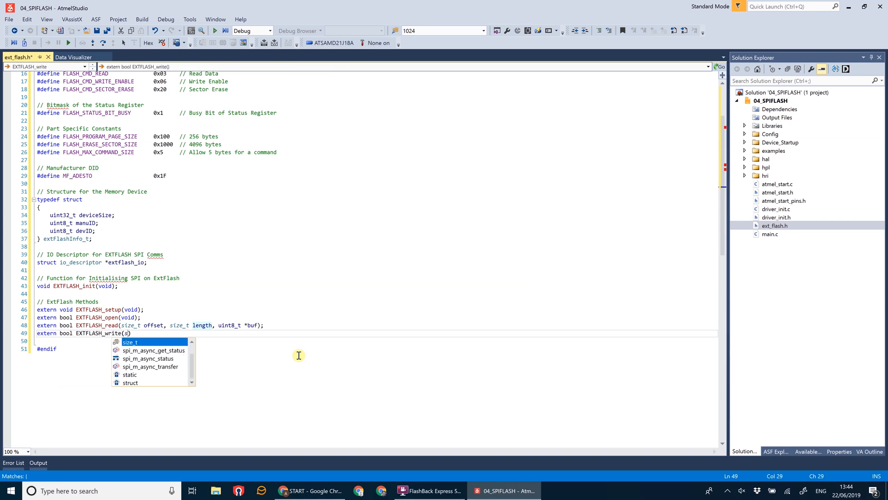
pyautogui.write('ize_t offset,')
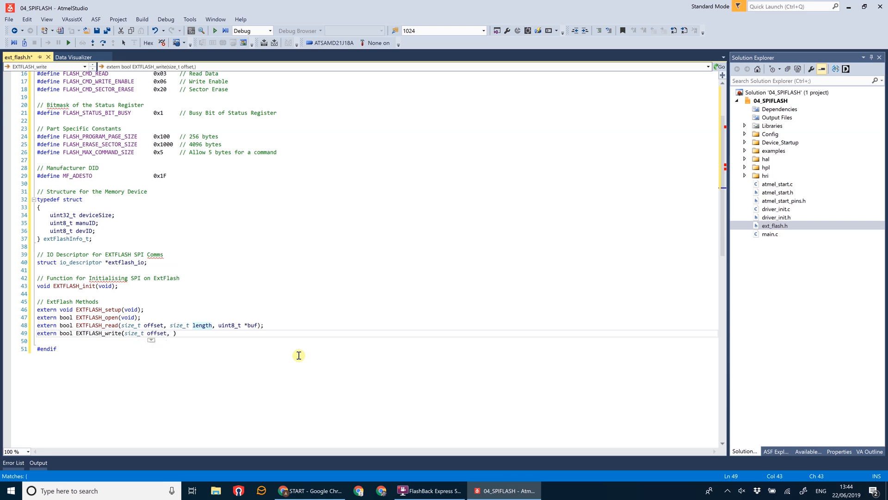
pyautogui.write('size_t length')
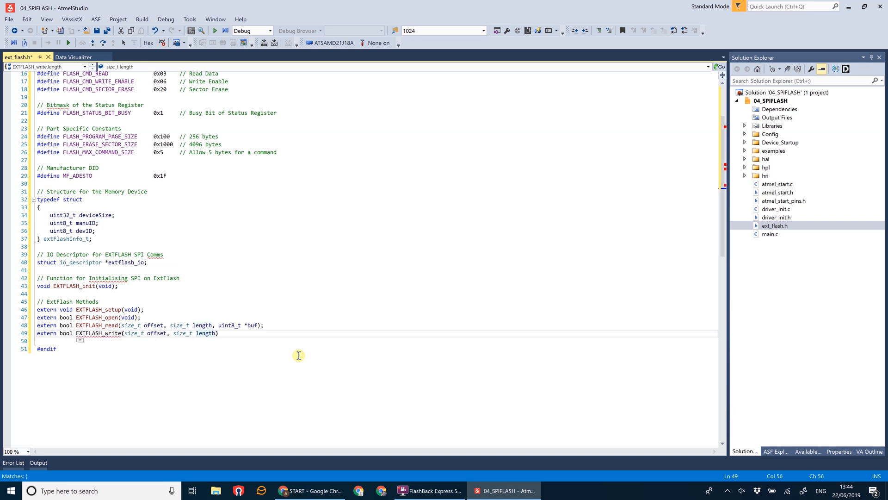
pyautogui.write(',')
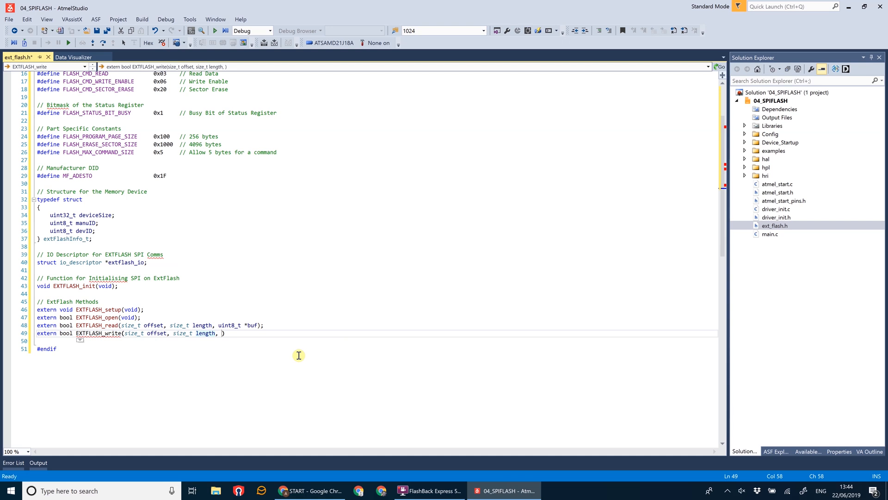
pyautogui.write('const uint8_t *')
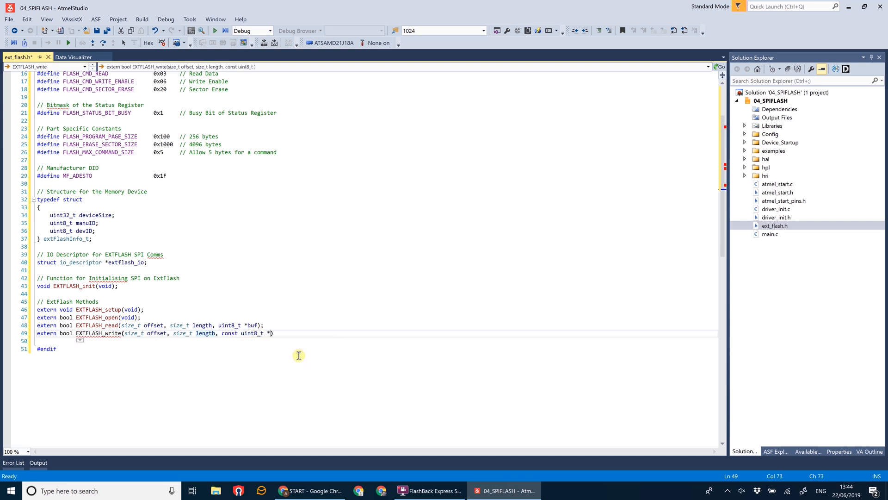
pyautogui.write('buf);')
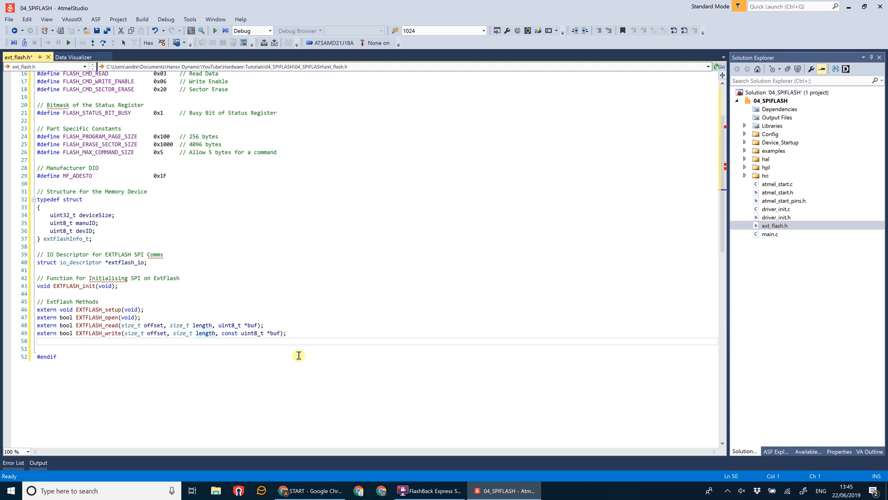
# - Declare extern bool EXTFLASH_erase(size offset, size_t length); below the write prototype
pyautogui.write('extern bool EXTFLASH')
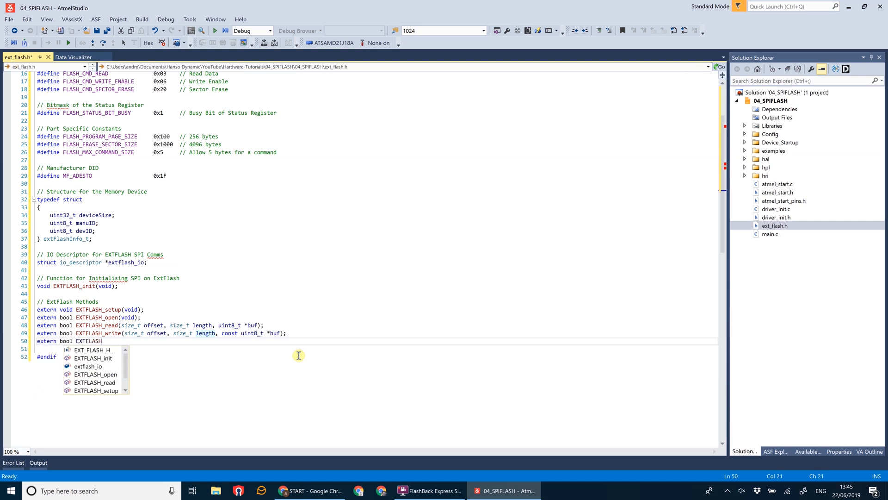
pyautogui.write('_erase()')
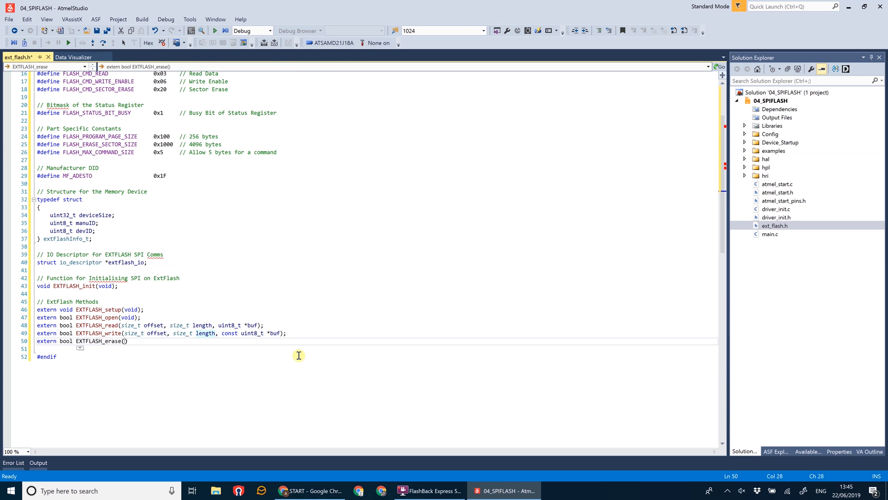
pyautogui.write('size o')
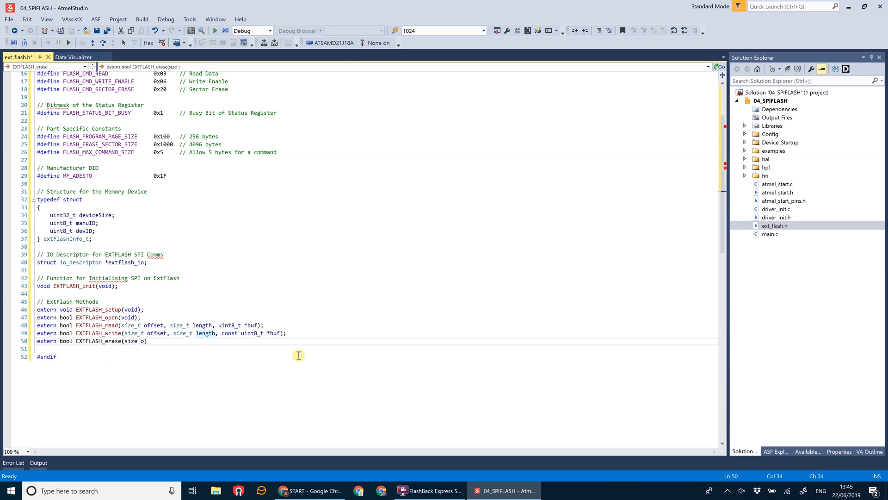
pyautogui.write('ffset,')
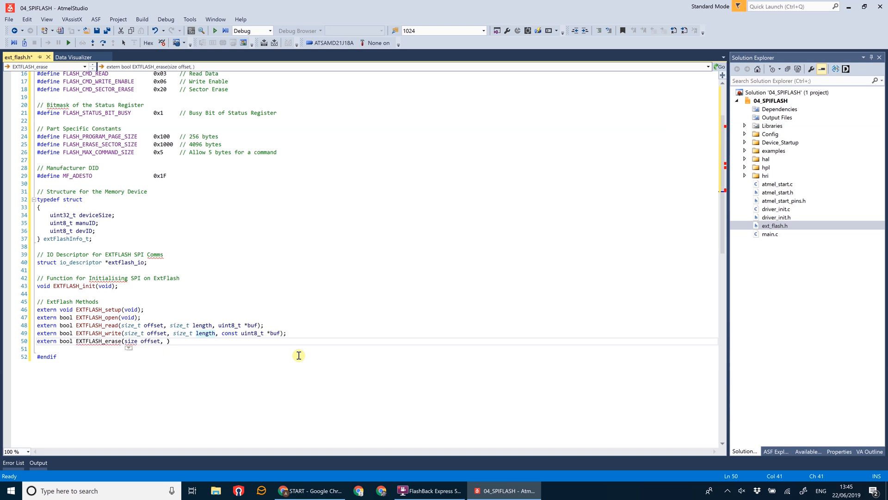
pyautogui.write('size_t')
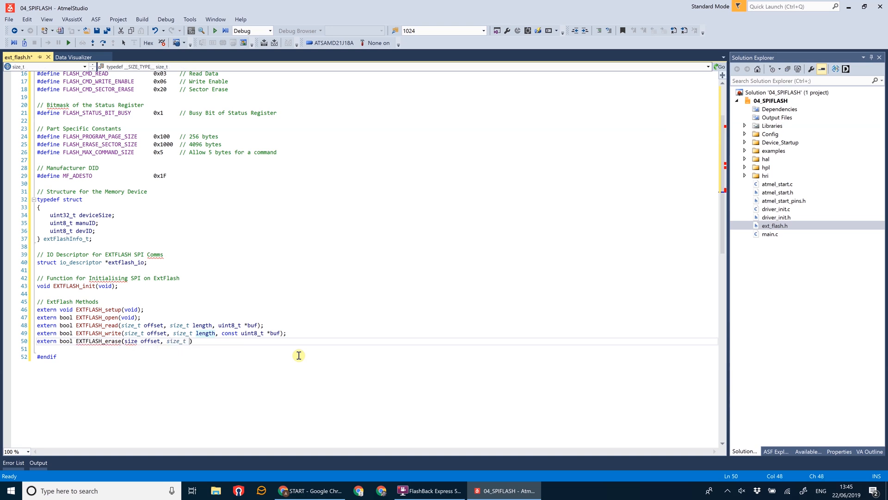
pyautogui.write('length);')
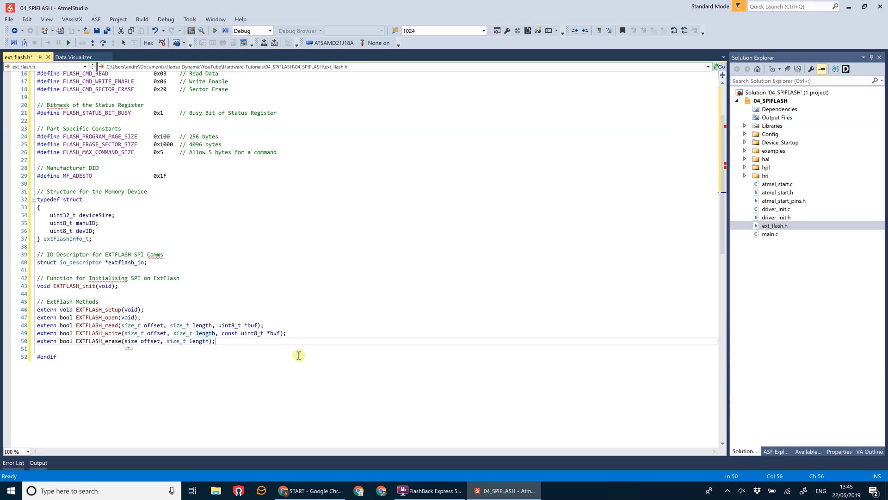